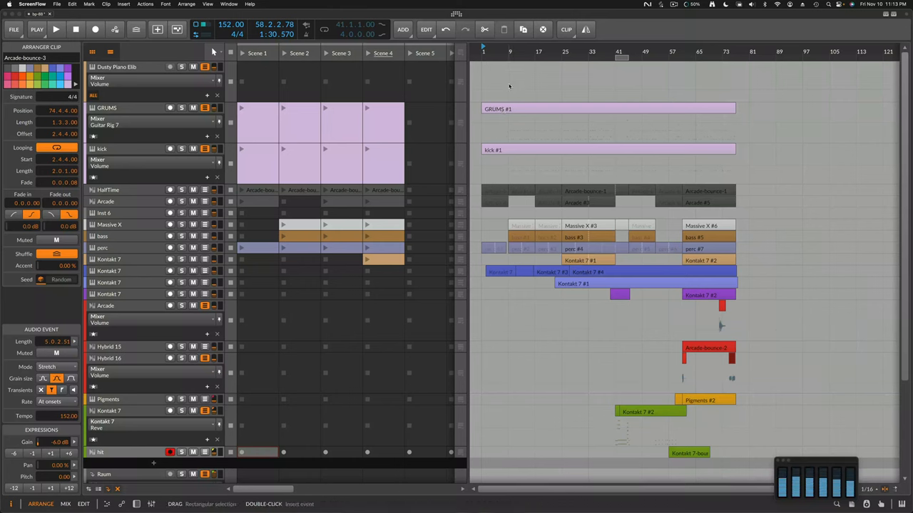
# Start bp-88 playing in Bitwig with only the full Arranger timeline in view.
pyautogui.click(65, 33)
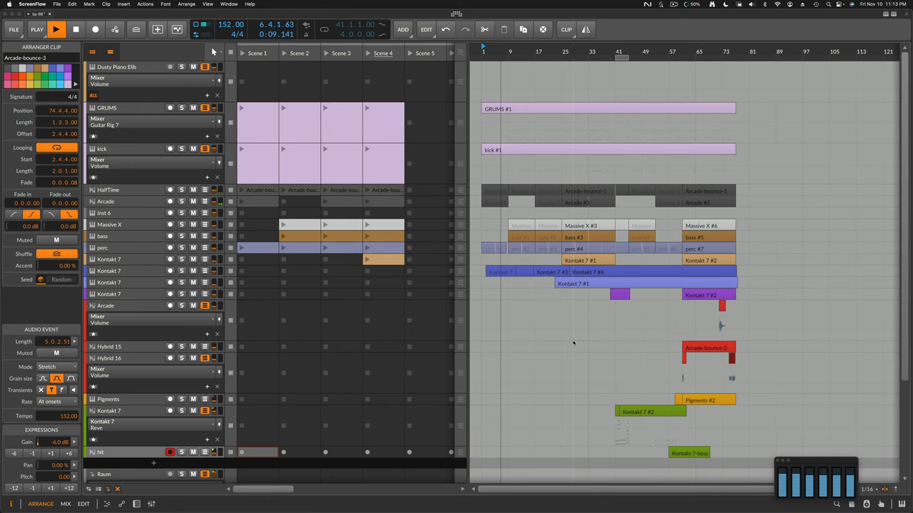
pyautogui.click(54, 503)
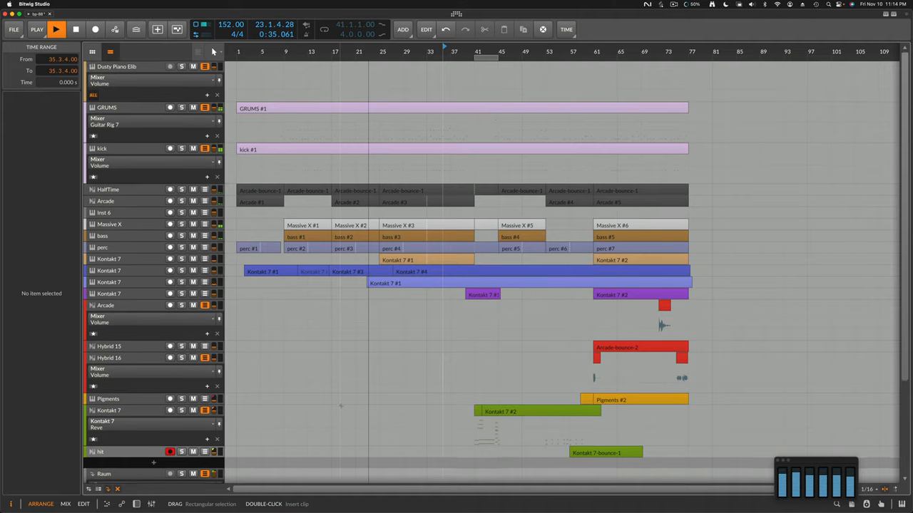
# Select the HalfTime track and show its device chain.
pyautogui.scroll(-3)
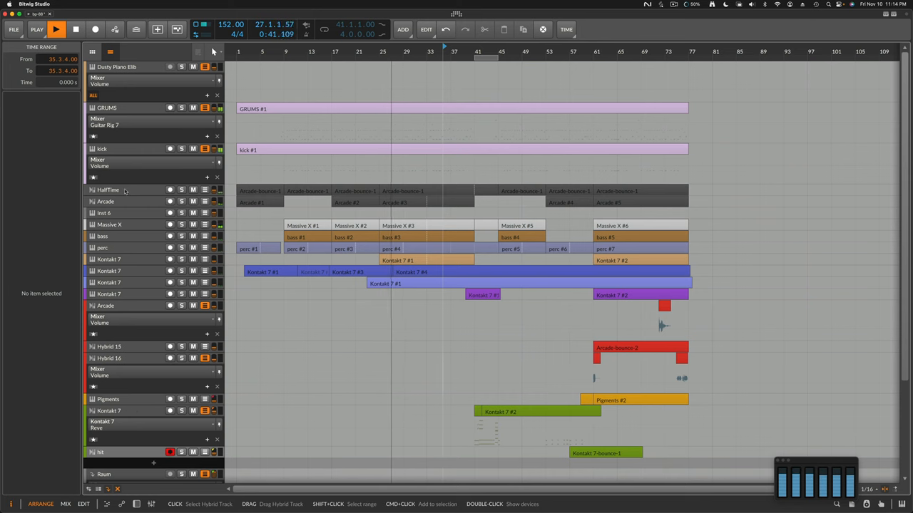
pyautogui.click(109, 189)
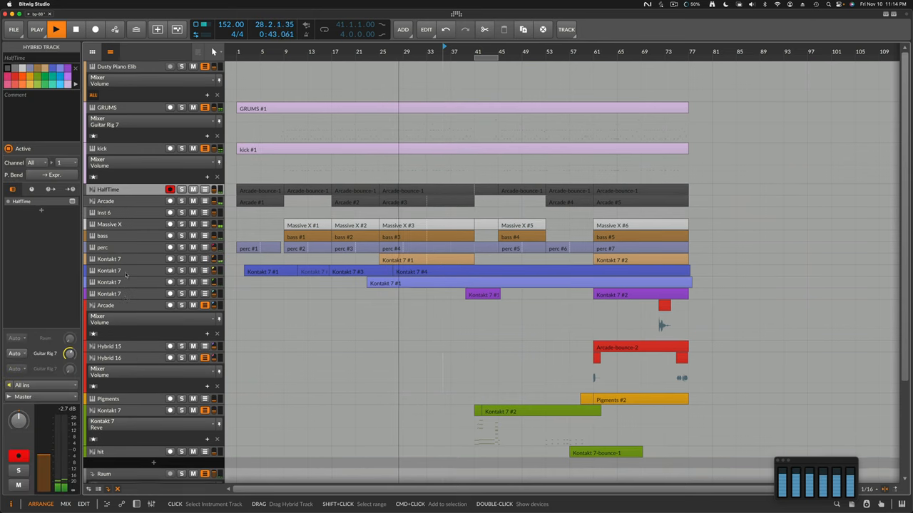
pyautogui.click(131, 505)
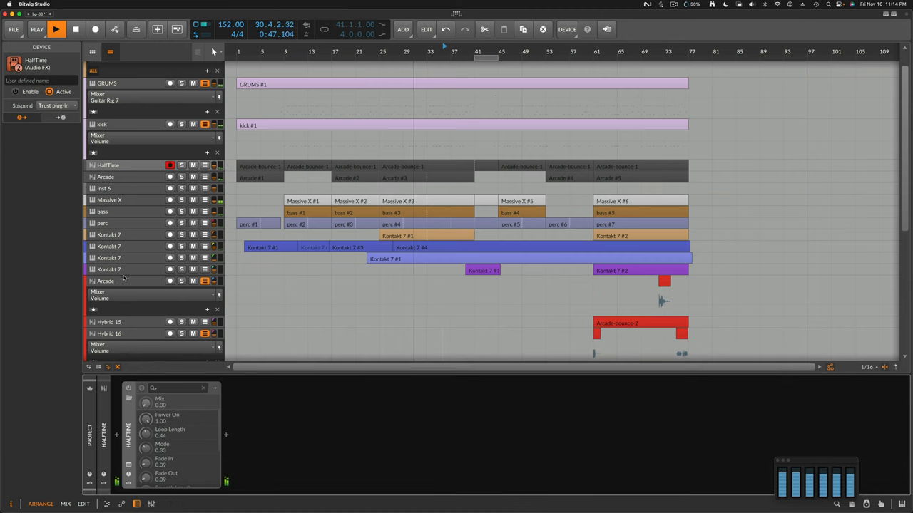
# Select the third Kontakt 7 track and scroll through its instrument parameters.
pyautogui.click(108, 270)
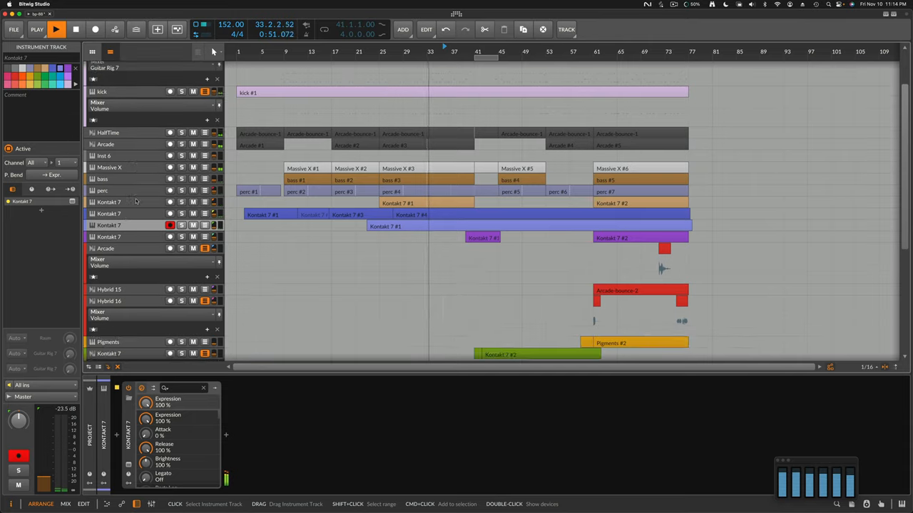
pyautogui.scroll(-3)
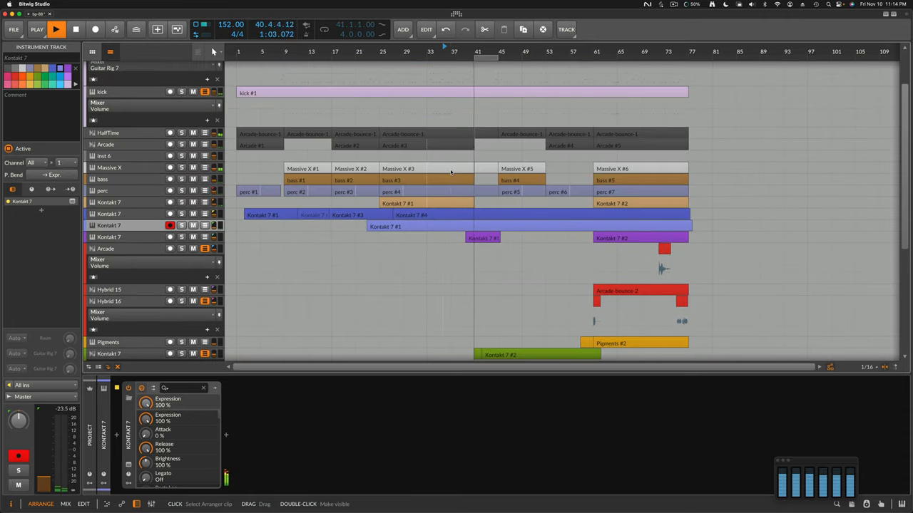
pyautogui.scroll(-3)
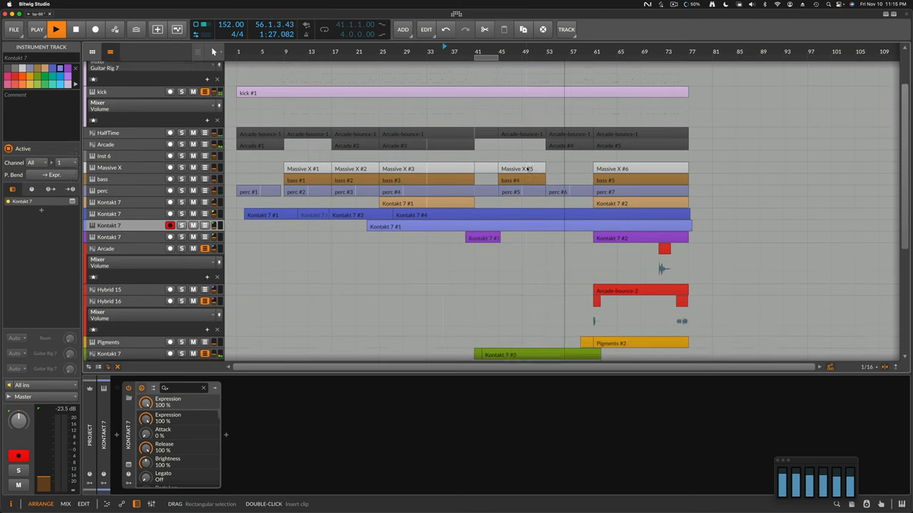
pyautogui.scroll(-3)
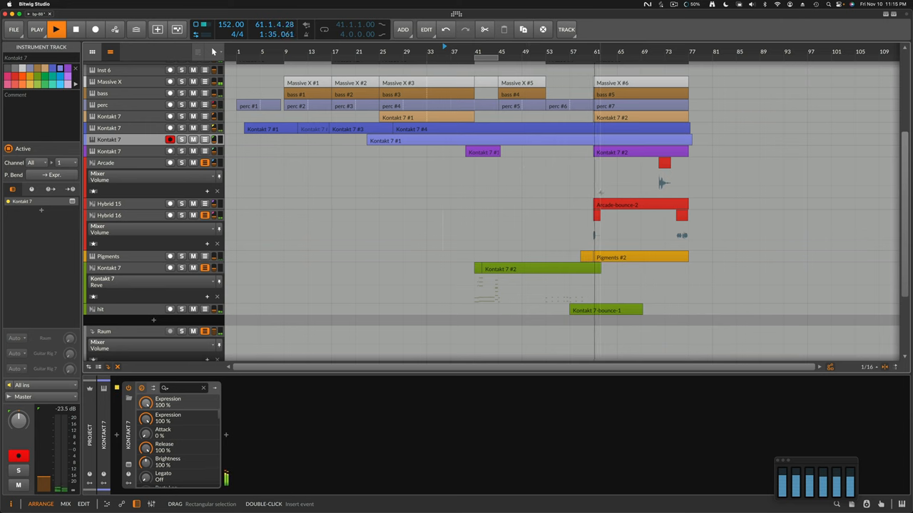
# Select Hybrid 15, then Hybrid 16, and view their empty device panels.
pyautogui.scroll(-3)
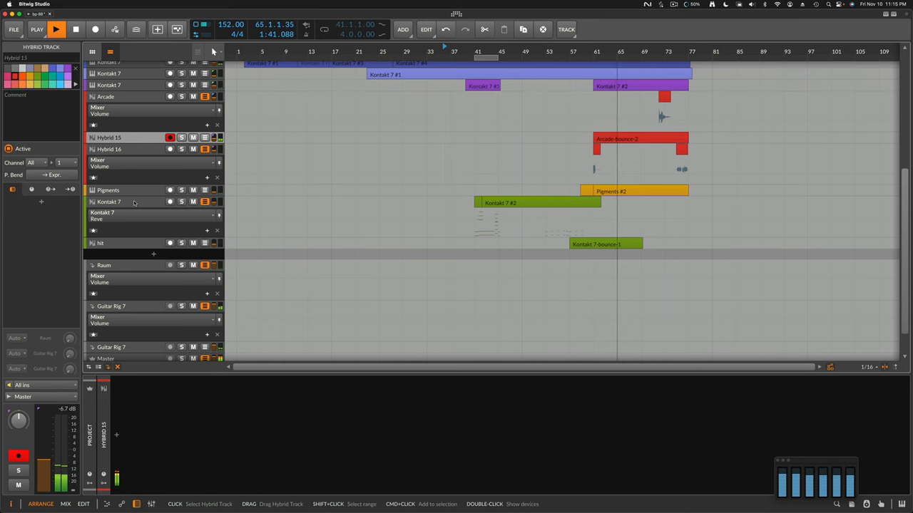
pyautogui.click(109, 149)
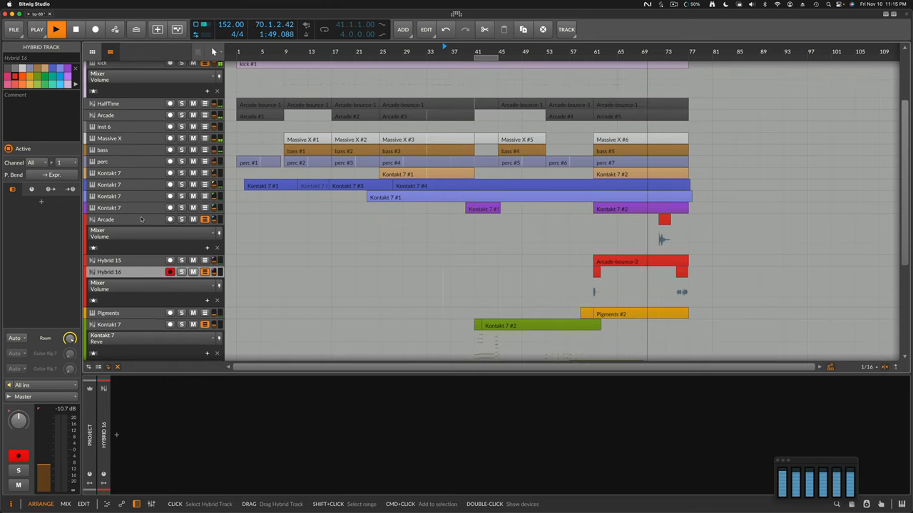
pyautogui.click(106, 219)
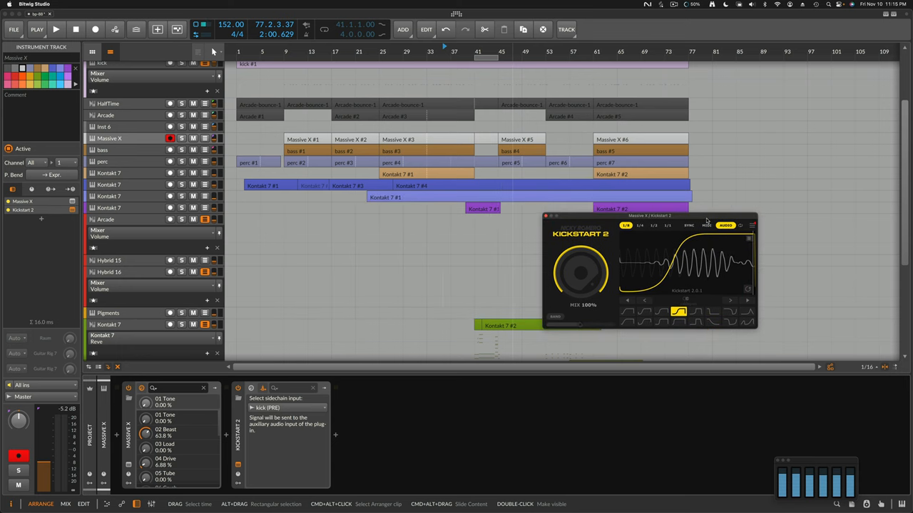
pyautogui.moveTo(170, 230)
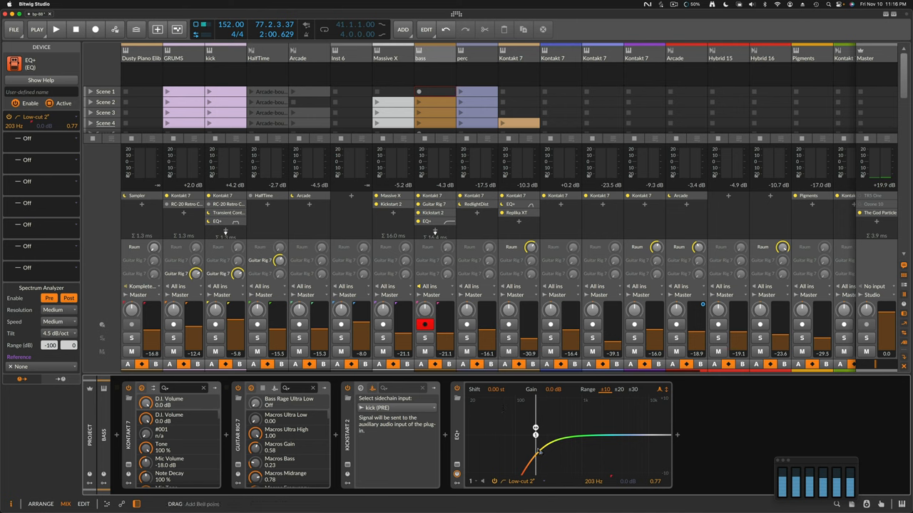
pyautogui.moveTo(563, 455)
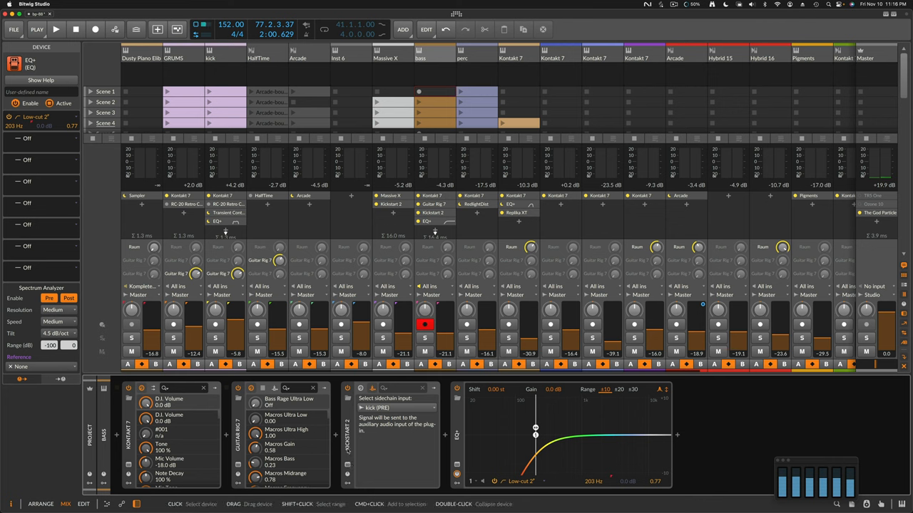
pyautogui.moveTo(343, 450)
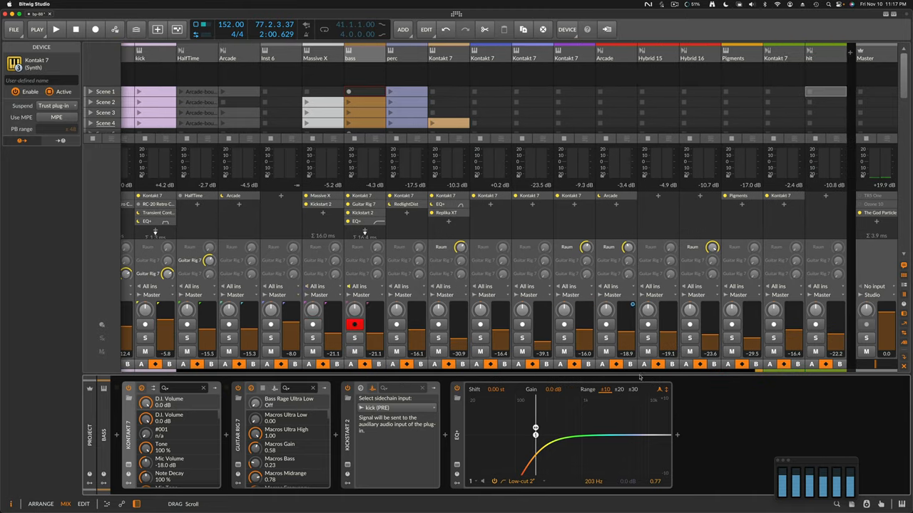
# Scroll the Mixer right and select the Raum FX track to view its predelay, sync and feedback.
pyautogui.hscroll(3)
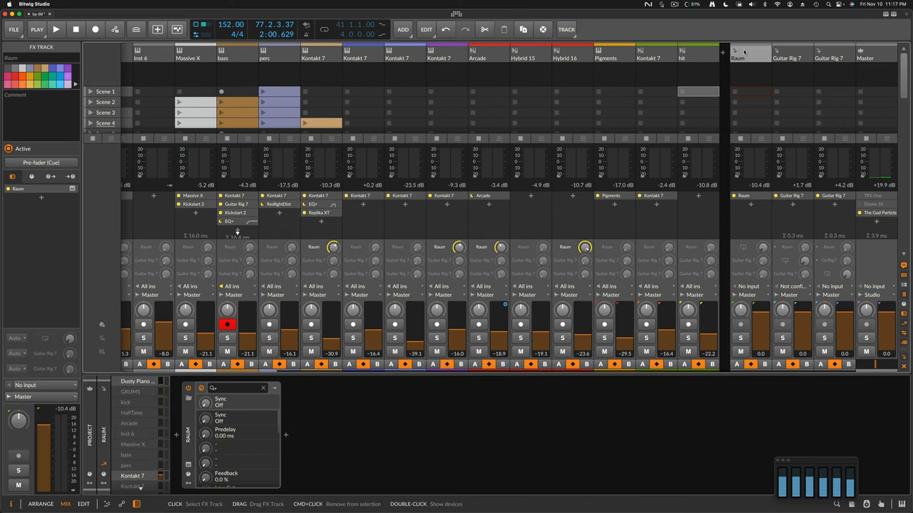
pyautogui.click(783, 54)
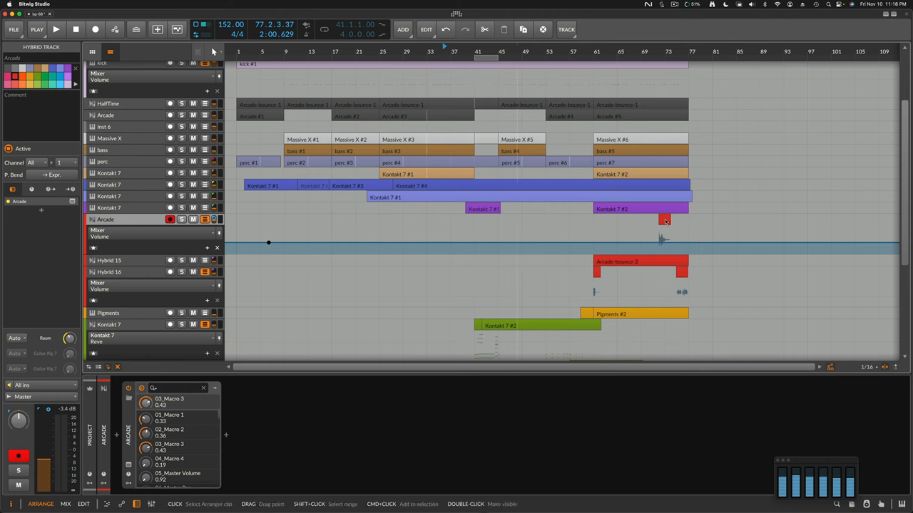
# Rename the Arcade track to 'horn synth', then select the Kontakt 7 track above it.
pyautogui.click(663, 220)
pyautogui.write('horn synth')
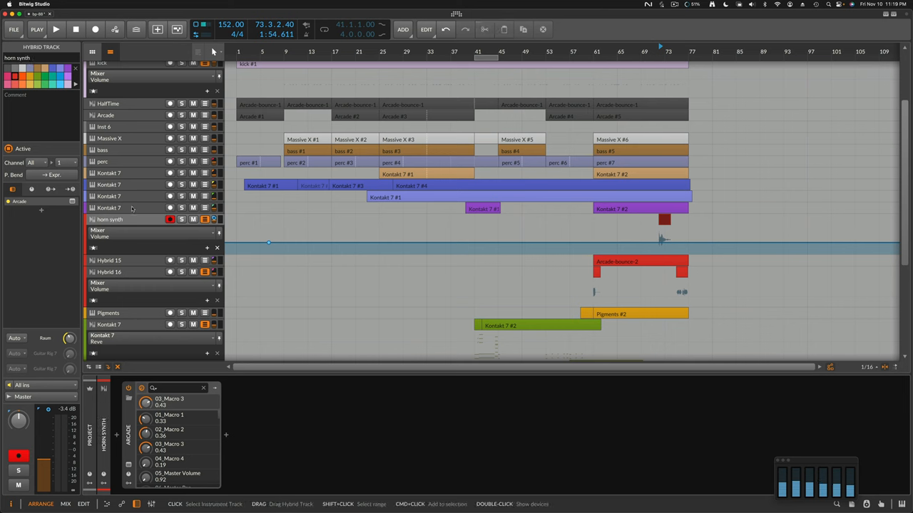
pyautogui.click(111, 208)
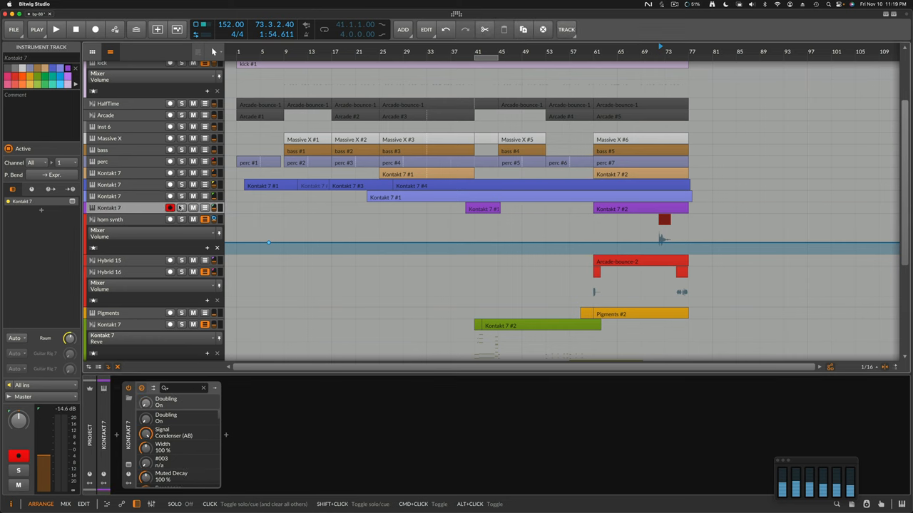
pyautogui.click(58, 30)
pyautogui.write('40')
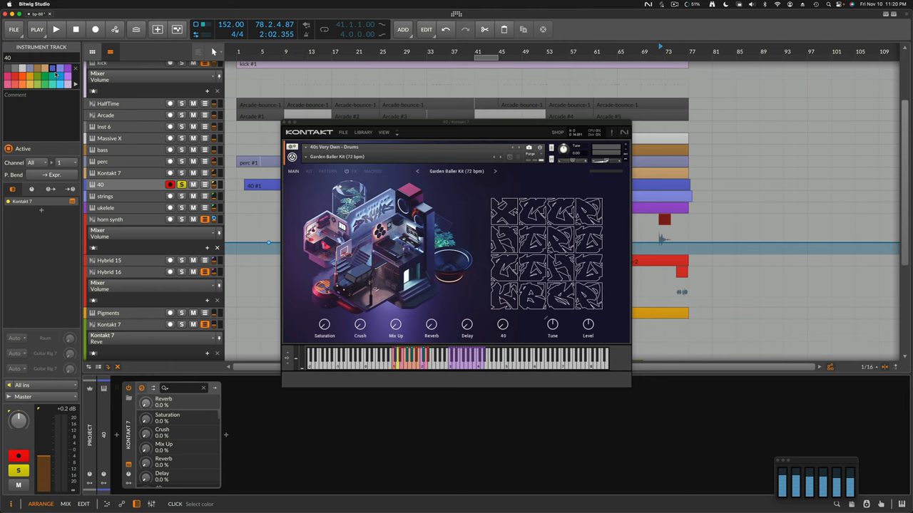
# Close the Kontakt 7 drum kit window to return to the Arranger.
pyautogui.click(55, 29)
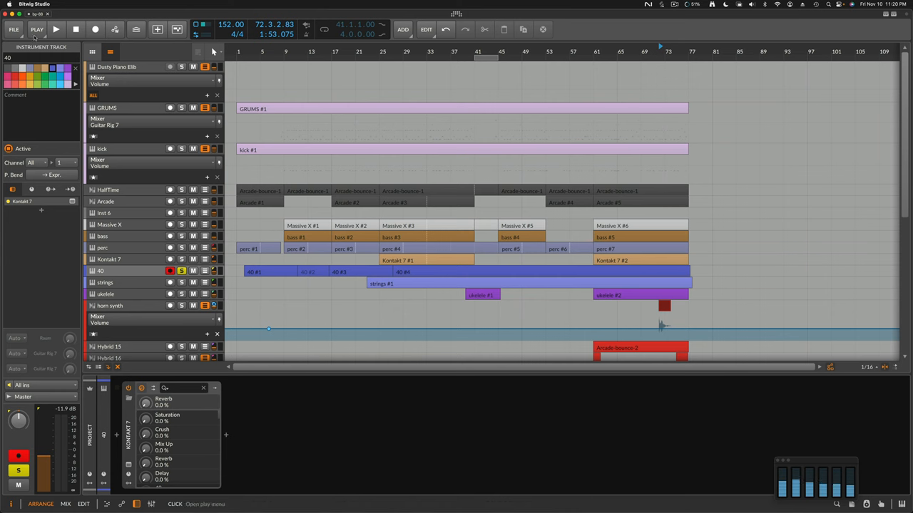
# Export DAWproject as bp-88.dawproject into the bp-88 folder from the File menu.
pyautogui.click(13, 32)
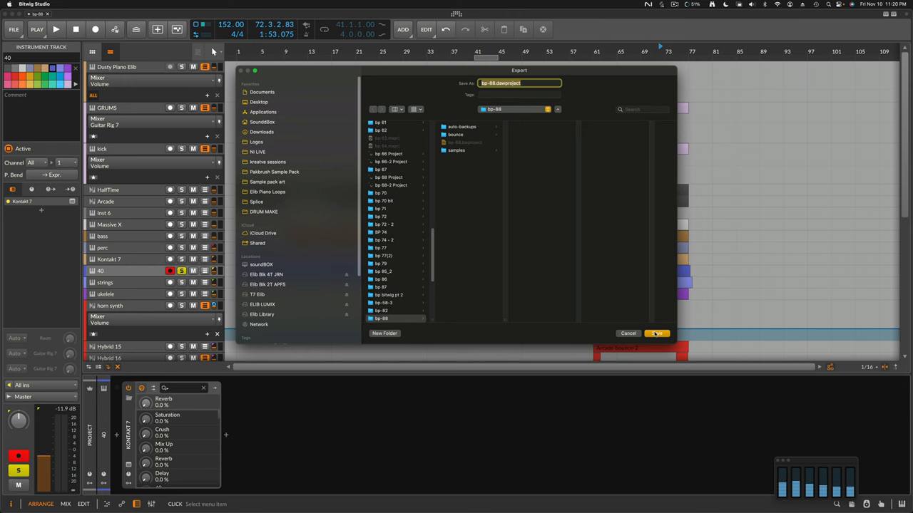
pyautogui.click(656, 334)
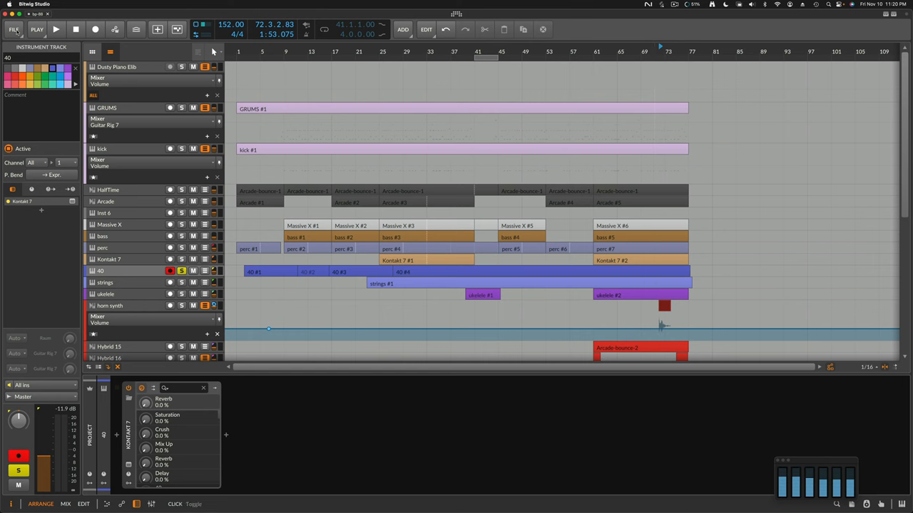
# Reopen the DAWproject export dialog and cancel it without saving.
pyautogui.click(12, 33)
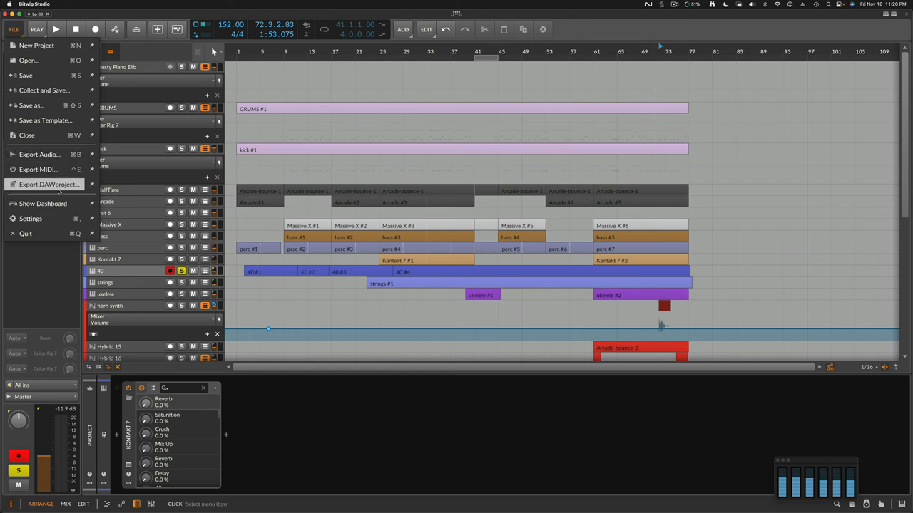
pyautogui.click(45, 185)
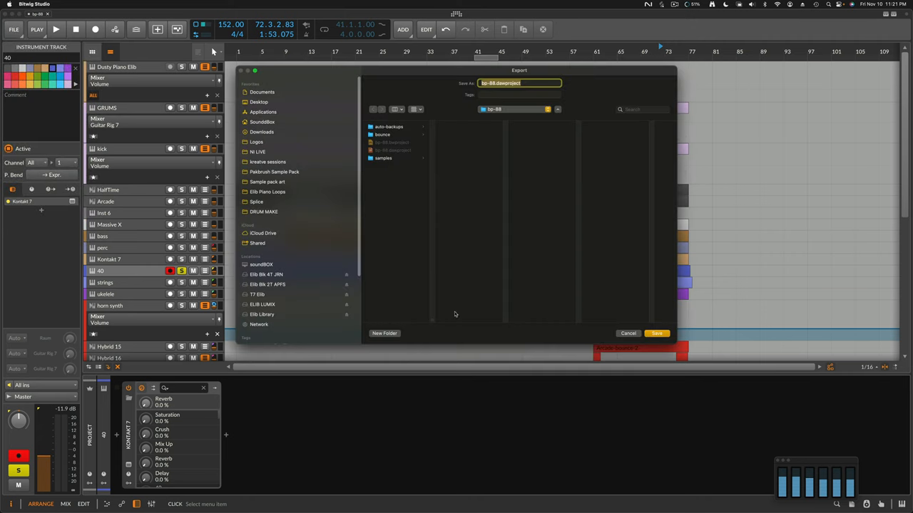
pyautogui.moveTo(503, 251)
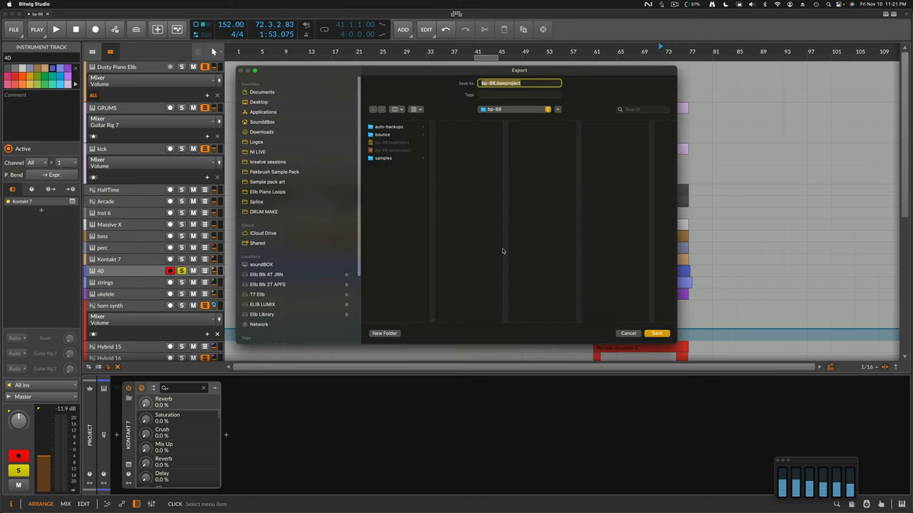
pyautogui.moveTo(499, 240)
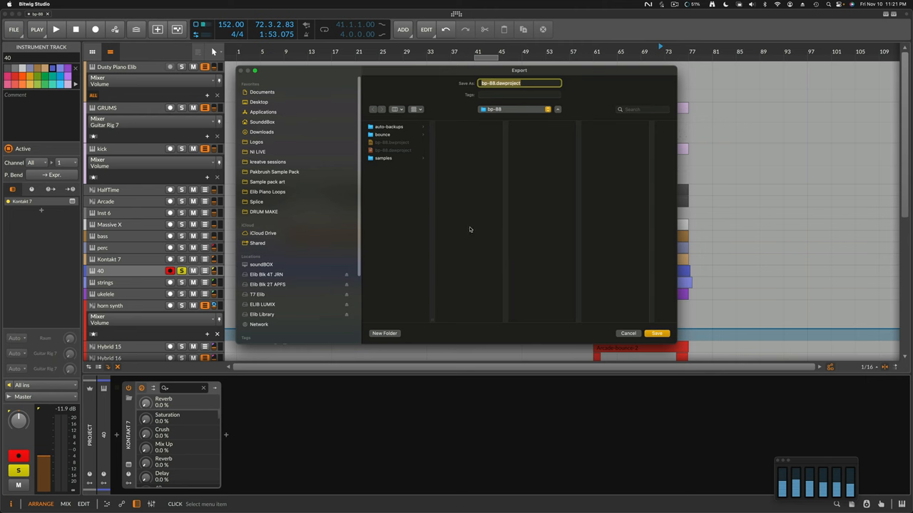
pyautogui.moveTo(462, 184)
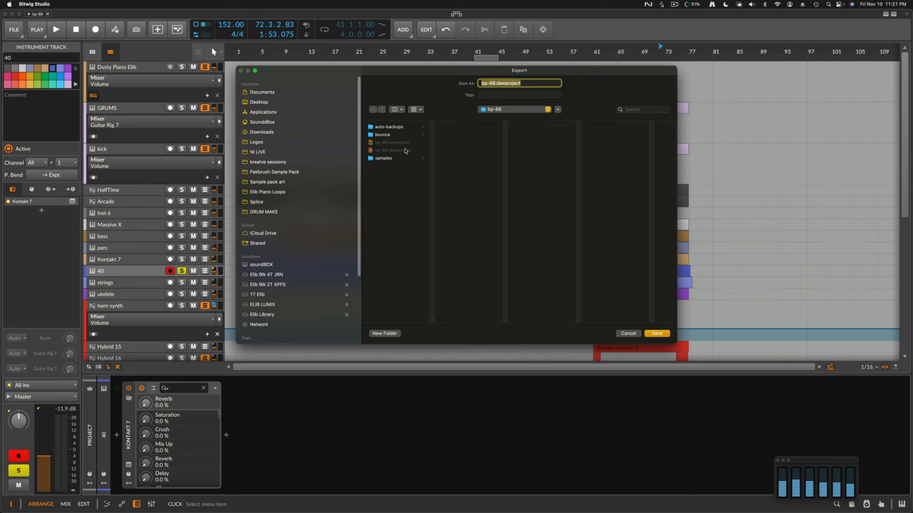
pyautogui.moveTo(400, 146)
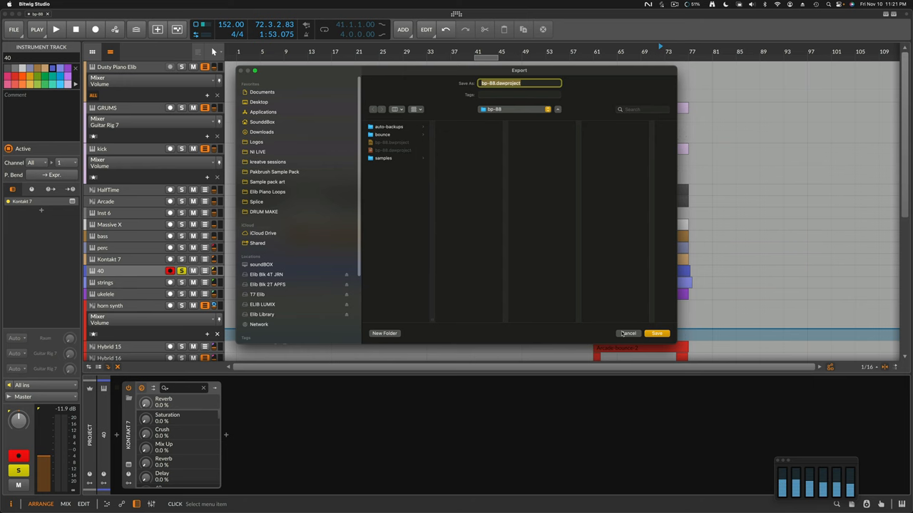
pyautogui.click(626, 333)
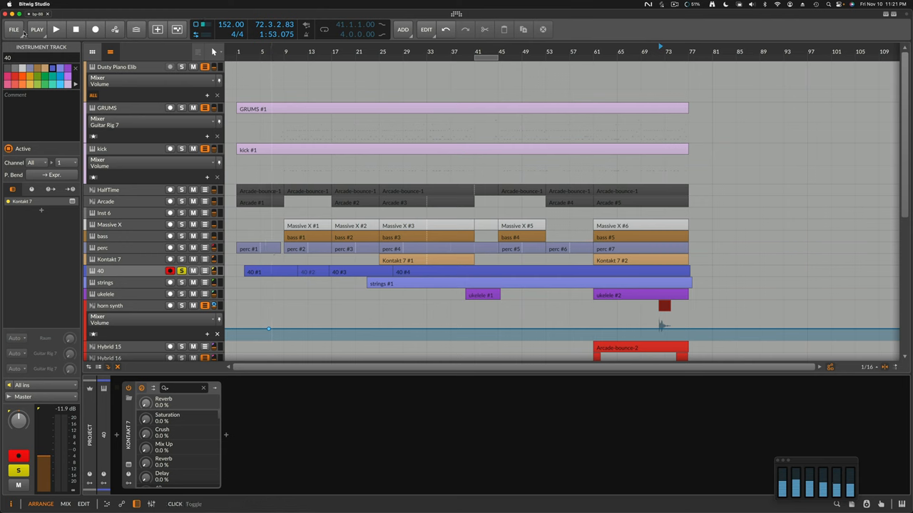
# Export bp-88.dawproject to the bp-88 folder, expanding the save dialog before saving.
pyautogui.click(13, 34)
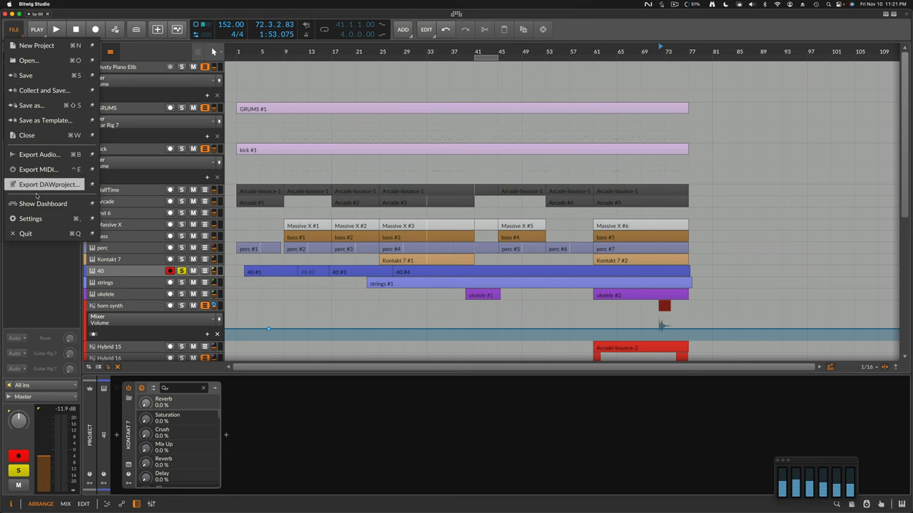
pyautogui.click(48, 184)
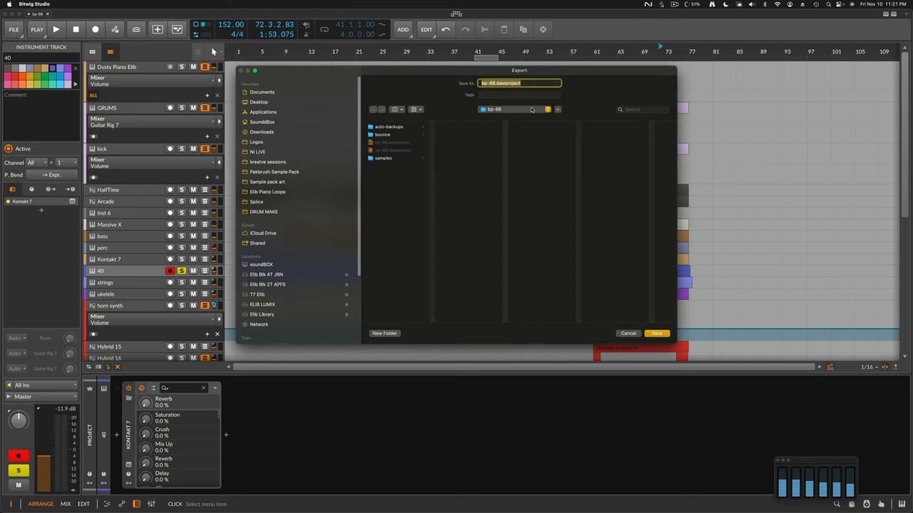
pyautogui.click(517, 109)
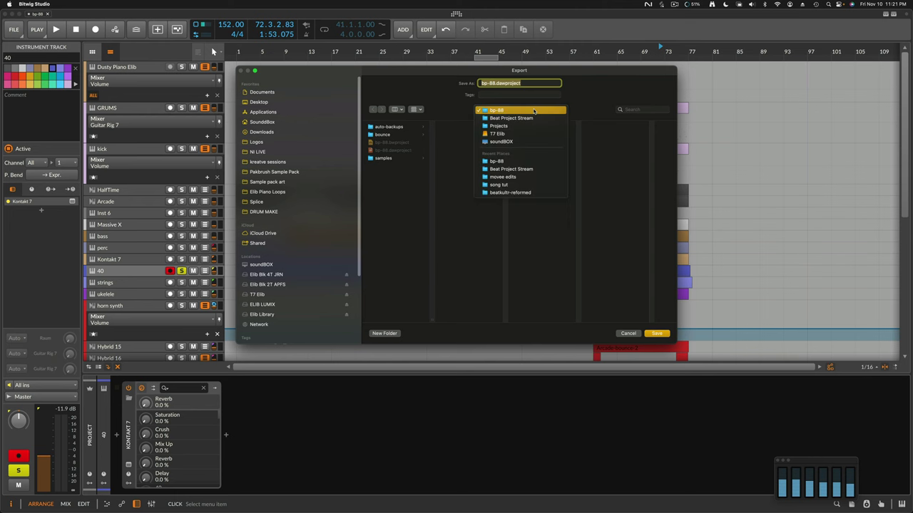
pyautogui.click(511, 109)
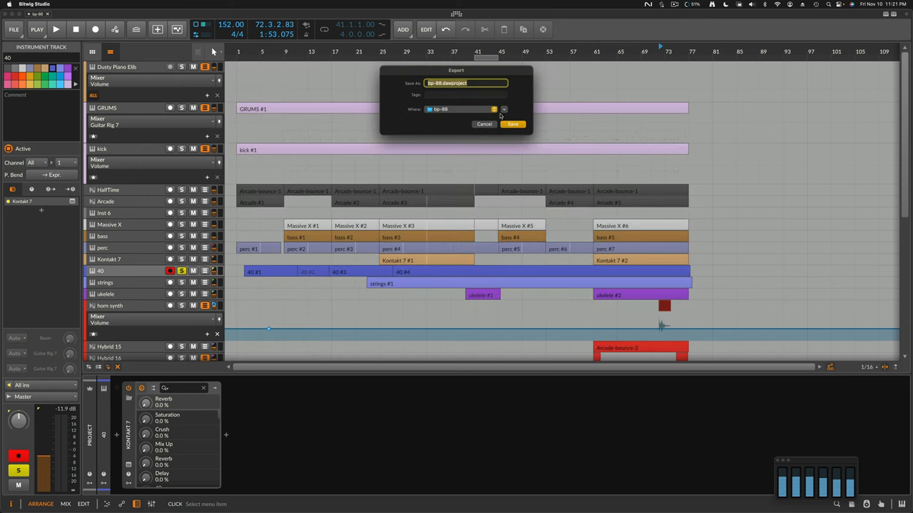
pyautogui.click(503, 109)
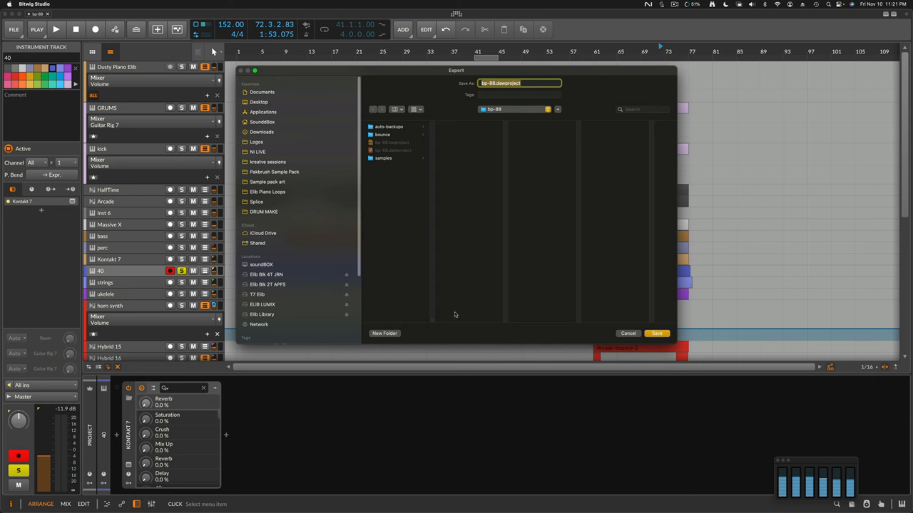
pyautogui.moveTo(582, 322)
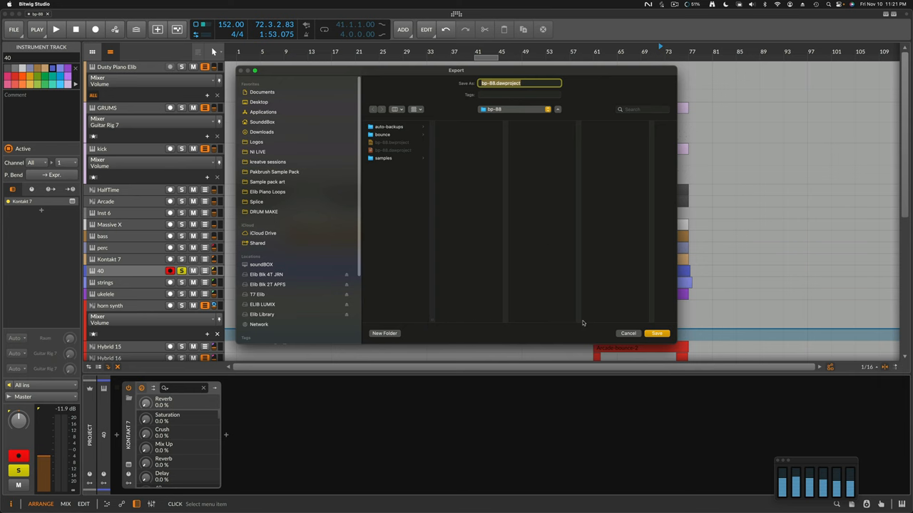
pyautogui.click(627, 333)
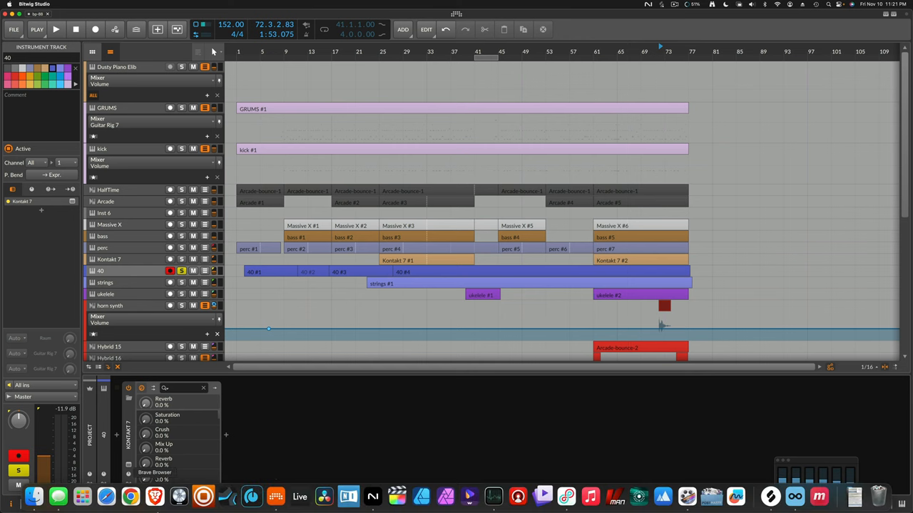
pyautogui.moveTo(230, 495)
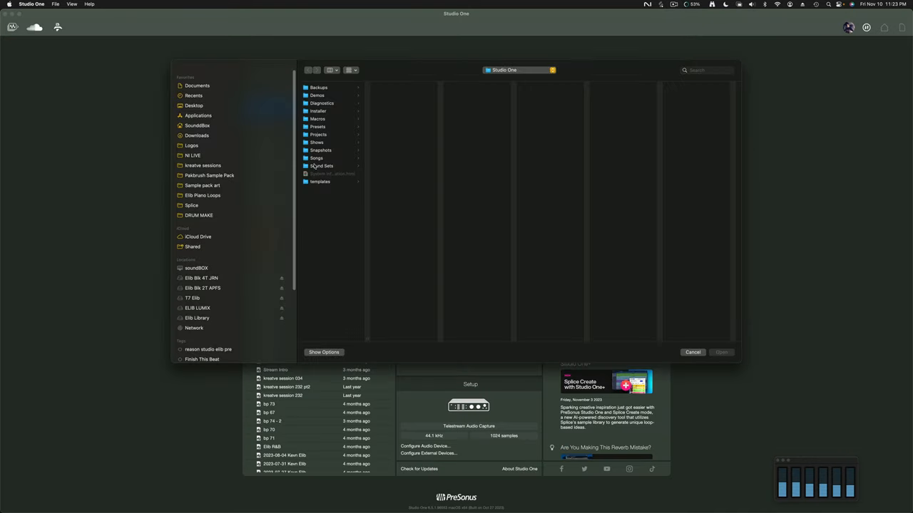
# Set the Open dialog's file format to DAWproject File.
pyautogui.click(323, 353)
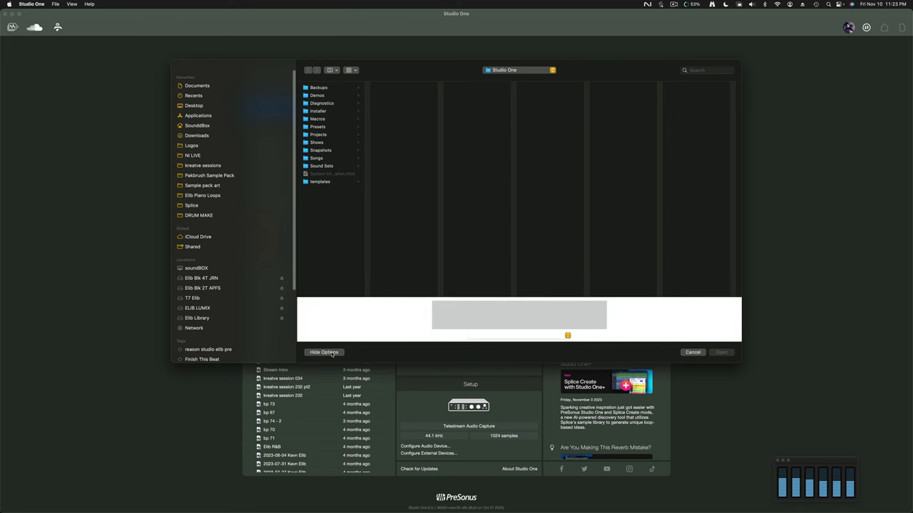
pyautogui.click(567, 335)
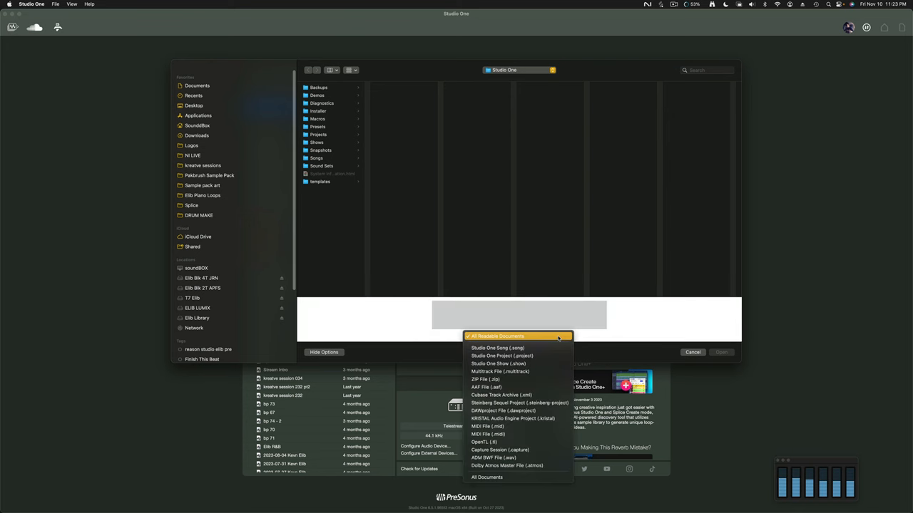
pyautogui.moveTo(495, 434)
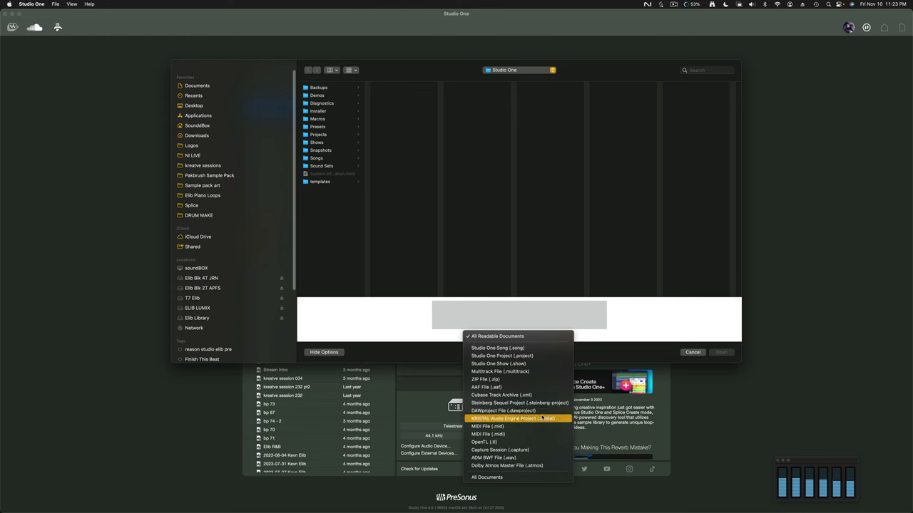
pyautogui.click(507, 418)
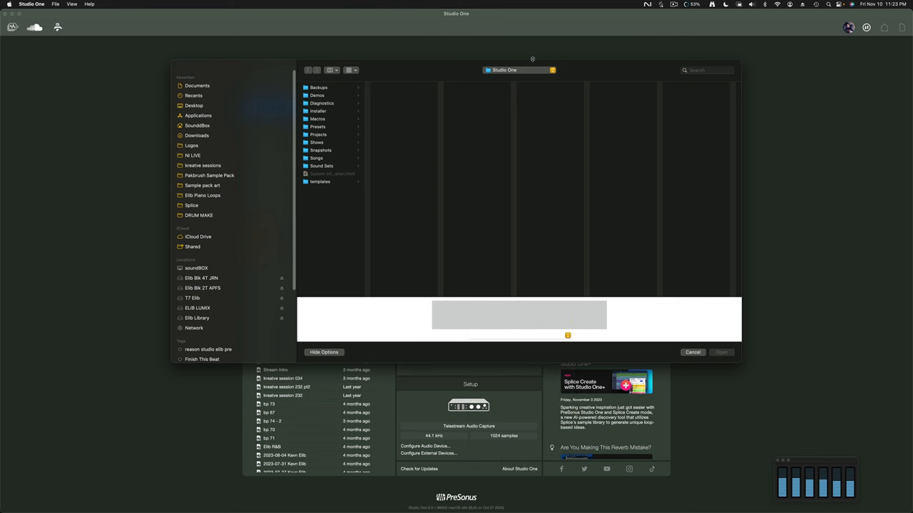
# Browse to the bp-88 project folder and select bp-88.dawproject.
pyautogui.click(517, 70)
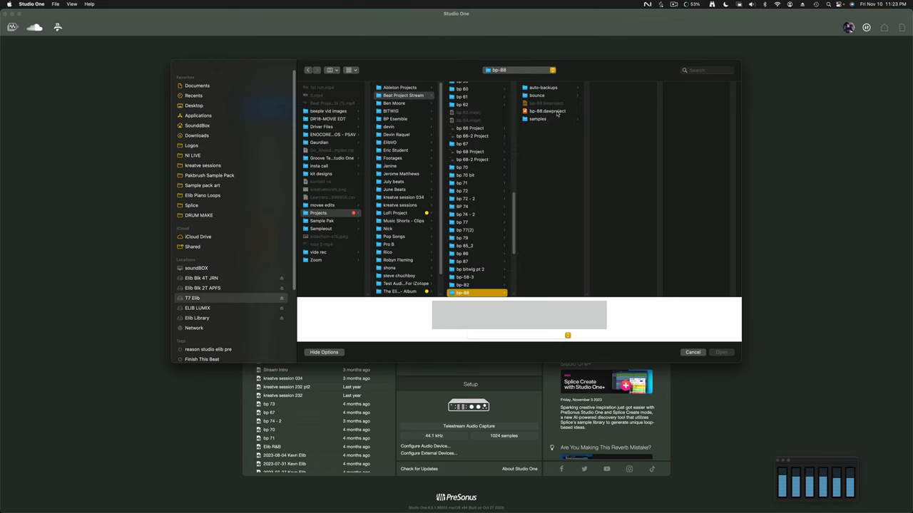
pyautogui.click(549, 110)
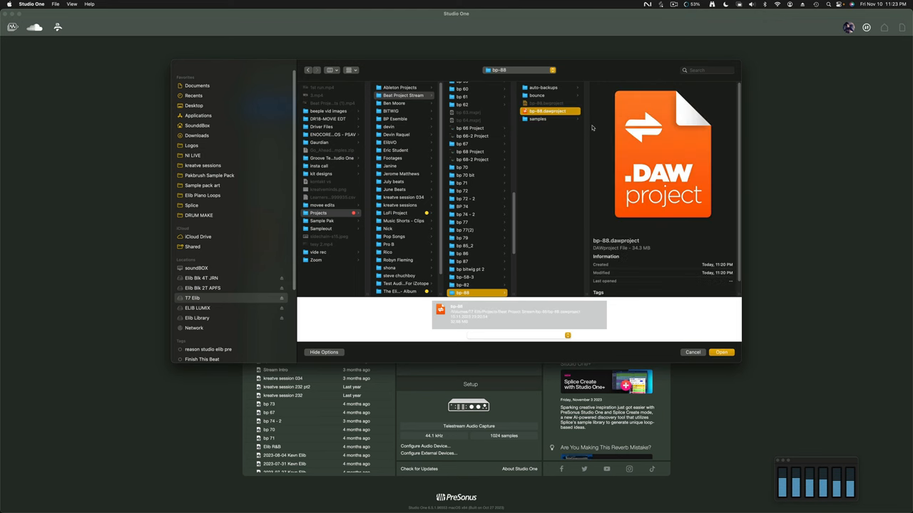
pyautogui.moveTo(595, 125)
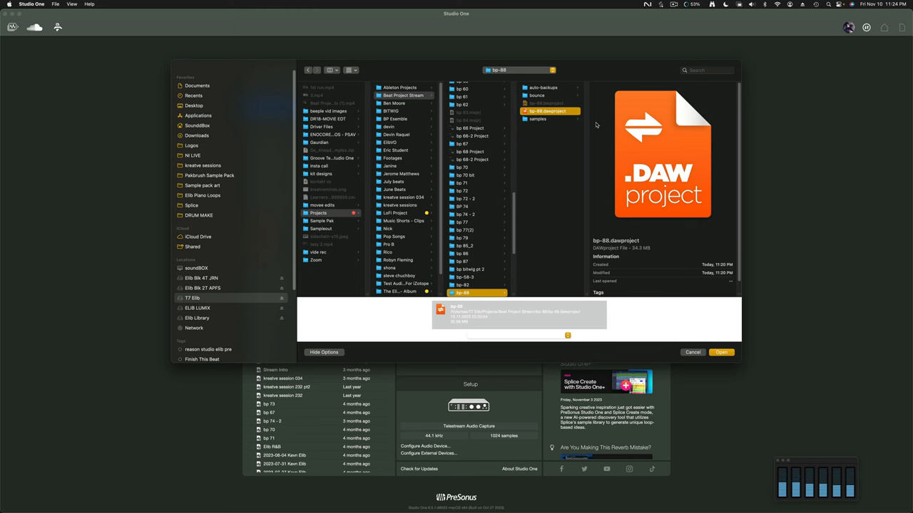
pyautogui.moveTo(621, 159)
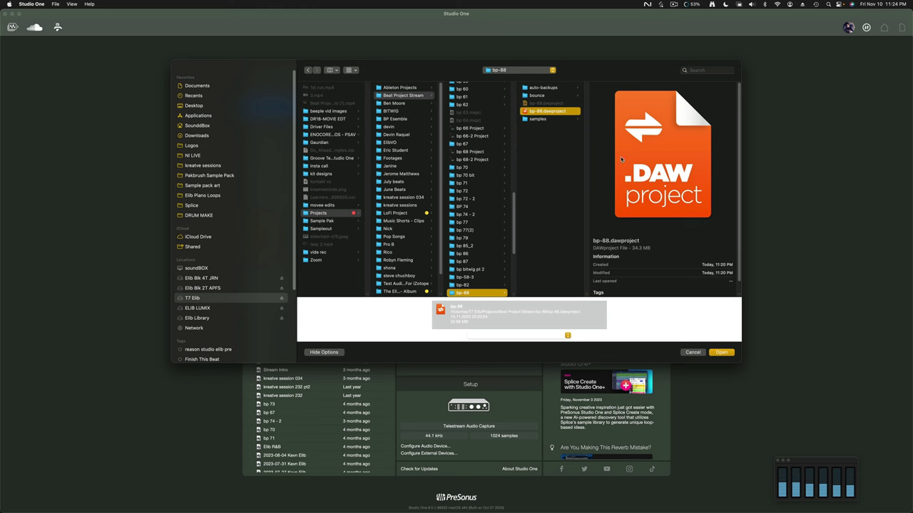
pyautogui.moveTo(623, 163)
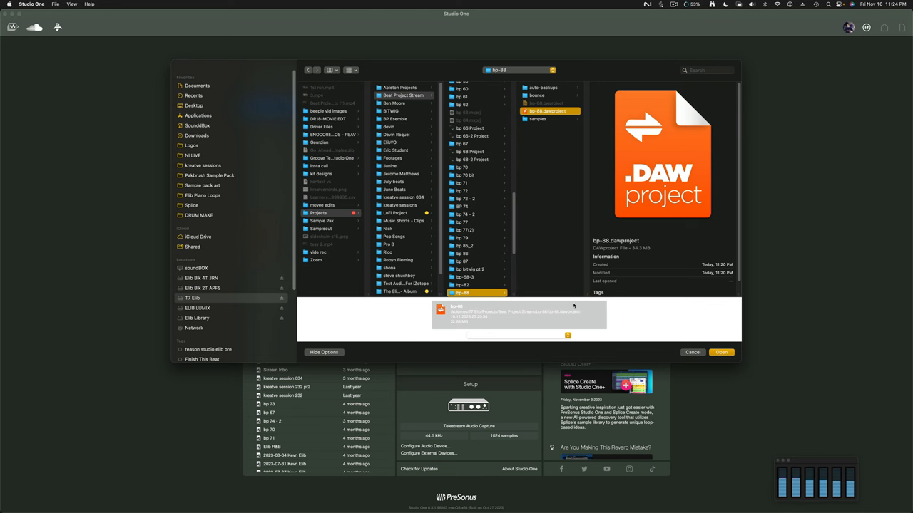
pyautogui.moveTo(542, 171)
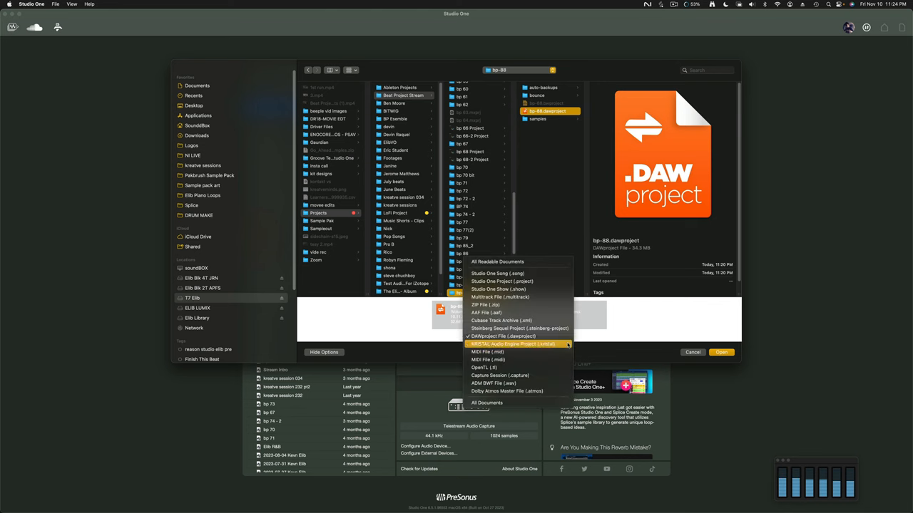
pyautogui.click(504, 344)
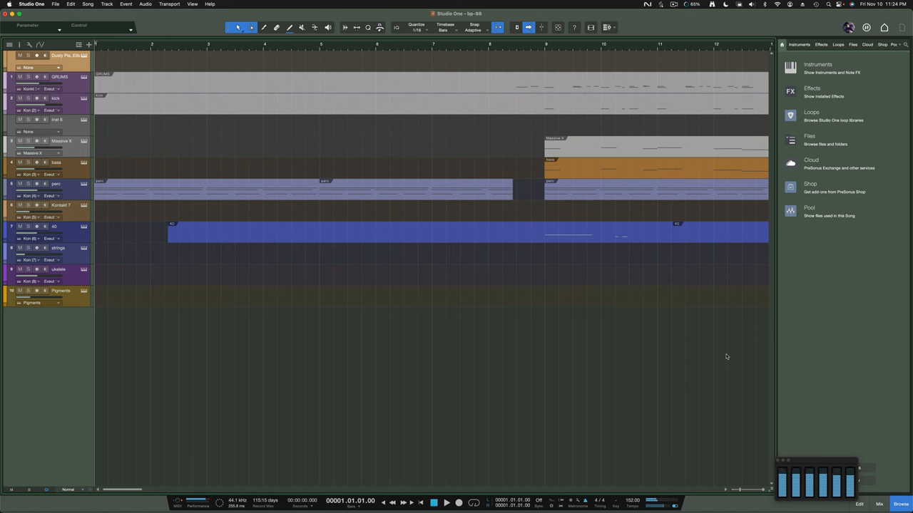
pyautogui.moveTo(693, 372)
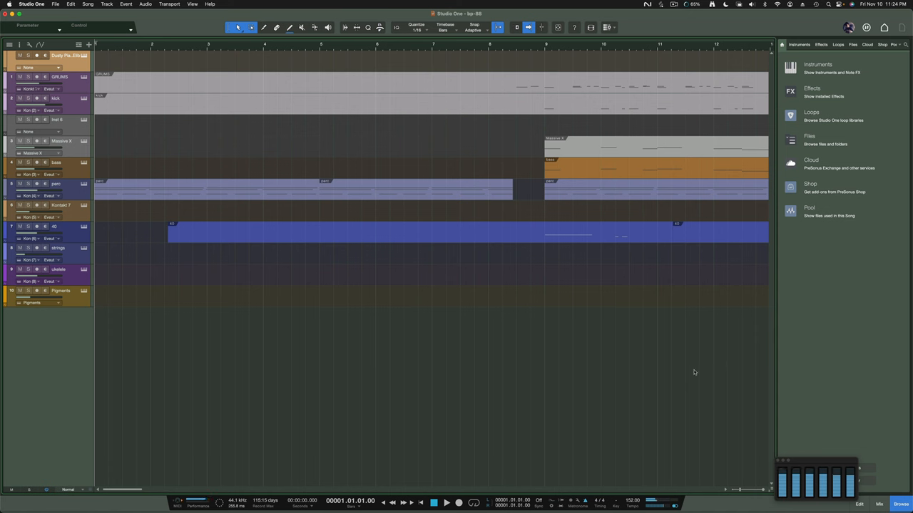
pyautogui.moveTo(590, 339)
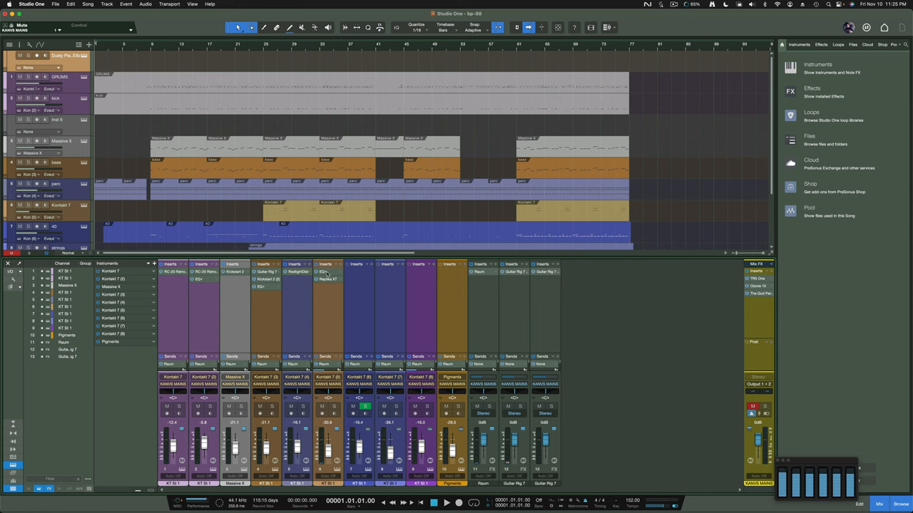
# Inspect KT St 1's Pro EQ and RC-20 Retro Color inserts and Massive X's Kickstart 2, closing each window.
pyautogui.click(328, 279)
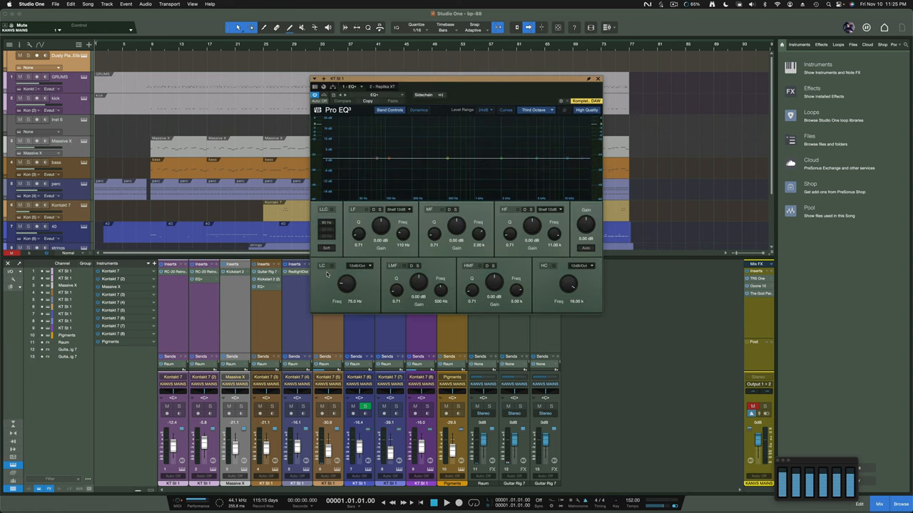
pyautogui.moveTo(331, 273)
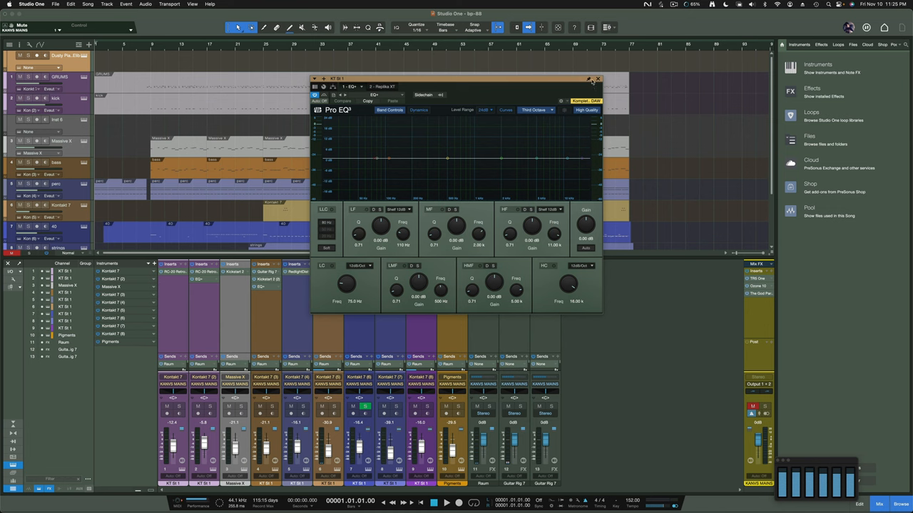
pyautogui.click(597, 78)
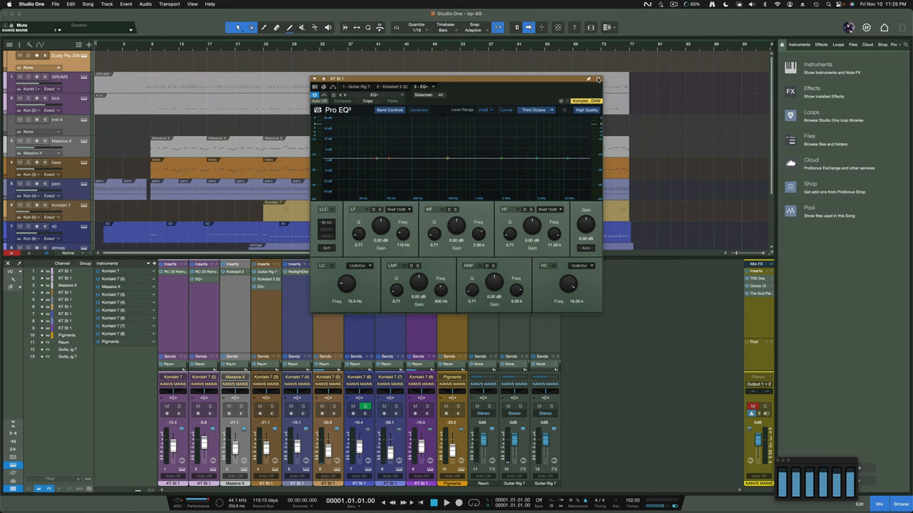
pyautogui.click(597, 78)
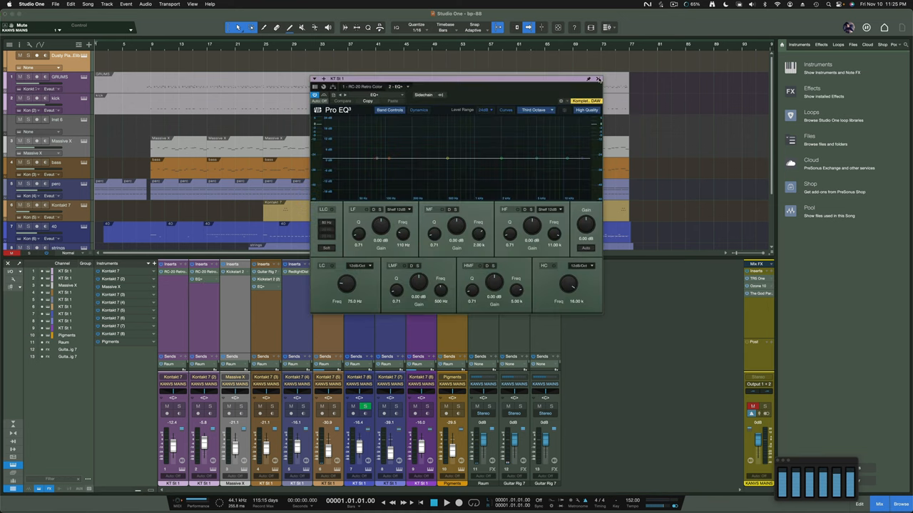
pyautogui.click(596, 79)
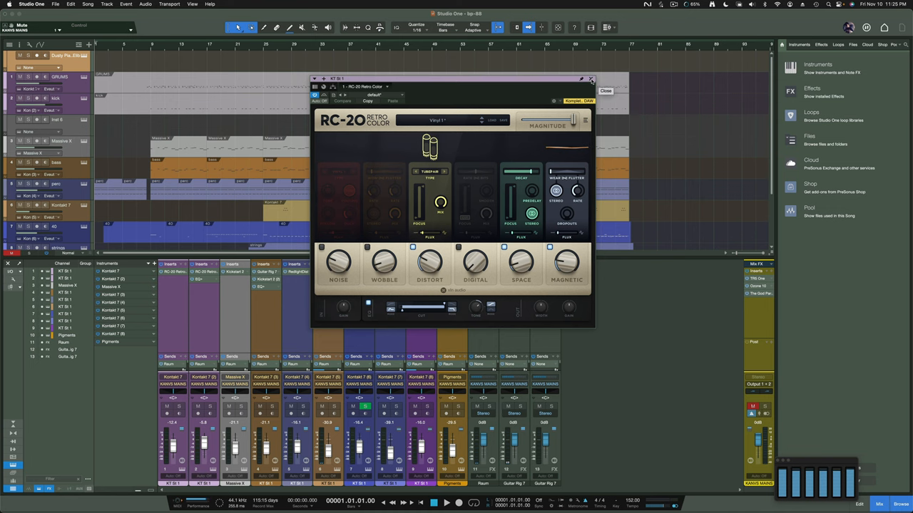
pyautogui.click(590, 77)
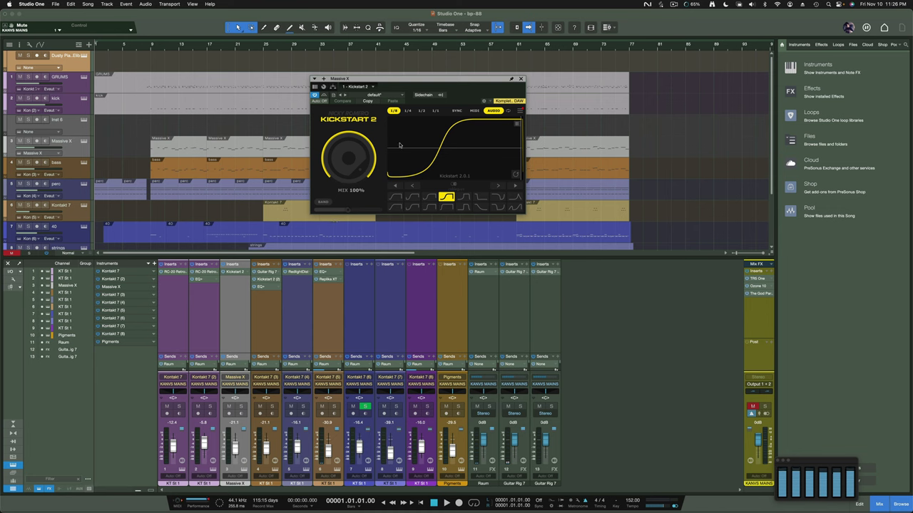
pyautogui.moveTo(430, 94)
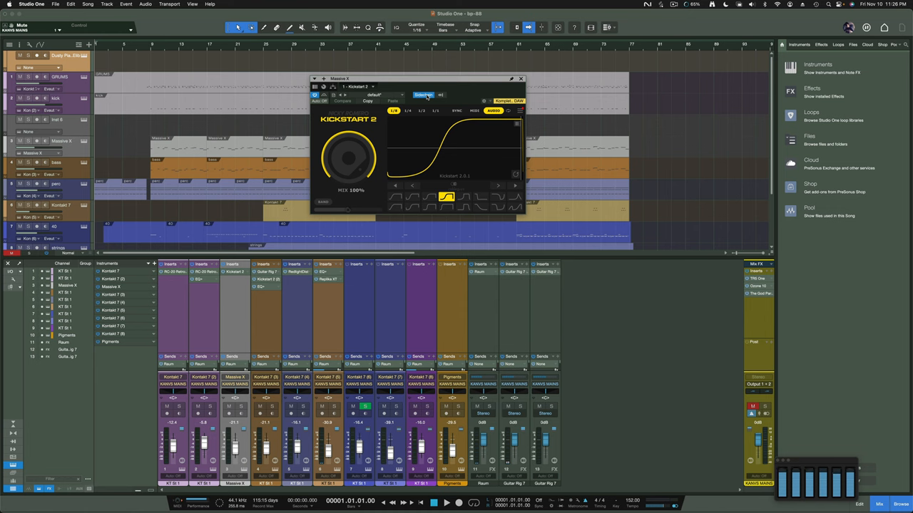
pyautogui.click(440, 94)
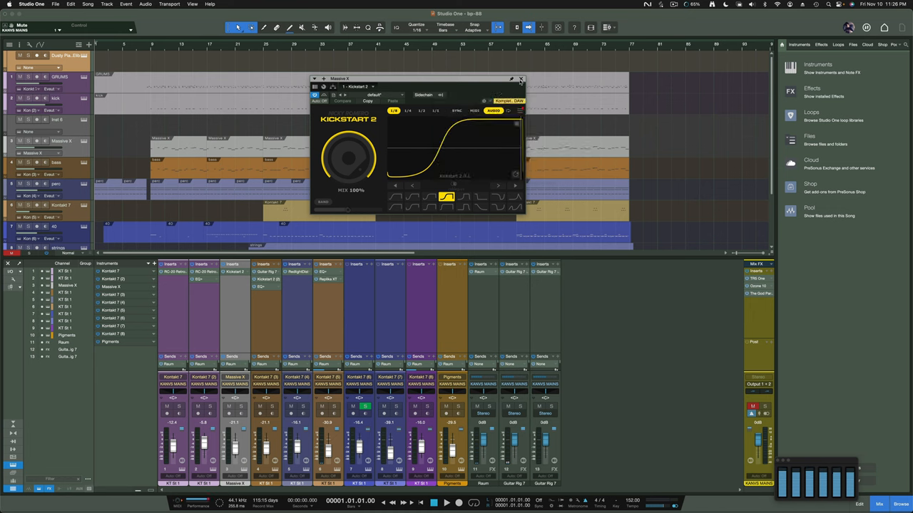
pyautogui.click(524, 77)
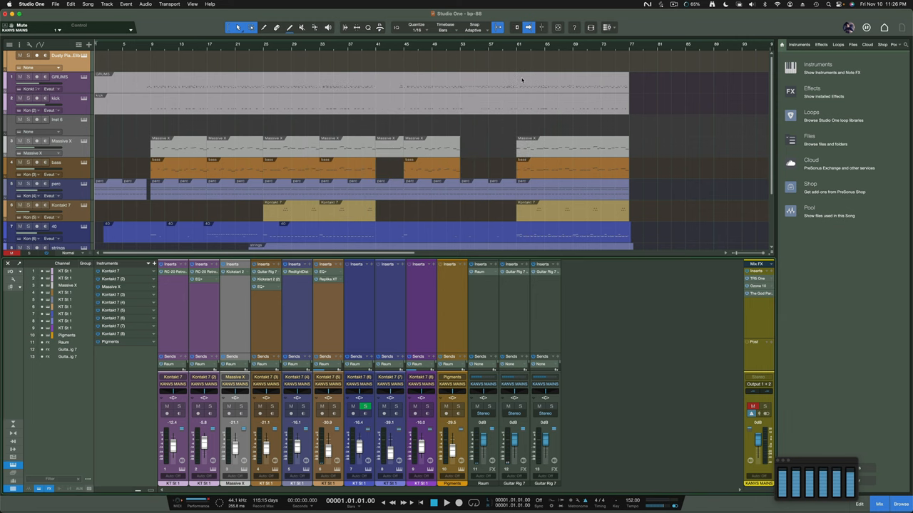
pyautogui.moveTo(363, 276)
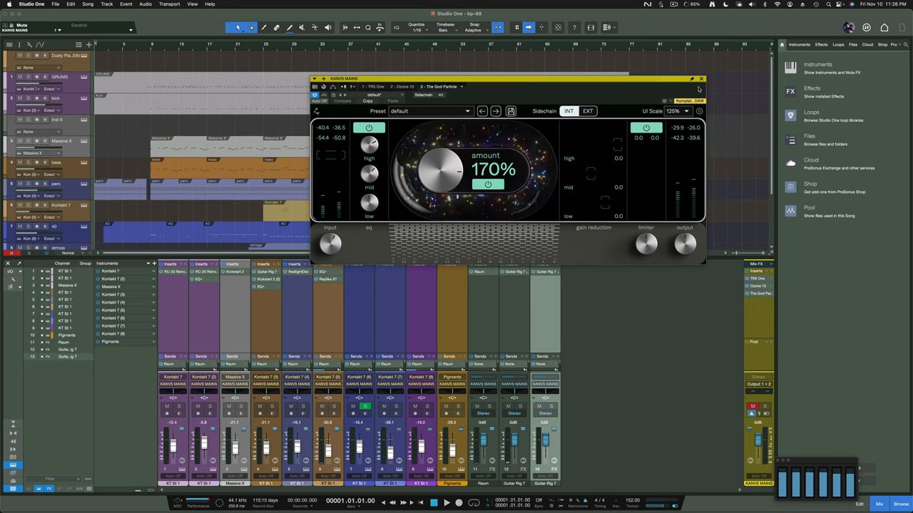
pyautogui.click(701, 78)
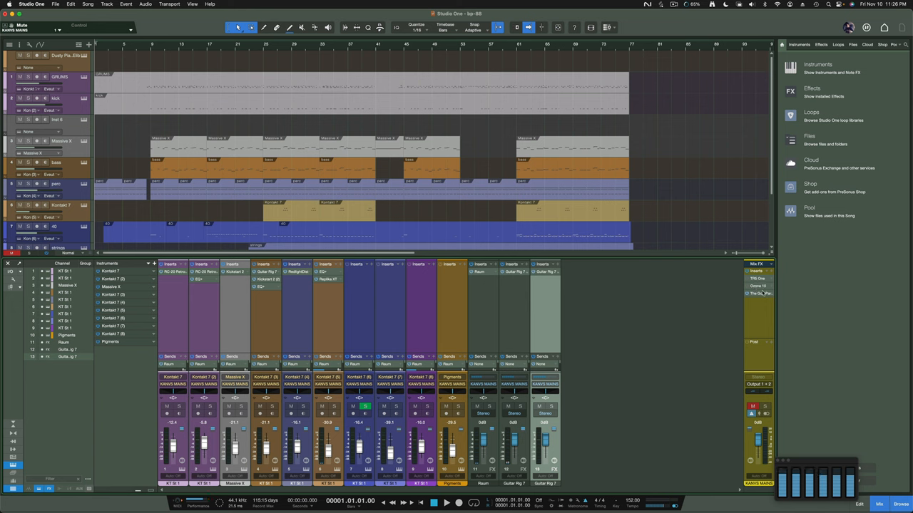
pyautogui.moveTo(756, 294)
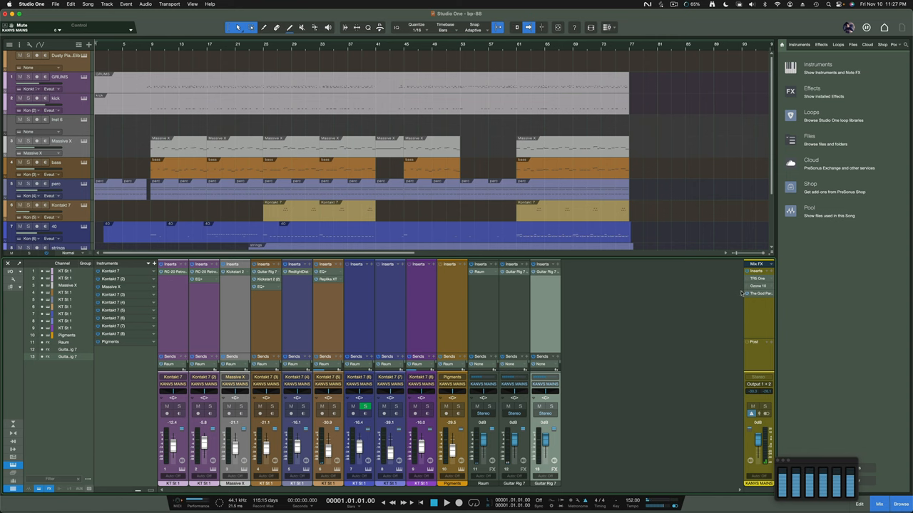
pyautogui.moveTo(422, 206)
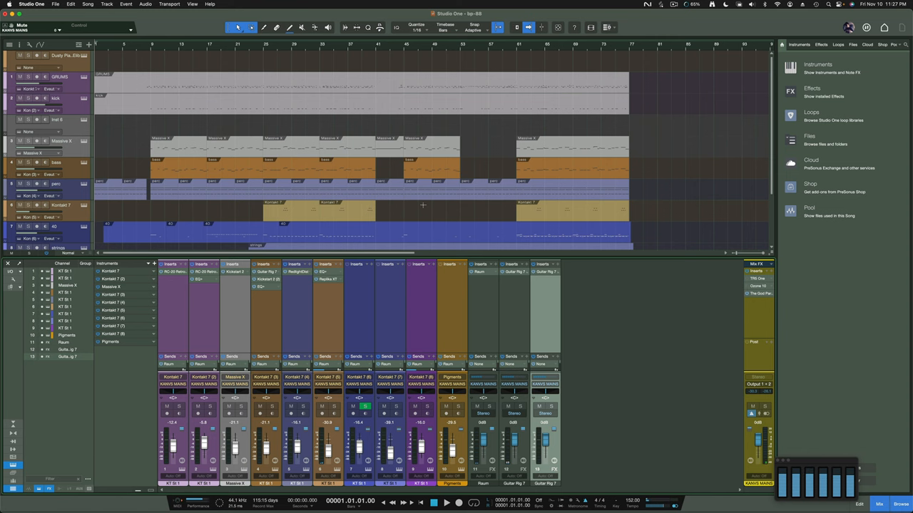
pyautogui.scroll(-3)
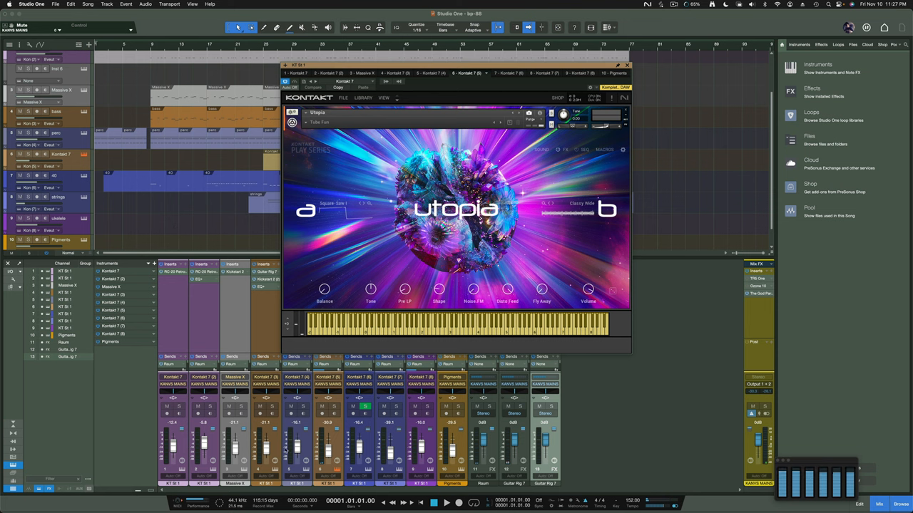
pyautogui.moveTo(458, 442)
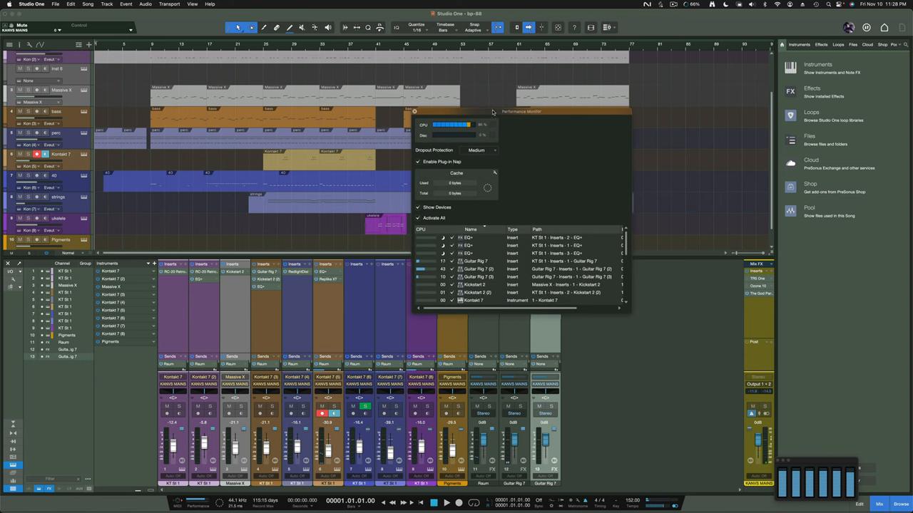
# Drag the Performance Monitor window toward the right.
pyautogui.moveTo(520, 111); pyautogui.dragTo(607, 110)
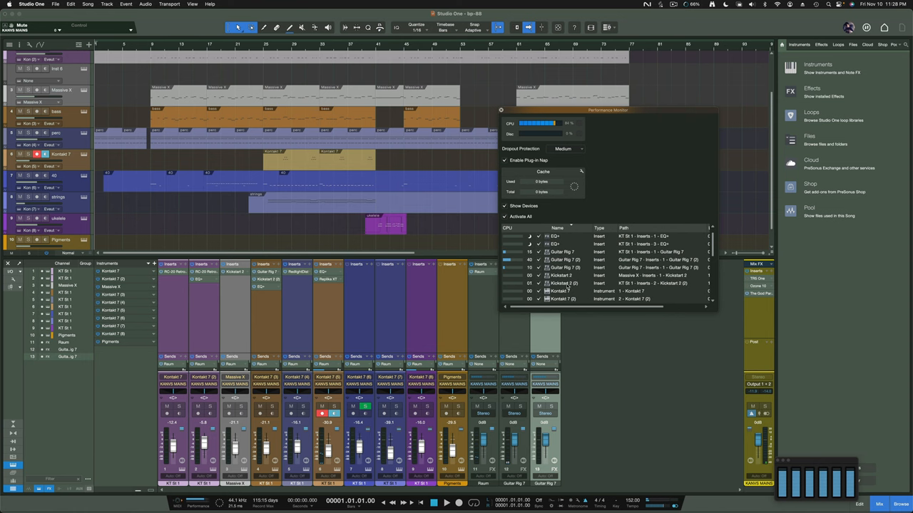
pyautogui.moveTo(574, 201)
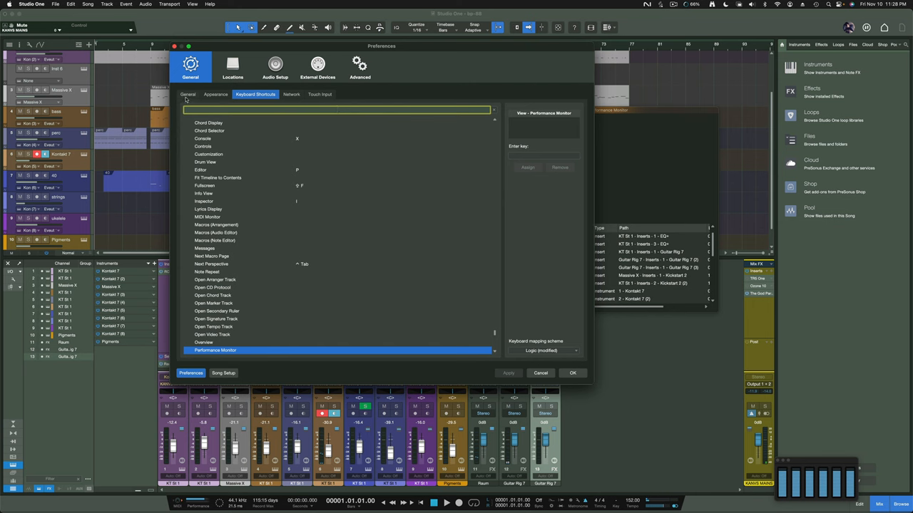
pyautogui.click(188, 94)
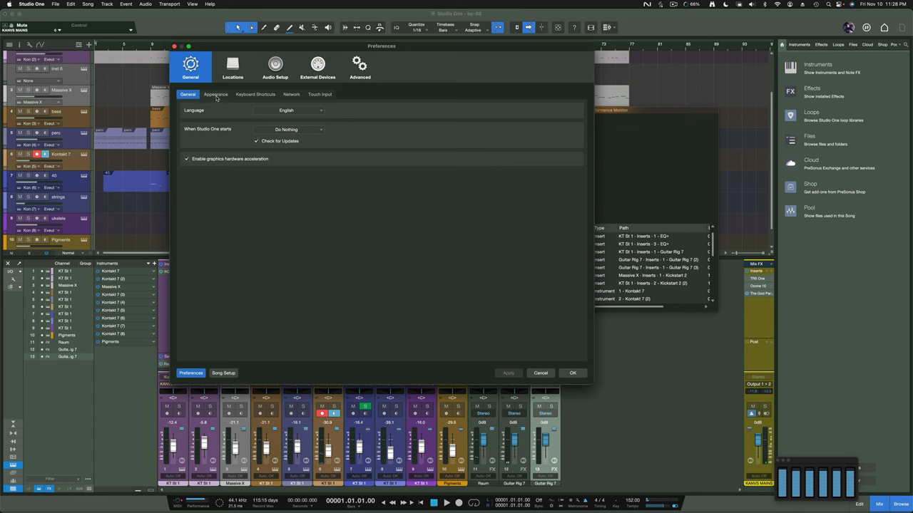
pyautogui.click(275, 66)
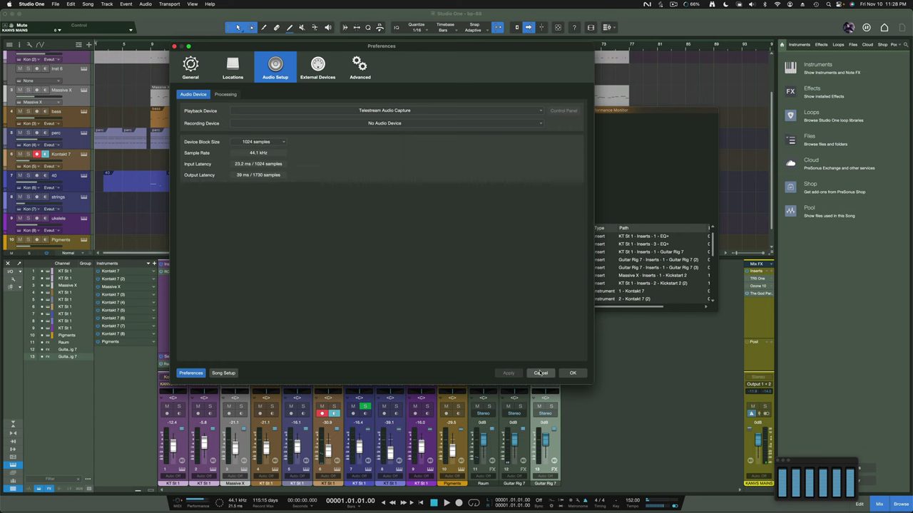
pyautogui.click(540, 373)
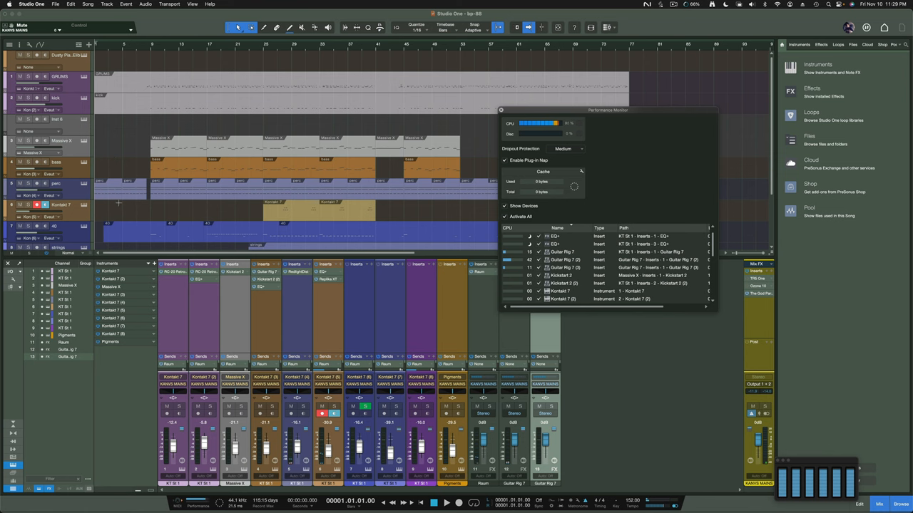
# Scroll the Studio One arrangement before switching over to Bitwig Studio.
pyautogui.scroll(-3)
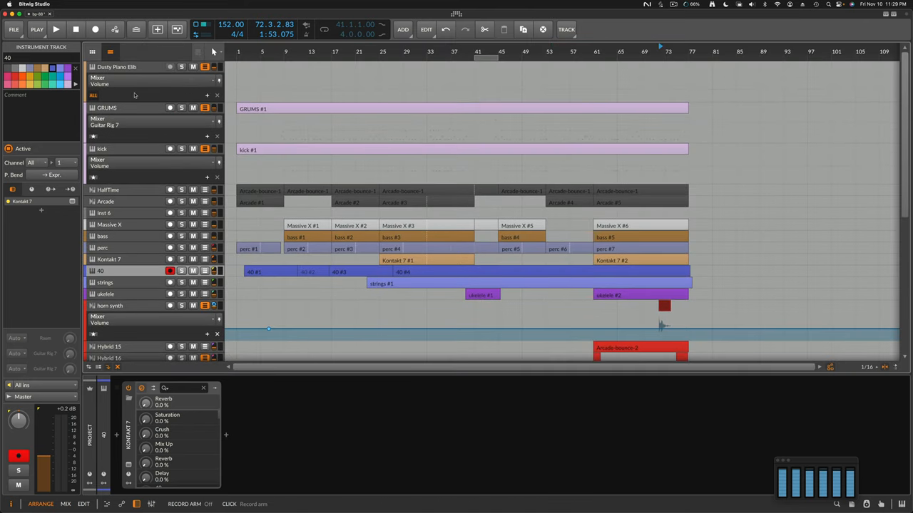
# Browse devices on the Dusty Piano Elib, GRUMS, HalfTime, Arcade, 40 and horn synth tracks.
pyautogui.click(117, 66)
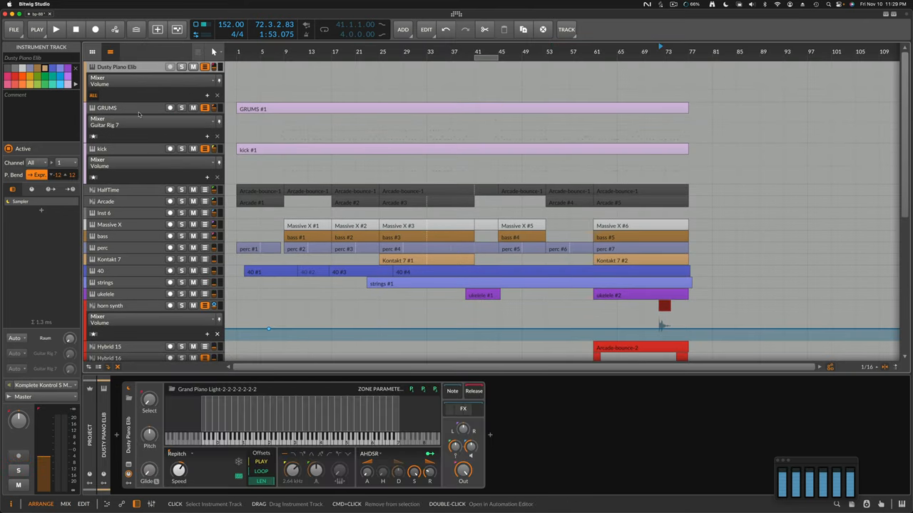
pyautogui.click(107, 108)
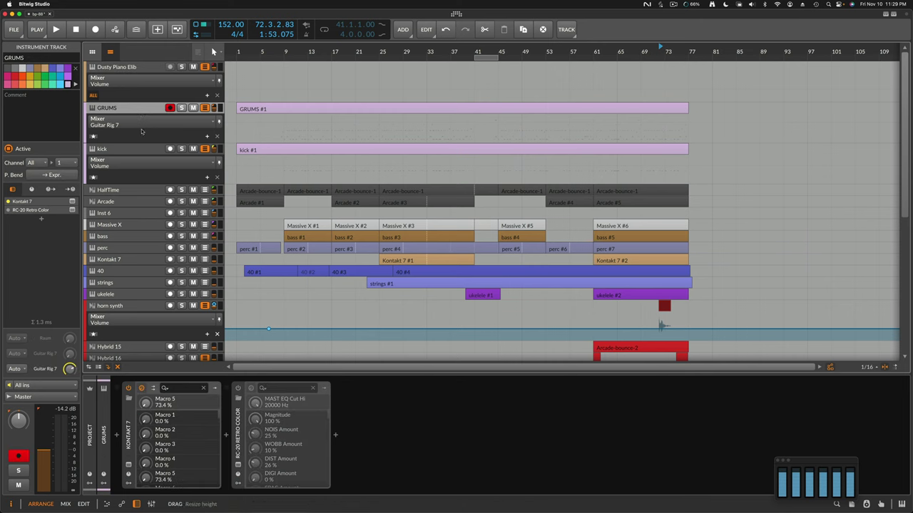
pyautogui.click(127, 189)
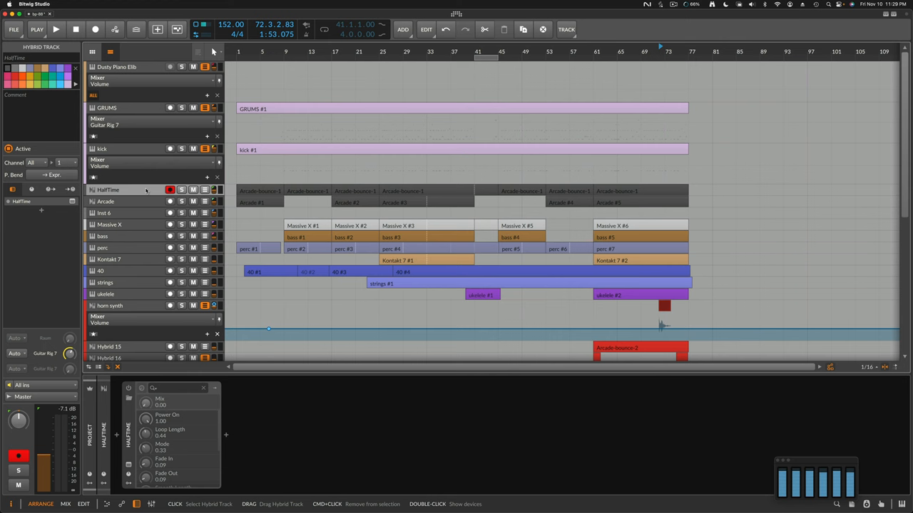
pyautogui.click(105, 201)
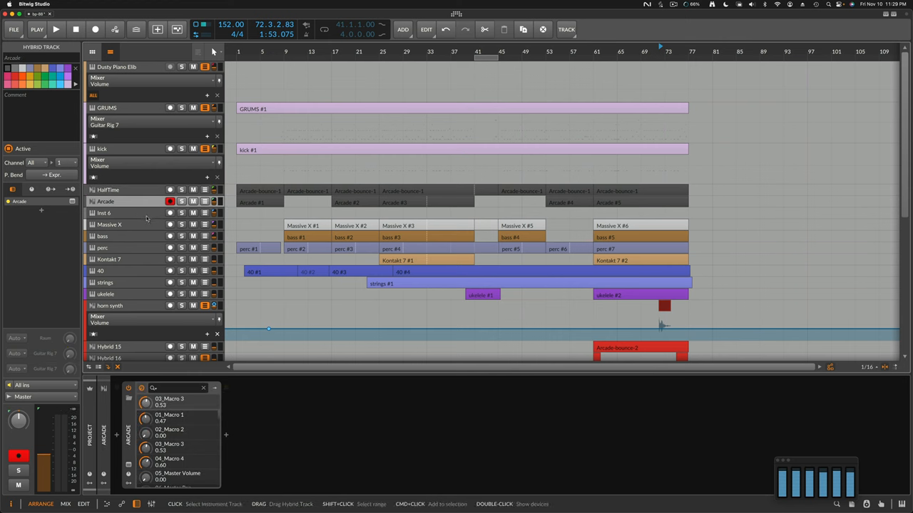
pyautogui.click(128, 213)
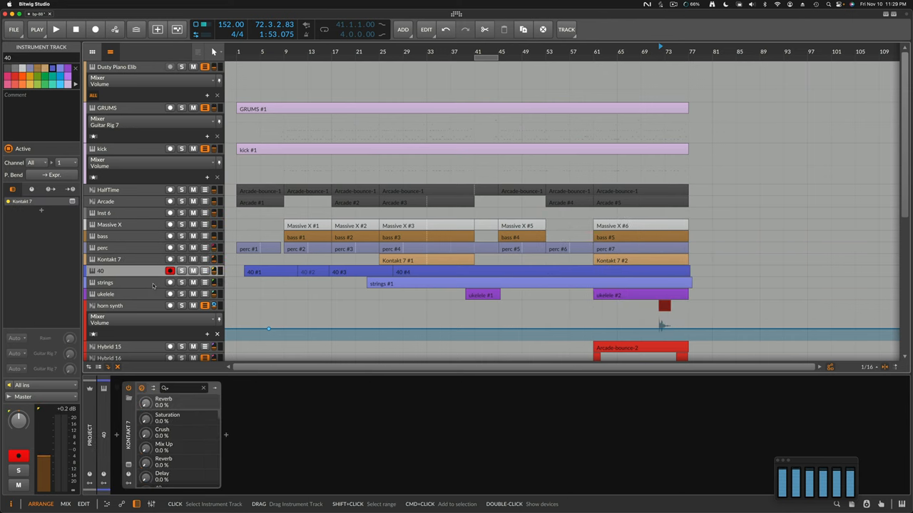
pyautogui.click(129, 306)
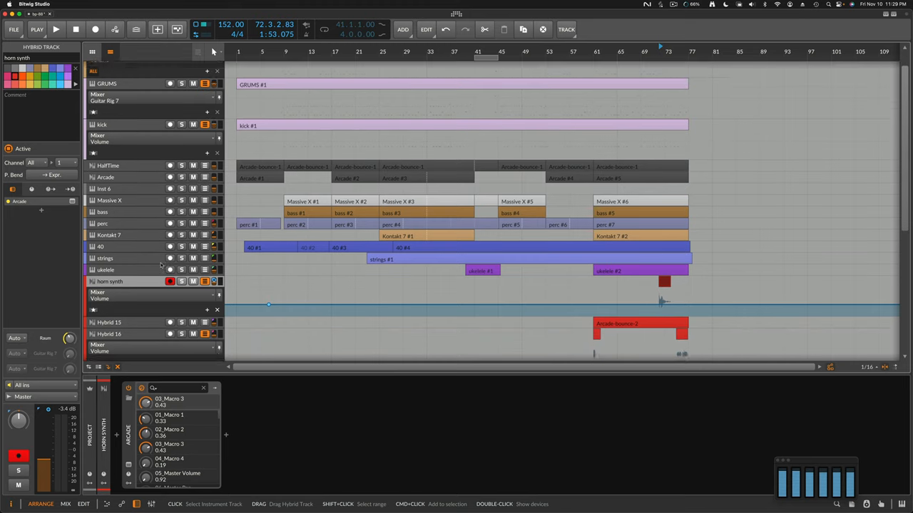
# Scroll down the track list and view the Hybrid 15 track's devices.
pyautogui.scroll(-3)
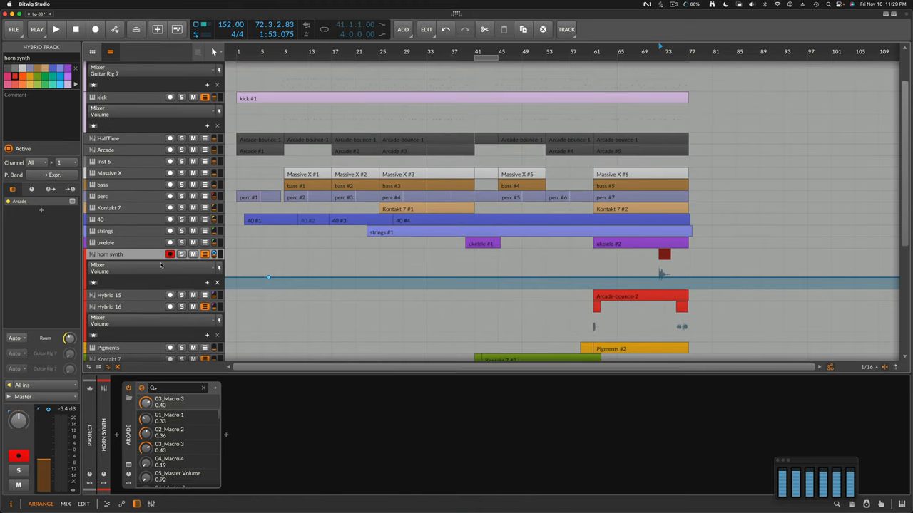
pyautogui.scroll(-3)
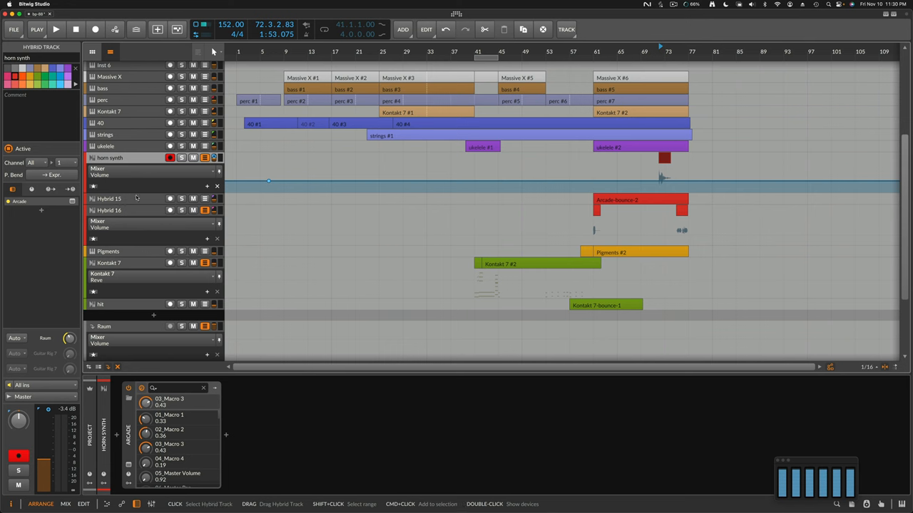
pyautogui.click(108, 198)
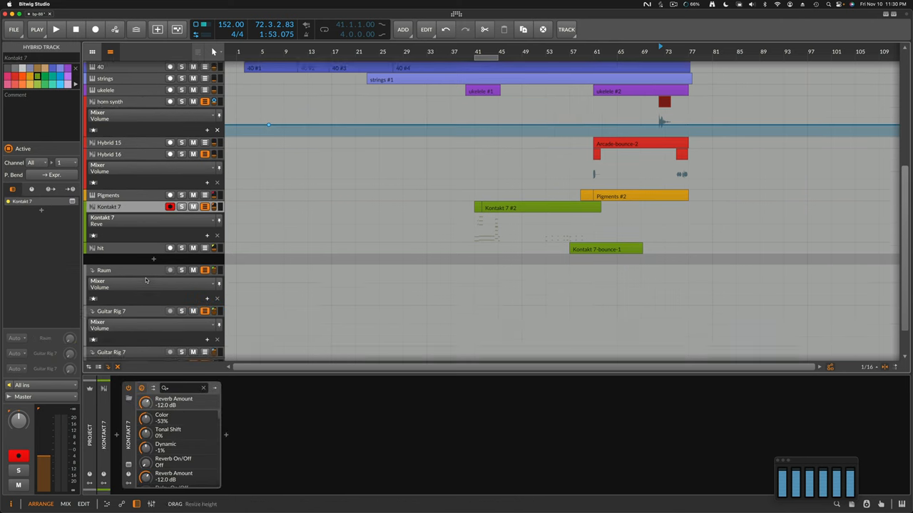
pyautogui.scroll(-3)
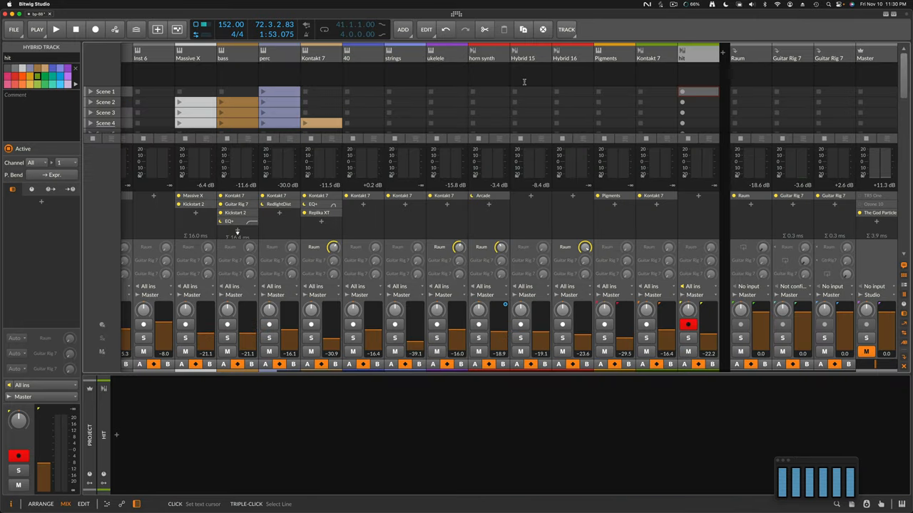
pyautogui.moveTo(517, 73)
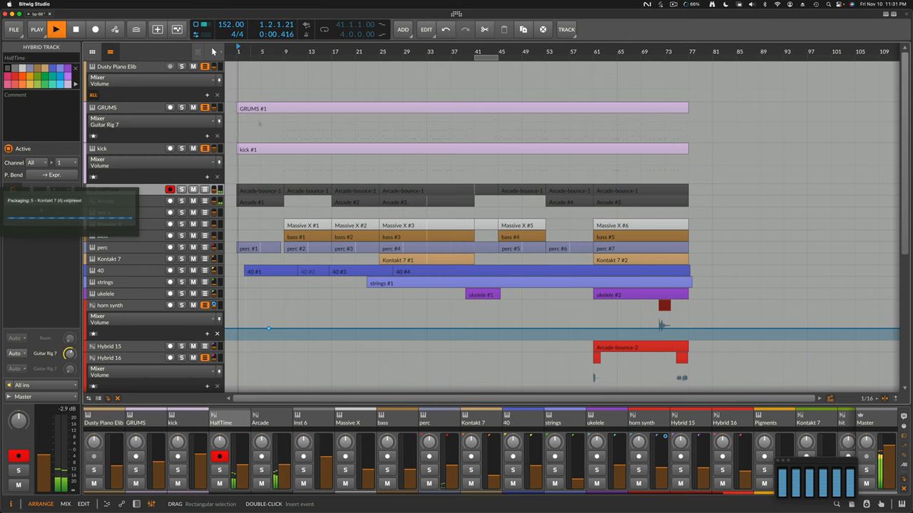
# Stop playback of the original bp-88 project in Bitwig Studio.
pyautogui.click(180, 108)
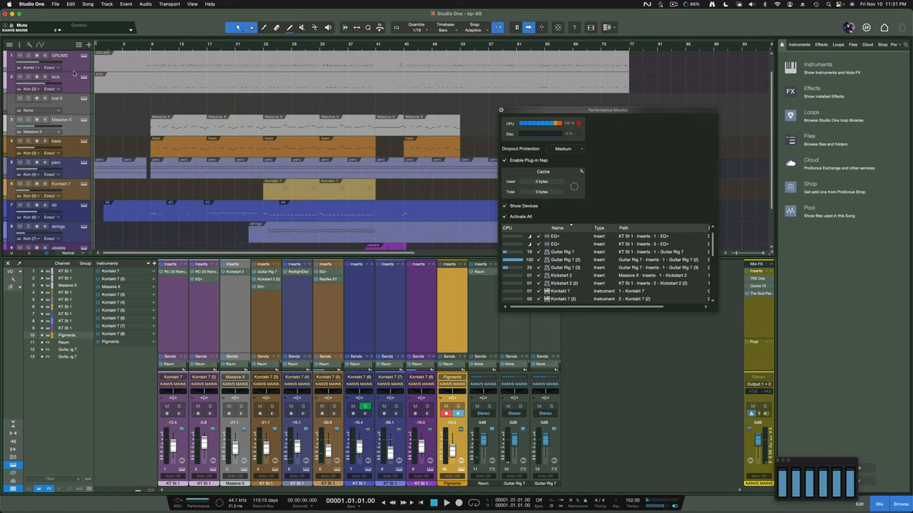
# Set Dropout Protection to Off in the Performance Monitor.
pyautogui.scroll(-3)
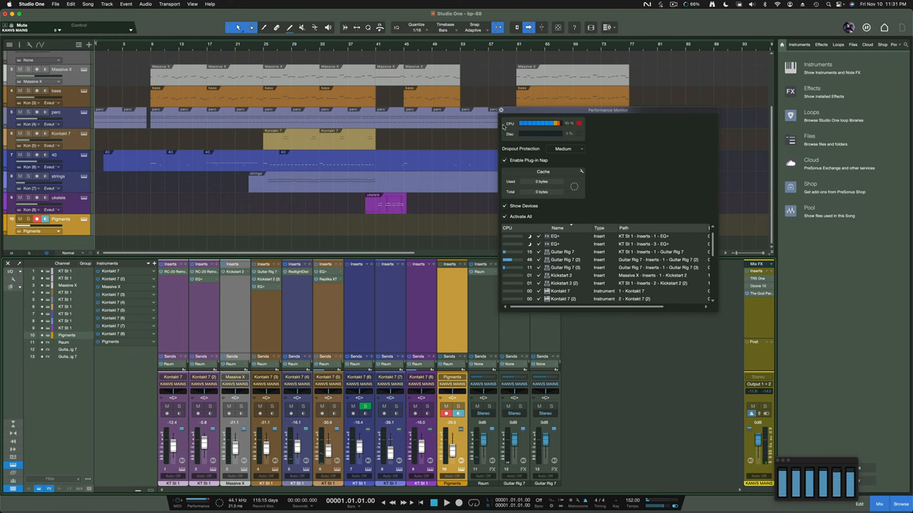
pyautogui.click(565, 149)
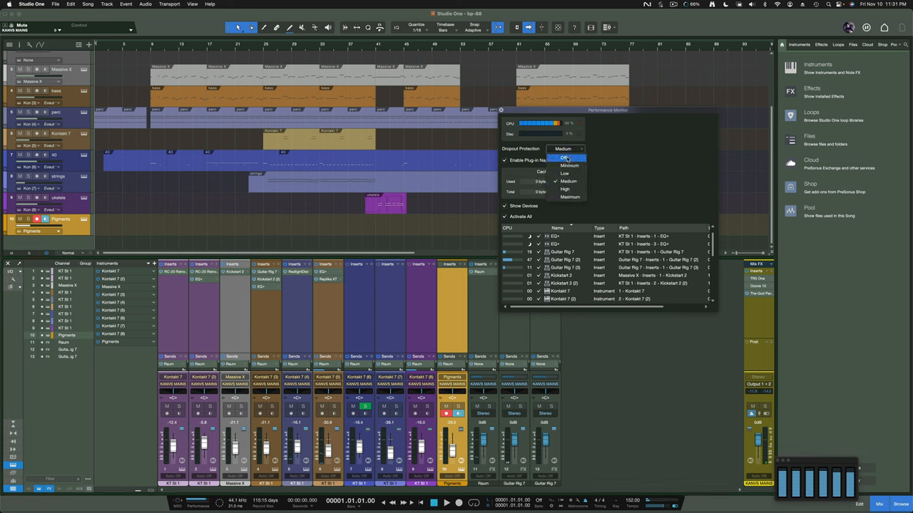
pyautogui.click(566, 157)
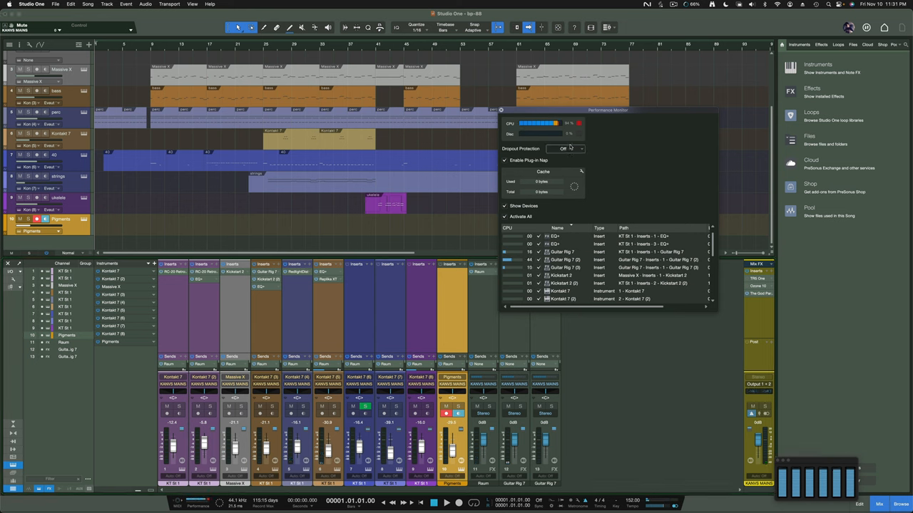
pyautogui.click(566, 148)
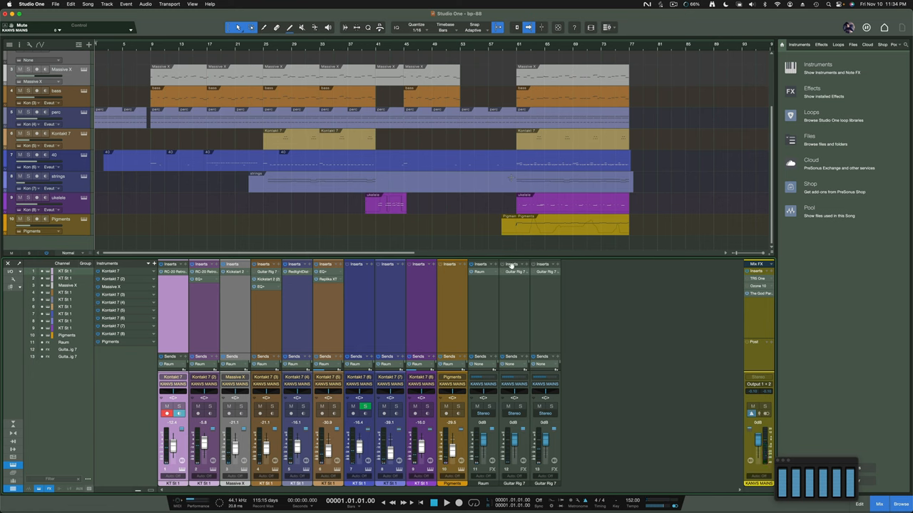
pyautogui.moveTo(509, 263)
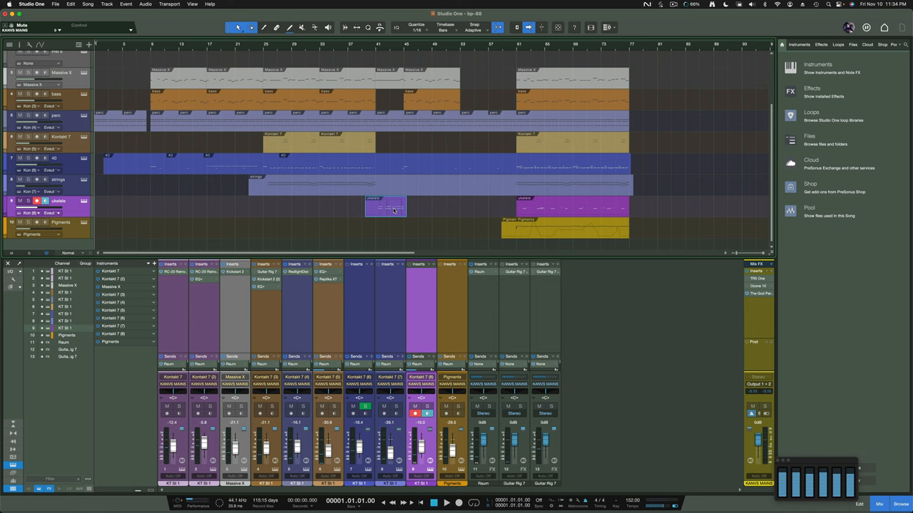
# Open the ukulele clip in the Note Editor and view its Sound Variations and Note Controller lanes.
pyautogui.doubleClick(385, 208)
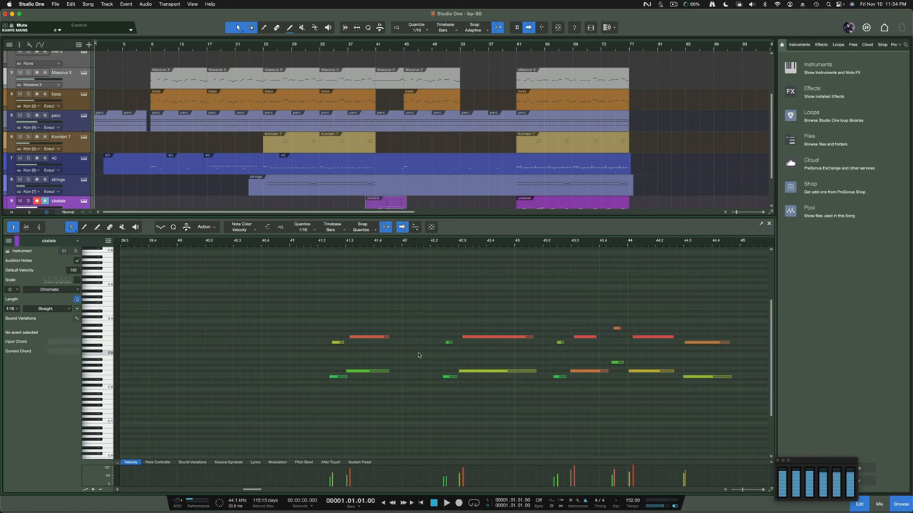
pyautogui.moveTo(169, 478)
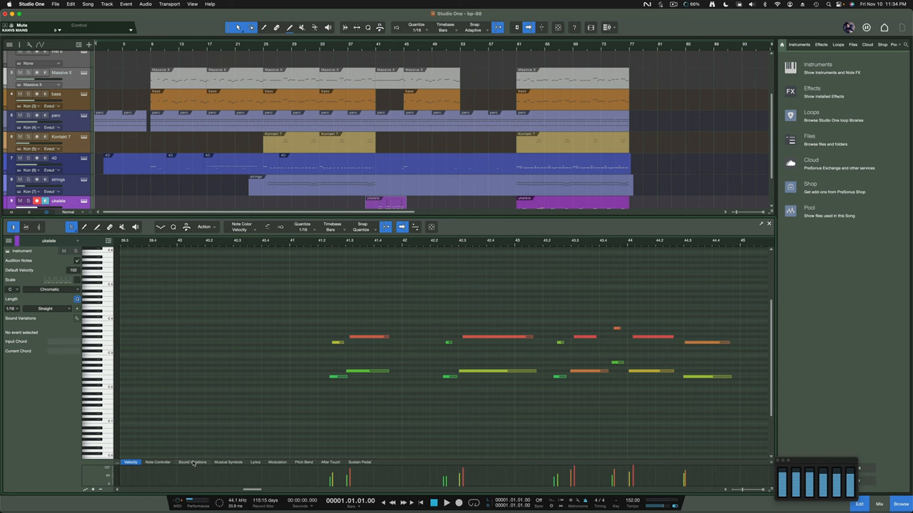
pyautogui.click(194, 463)
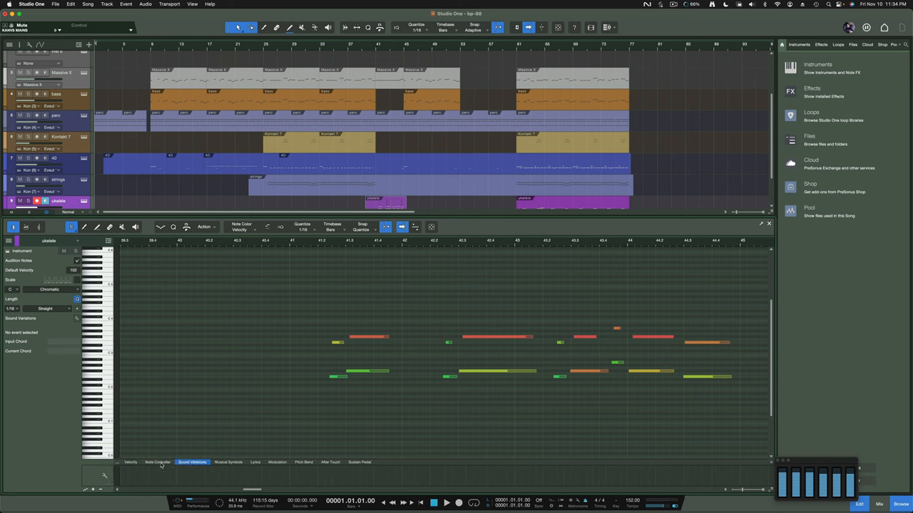
pyautogui.click(154, 463)
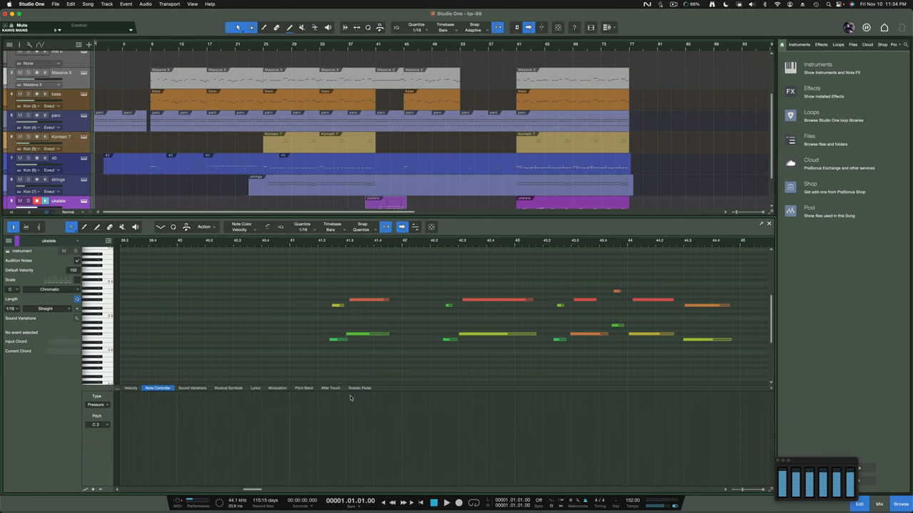
# Check the Sustain Pedal, Pitch Bend and Musical Symbols lanes, returning to Note Controller.
pyautogui.click(358, 388)
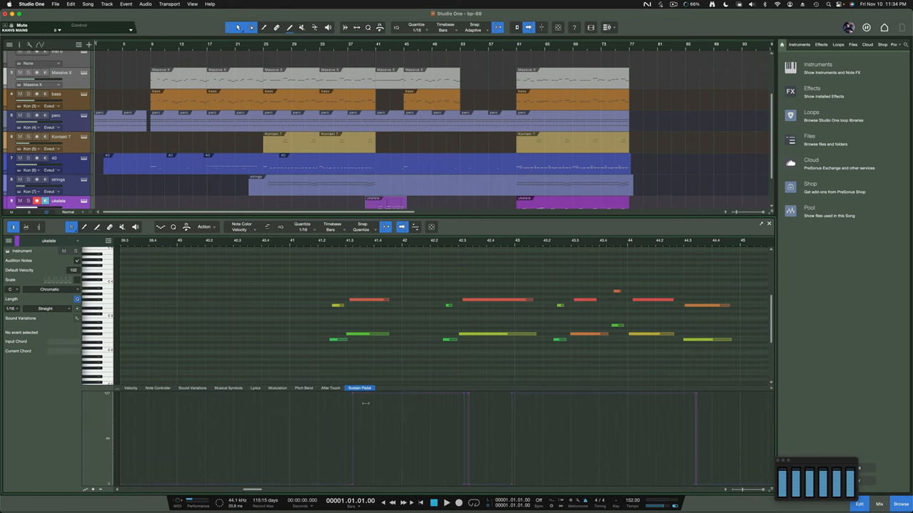
pyautogui.click(303, 389)
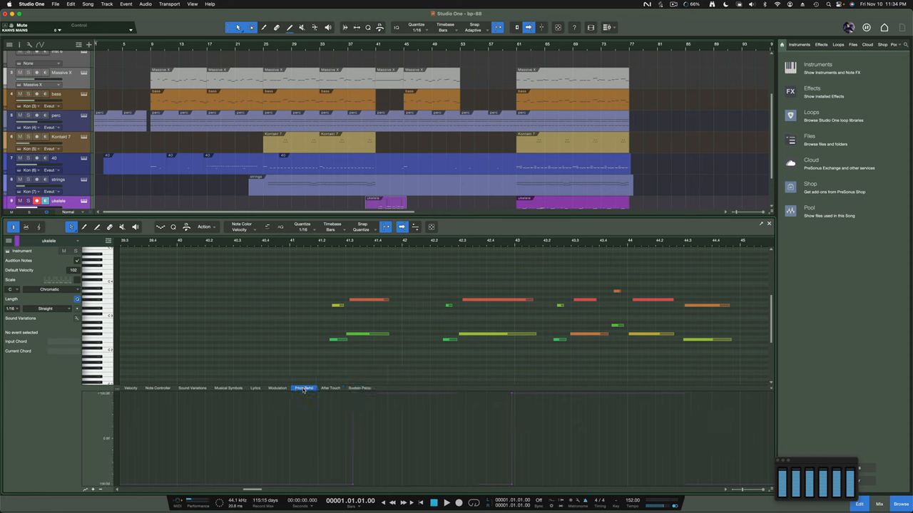
pyautogui.click(229, 388)
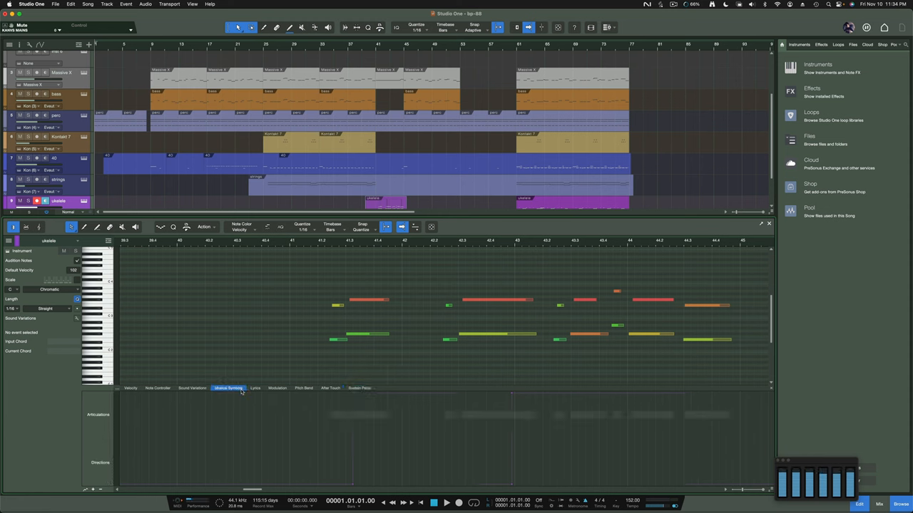
pyautogui.click(192, 388)
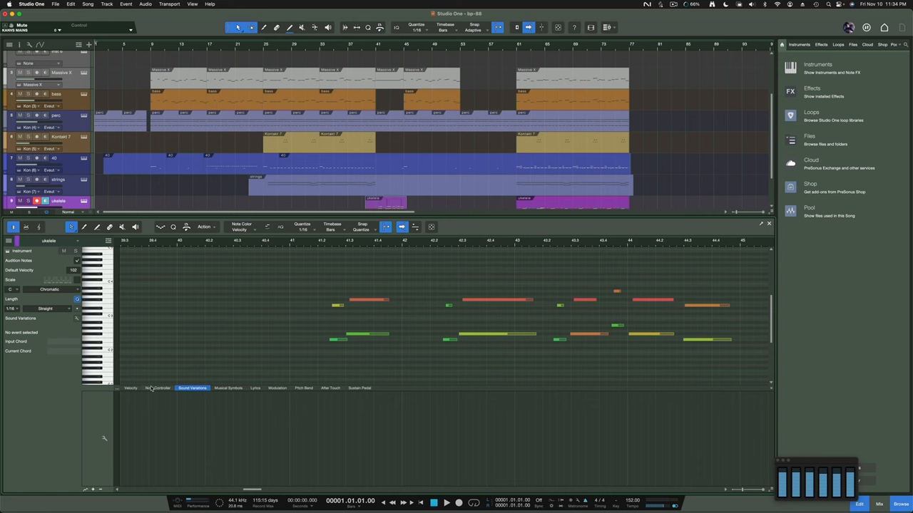
pyautogui.click(156, 388)
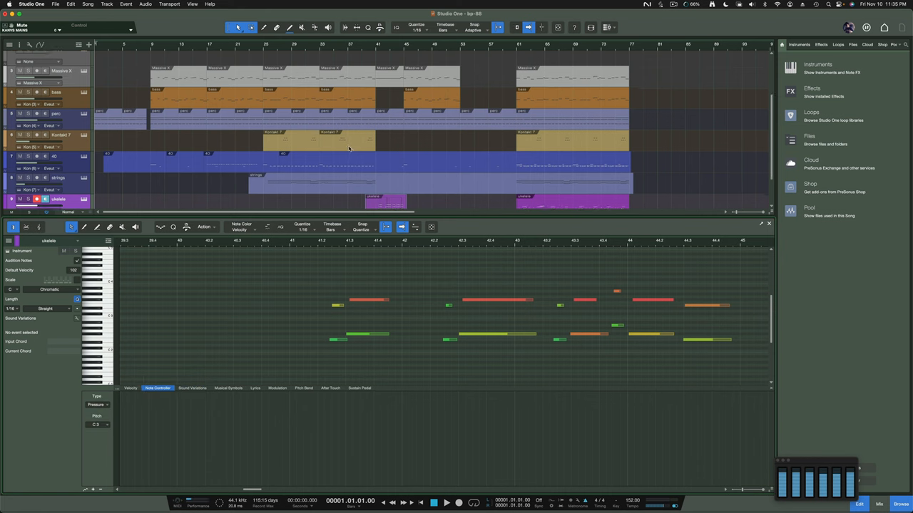
# Show the Pigments clip's Sound Variations, then its Modulation lane with the automation curve.
pyautogui.scroll(-3)
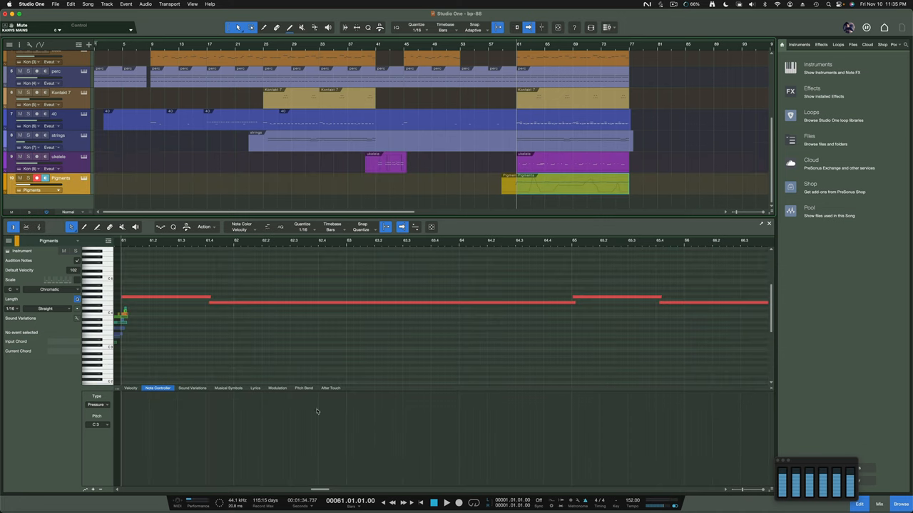
pyautogui.click(193, 388)
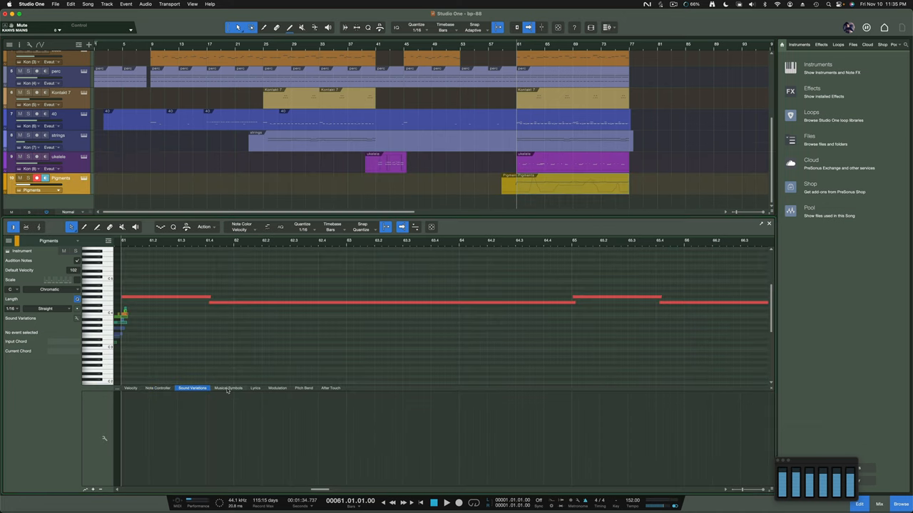
pyautogui.click(277, 388)
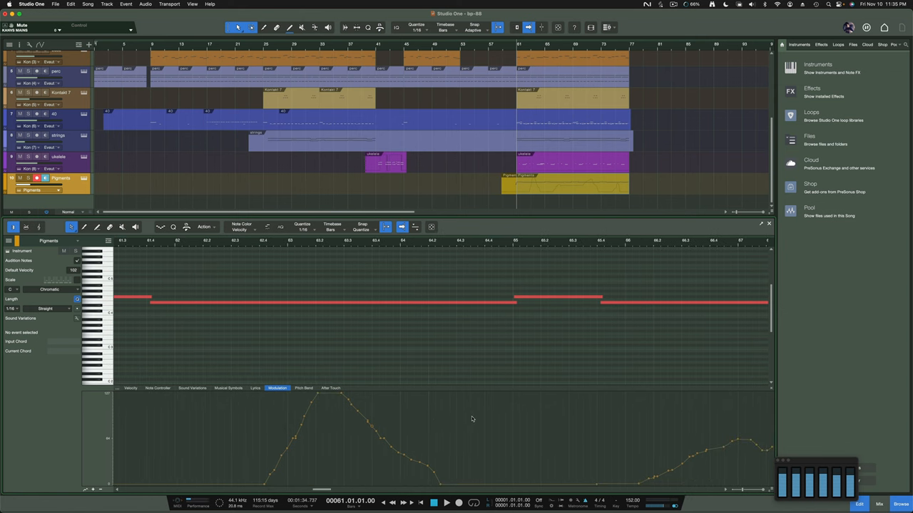
# View the Pigments clip's empty After Touch lane, then switch back to Bitwig Studio.
pyautogui.click(330, 388)
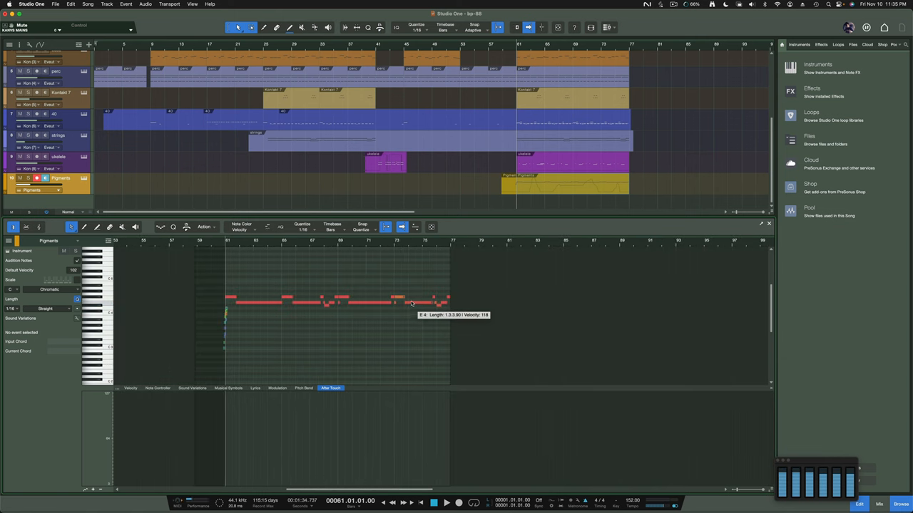
pyautogui.moveTo(413, 293)
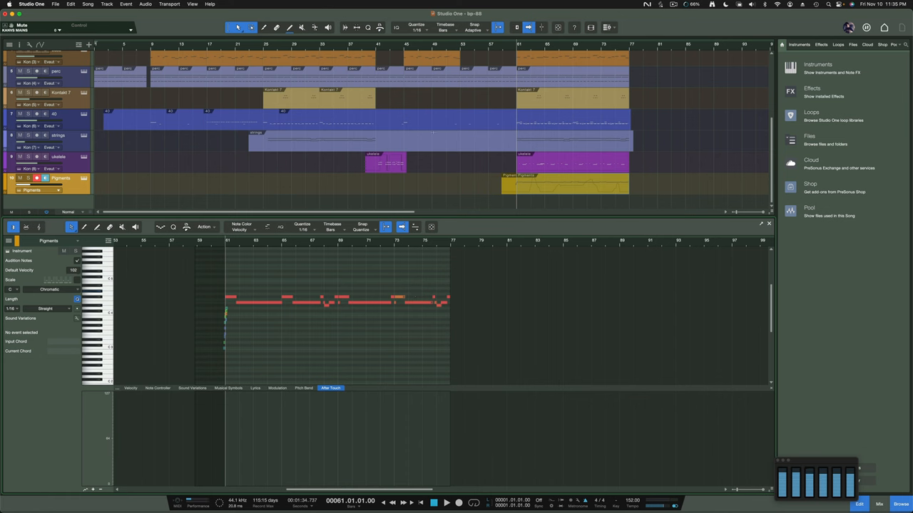
pyautogui.press('cmd+tab')
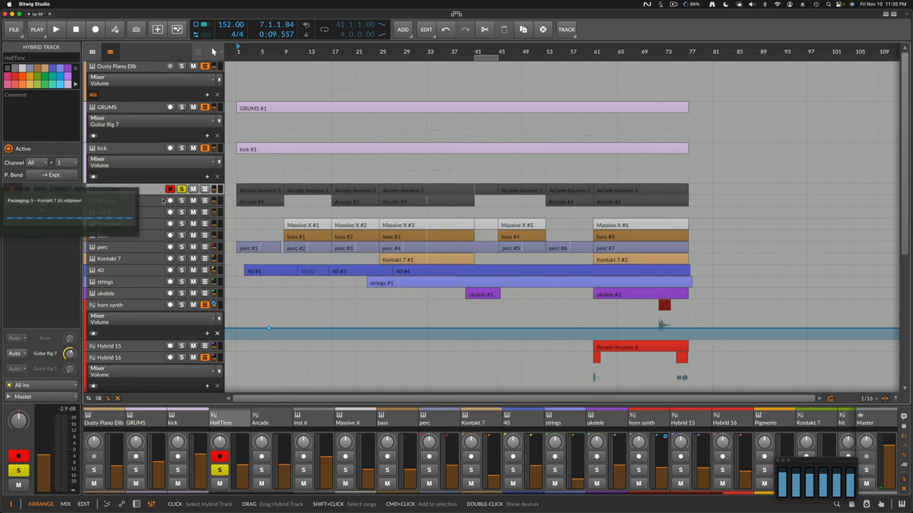
pyautogui.click(114, 189)
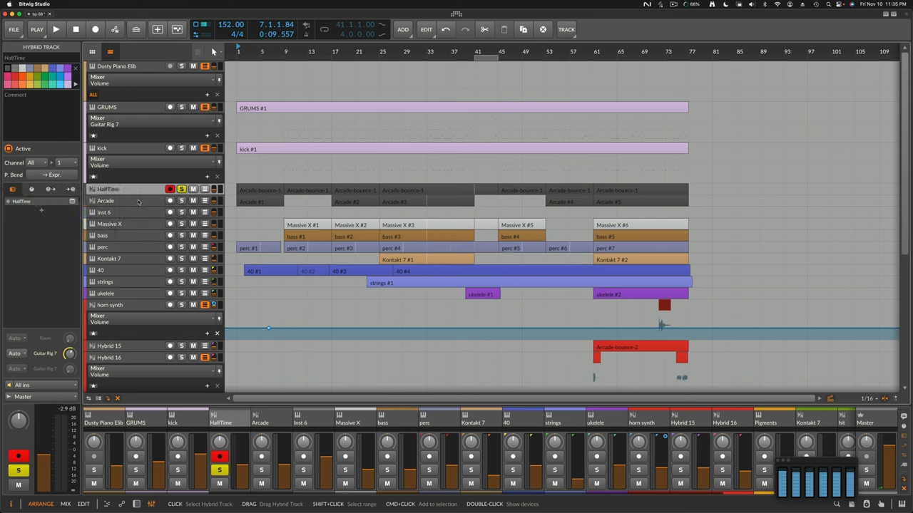
pyautogui.click(105, 200)
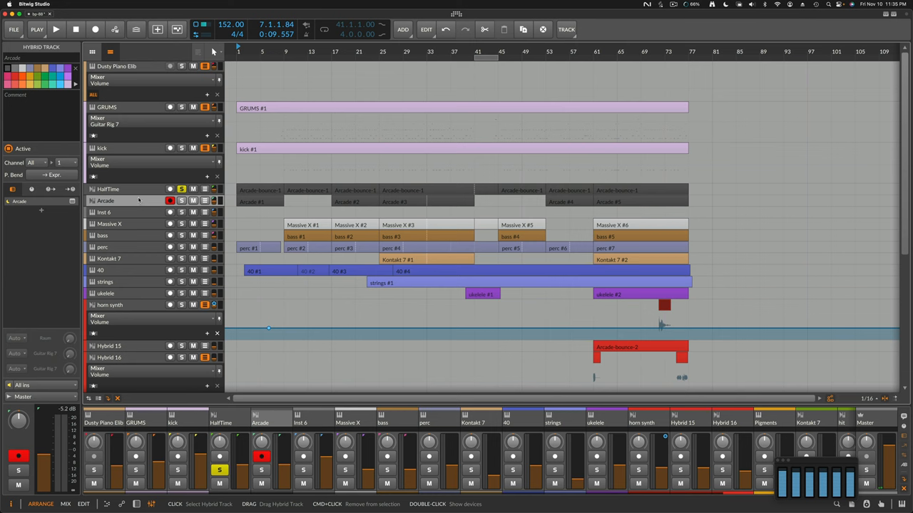
pyautogui.click(128, 189)
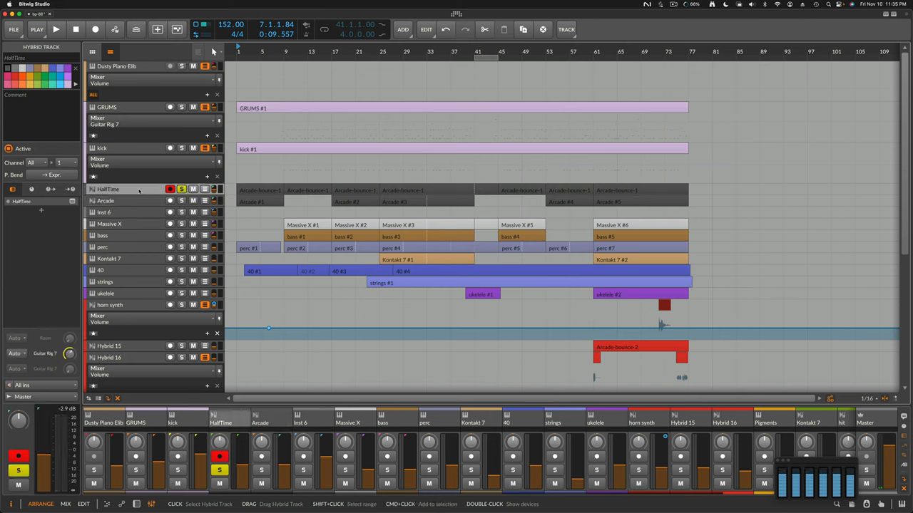
pyautogui.moveTo(143, 206)
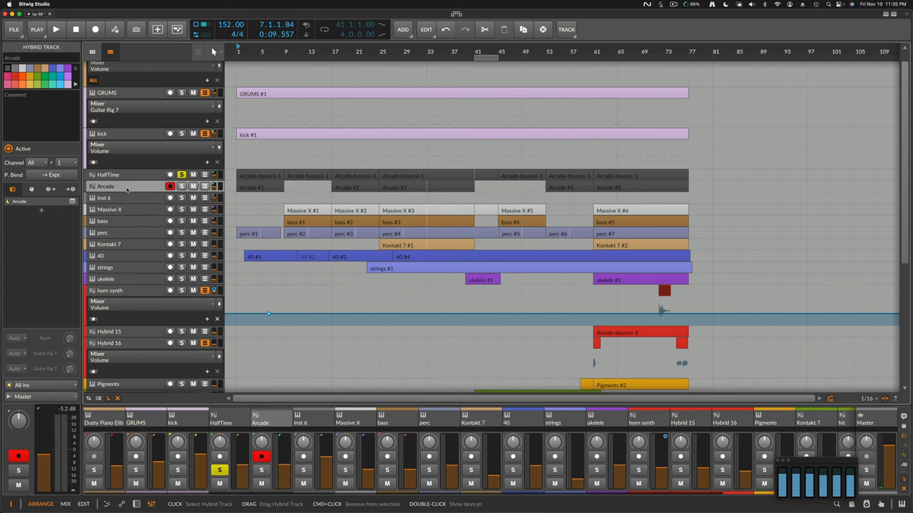
pyautogui.click(115, 291)
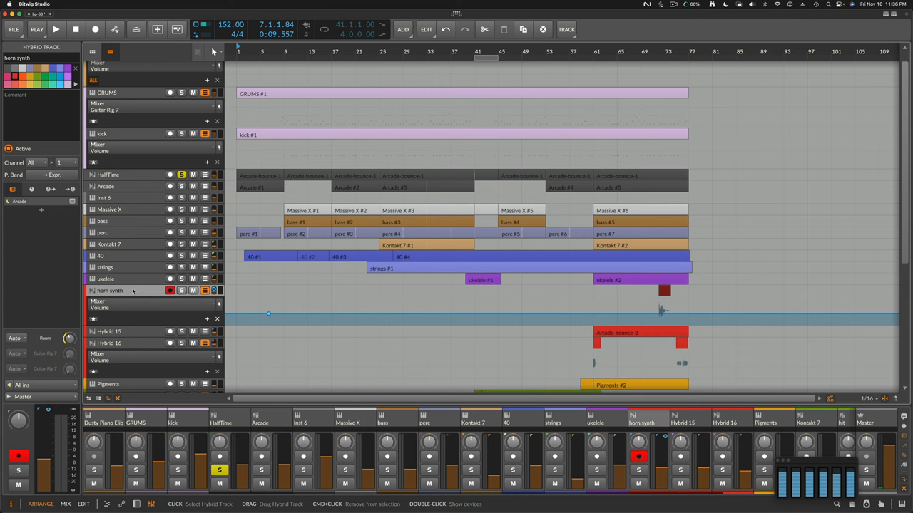
pyautogui.scroll(-3)
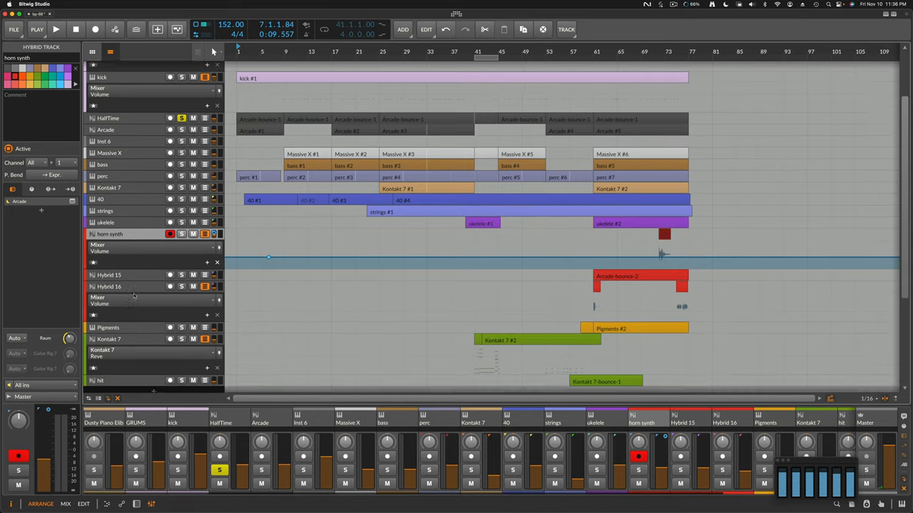
pyautogui.scroll(-3)
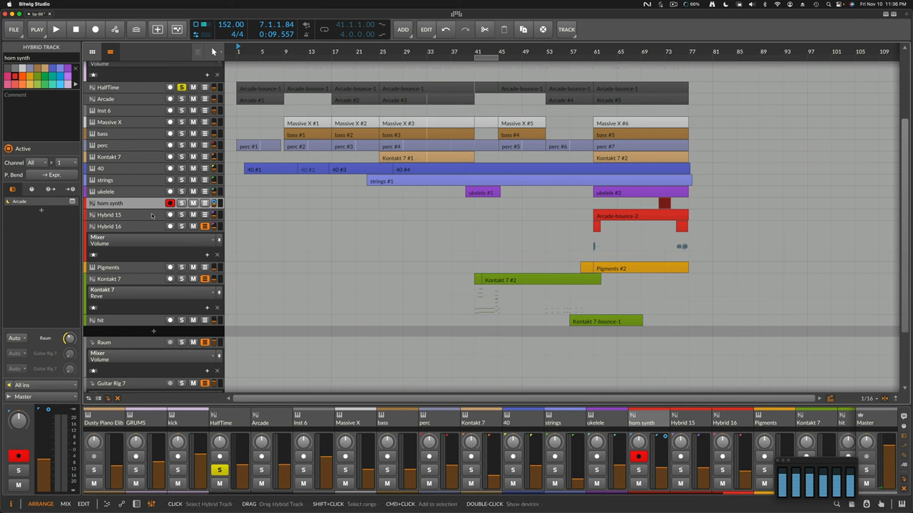
pyautogui.click(109, 215)
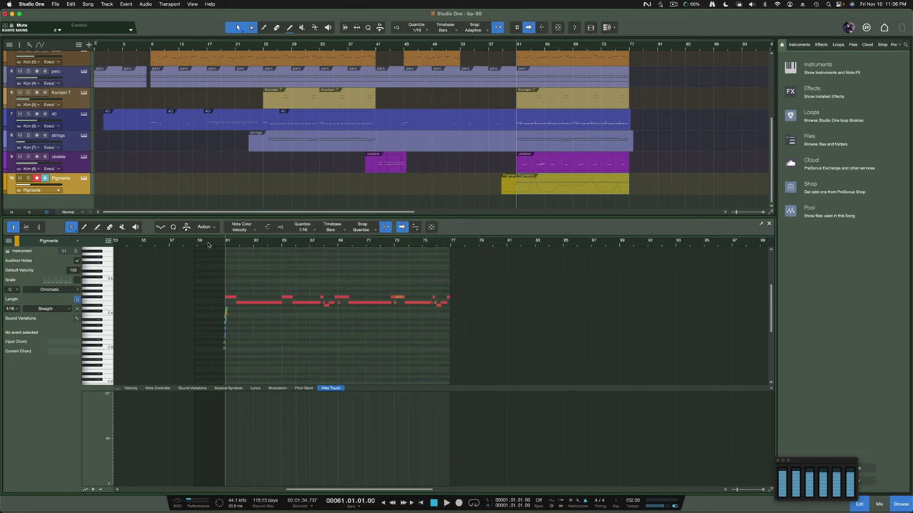
pyautogui.moveTo(74, 164)
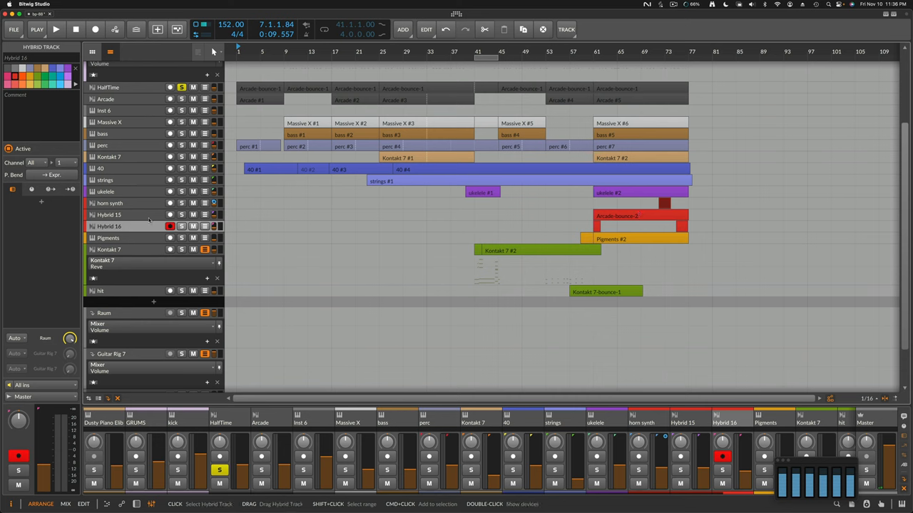
# Convert the hit track into an audio track.
pyautogui.rightClick(110, 226)
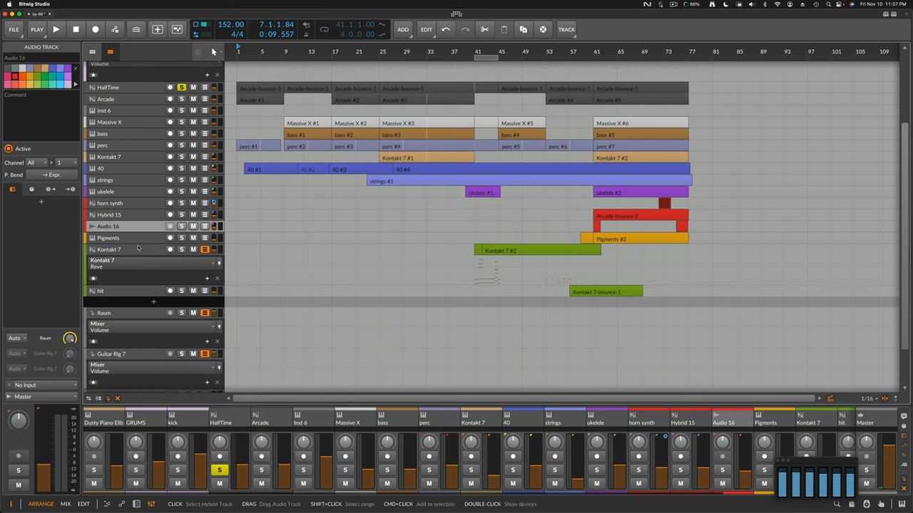
pyautogui.click(125, 249)
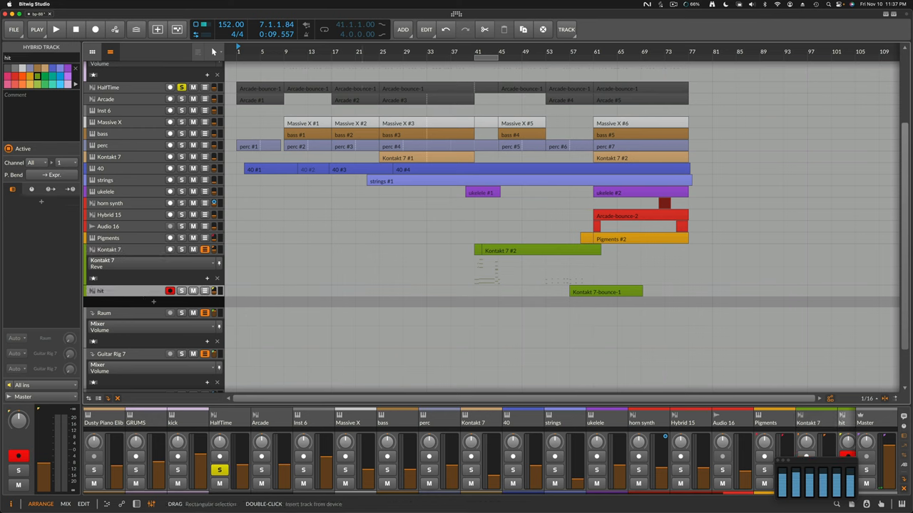
pyautogui.click(604, 292)
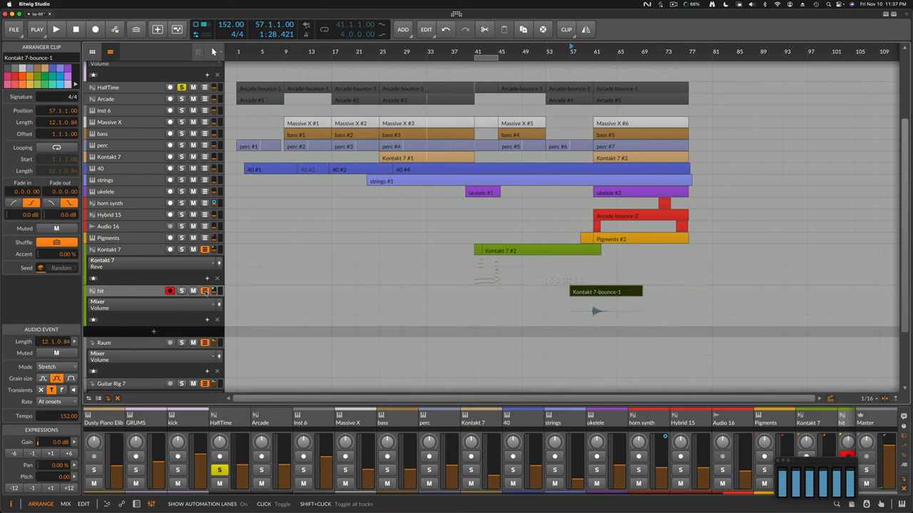
pyautogui.rightClick(100, 291)
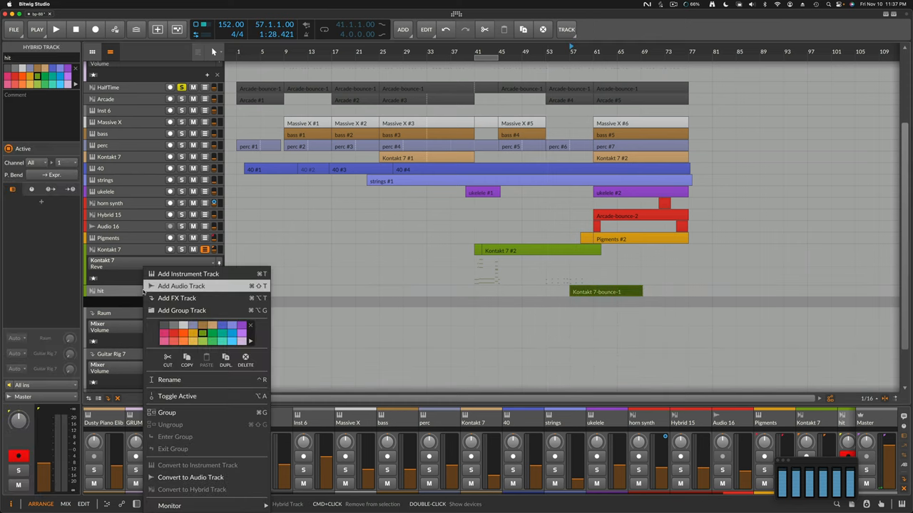
pyautogui.moveTo(190, 477)
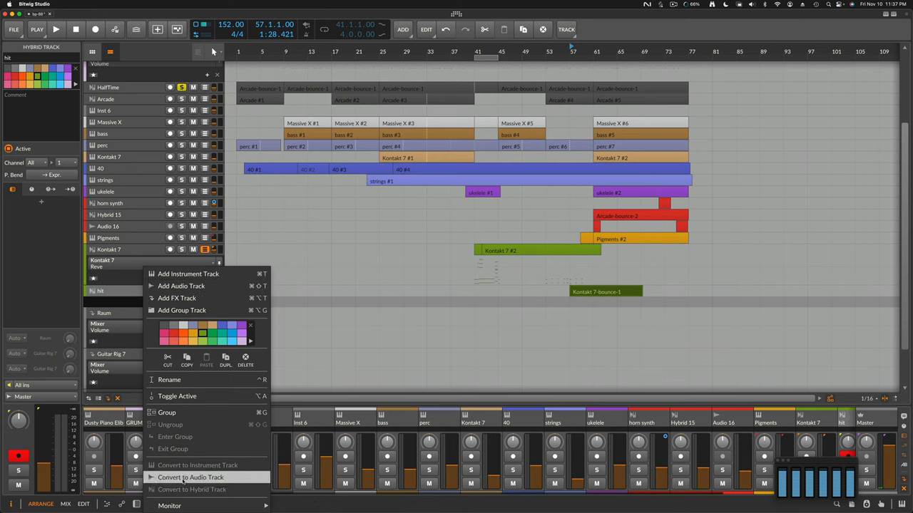
pyautogui.click(191, 478)
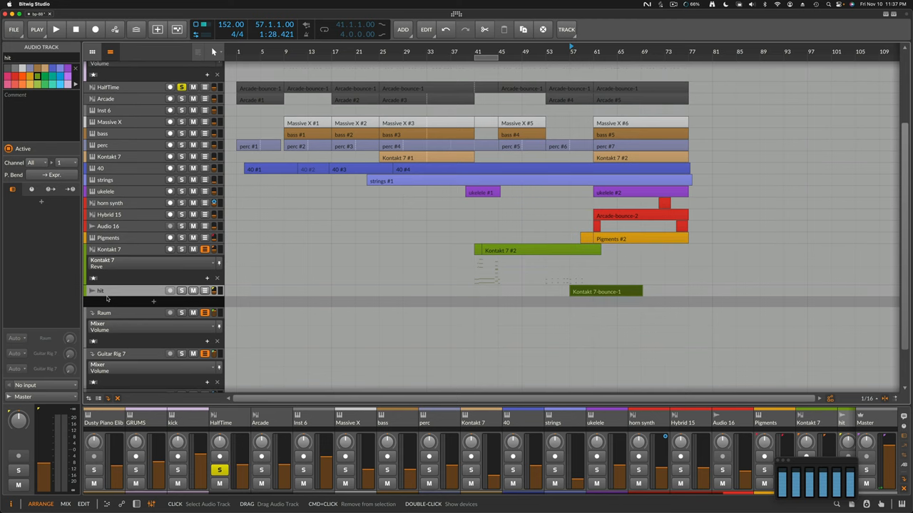
# Convert the horn synth track to audio and bring up Hybrid 15's track options.
pyautogui.click(114, 250)
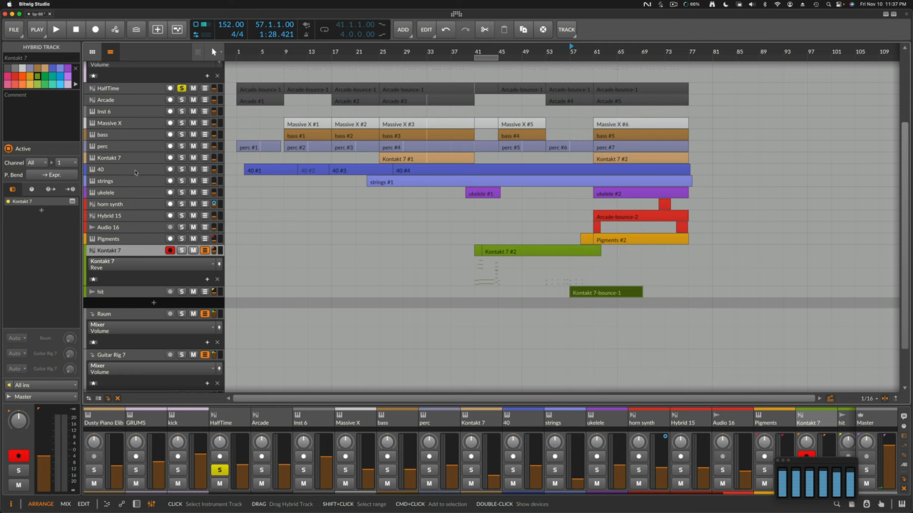
pyautogui.click(110, 205)
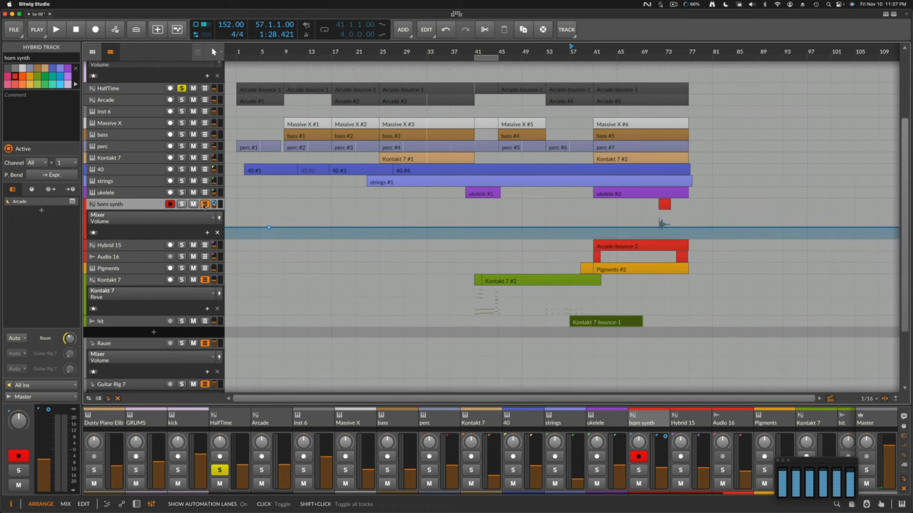
pyautogui.rightClick(125, 204)
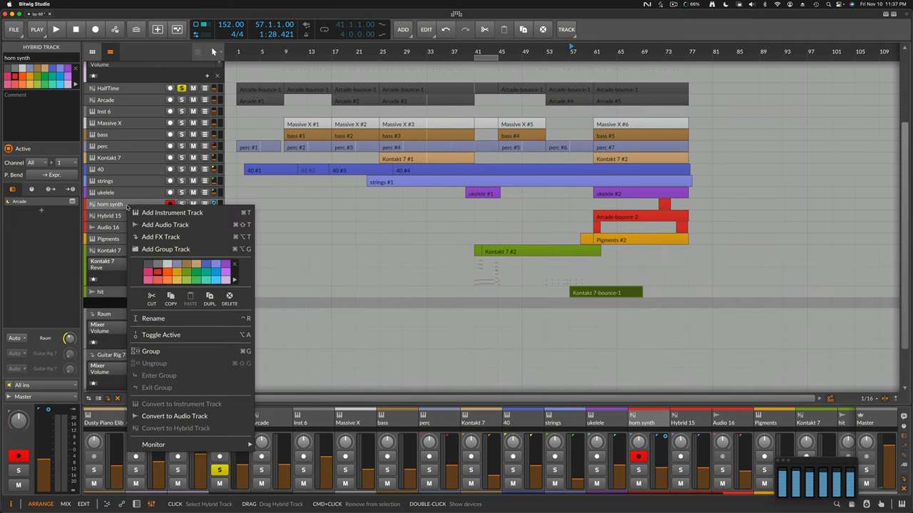
pyautogui.moveTo(181, 403)
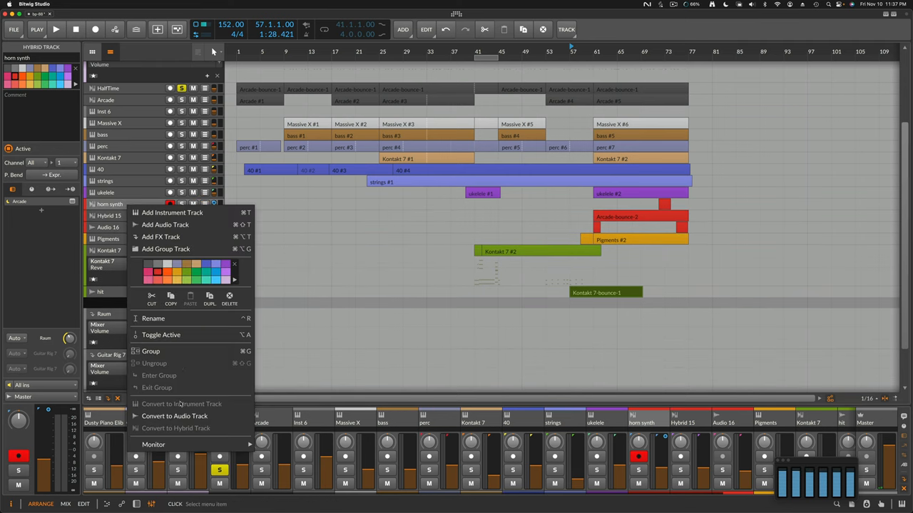
pyautogui.click(172, 416)
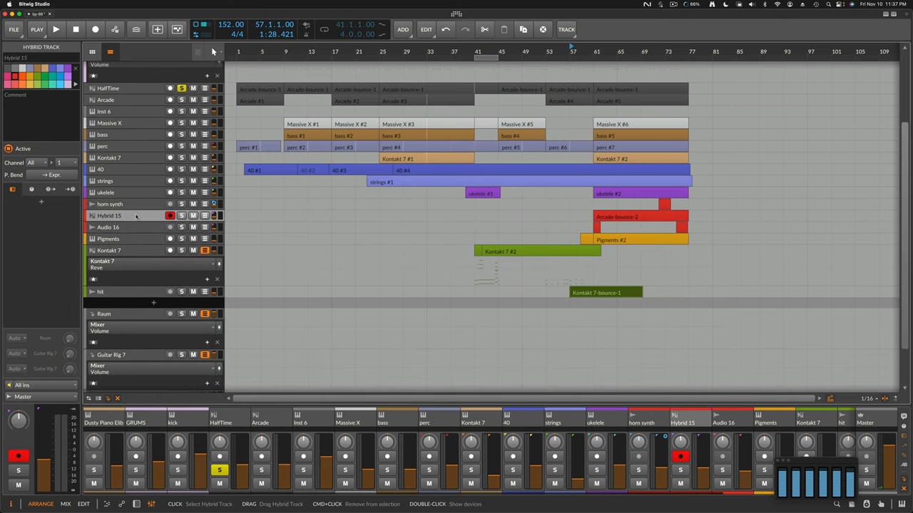
pyautogui.rightClick(135, 215)
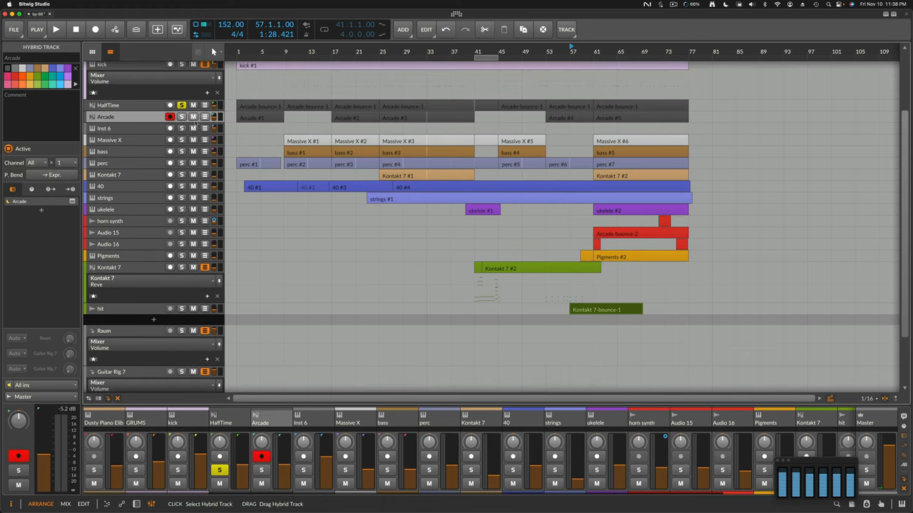
# Convert the HalfTime track into audio track Audio 4, then return to Studio One.
pyautogui.click(205, 116)
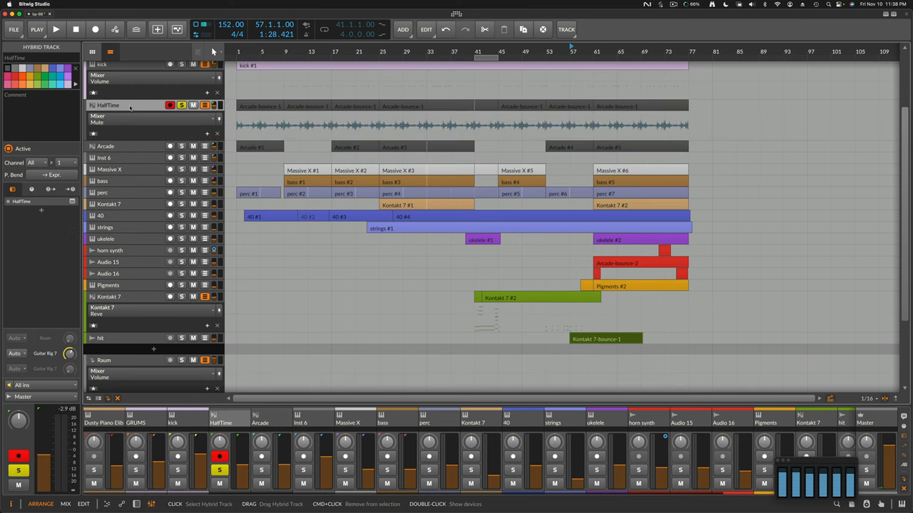
pyautogui.rightClick(130, 105)
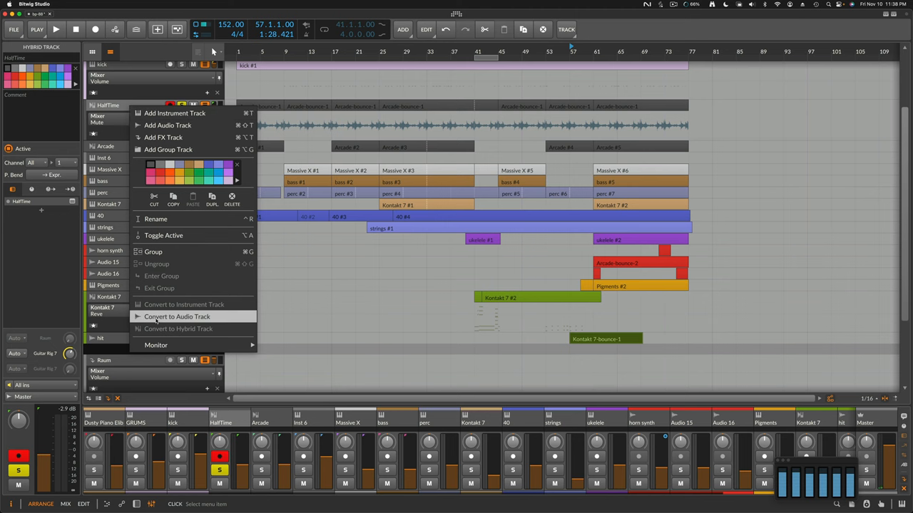
pyautogui.click(175, 316)
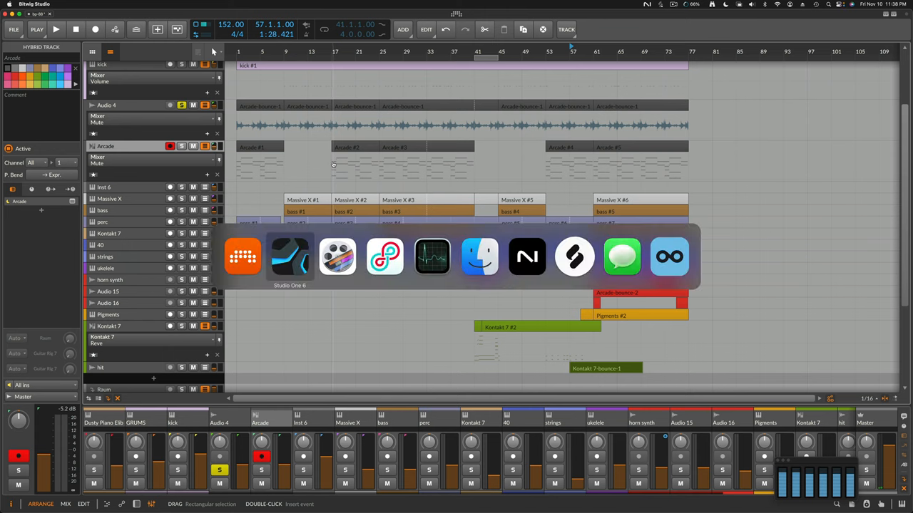
pyautogui.click(290, 256)
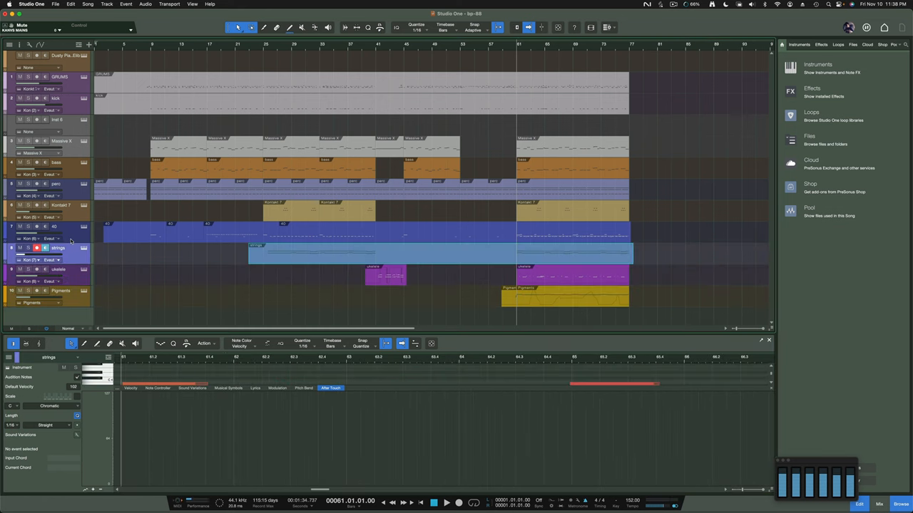
pyautogui.click(53, 188)
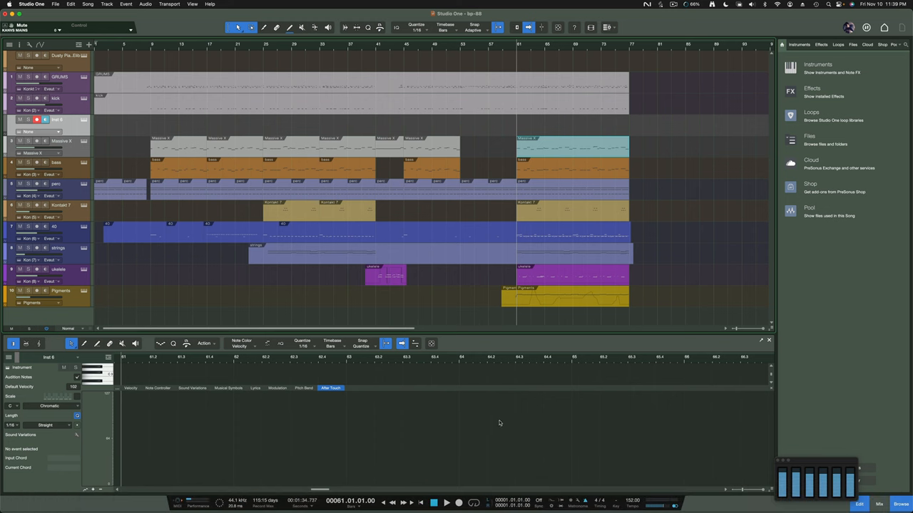
pyautogui.moveTo(500, 423)
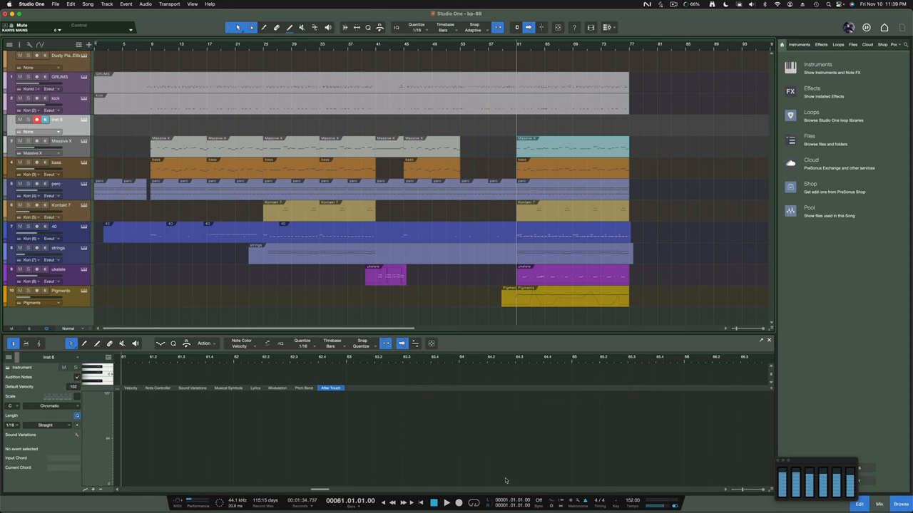
pyautogui.moveTo(477, 347)
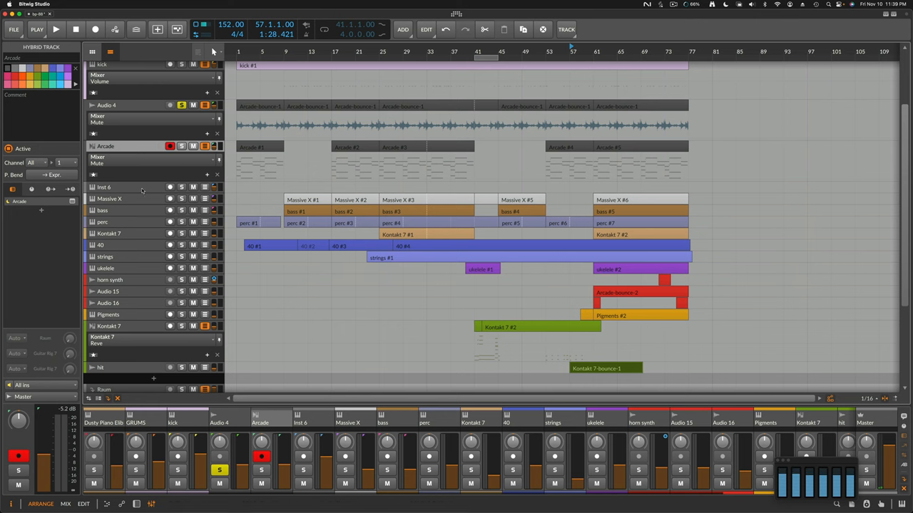
# Convert the Arcade hybrid track into an instrument track.
pyautogui.click(114, 187)
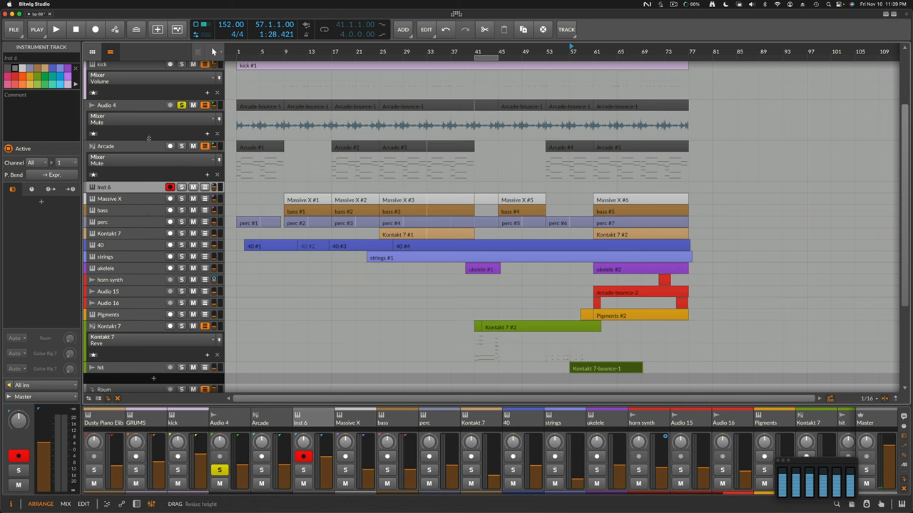
pyautogui.click(106, 146)
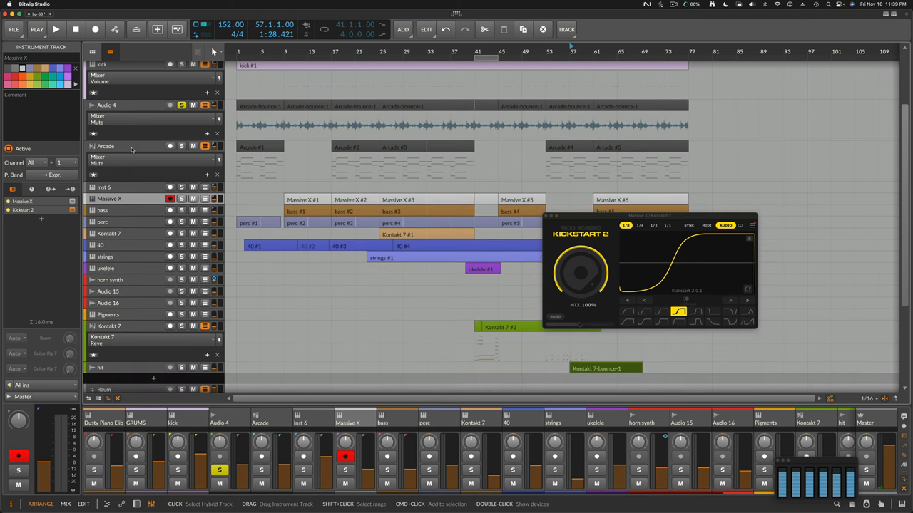
pyautogui.rightClick(131, 149)
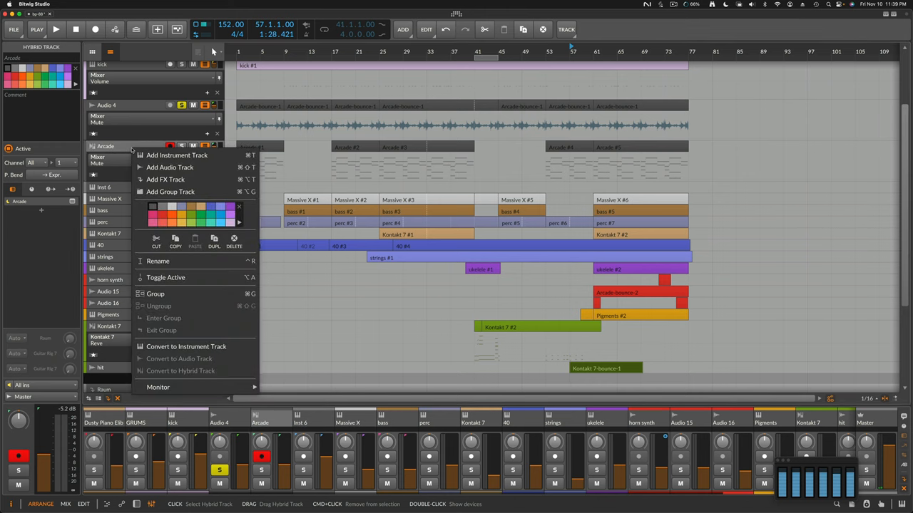
pyautogui.moveTo(186, 346)
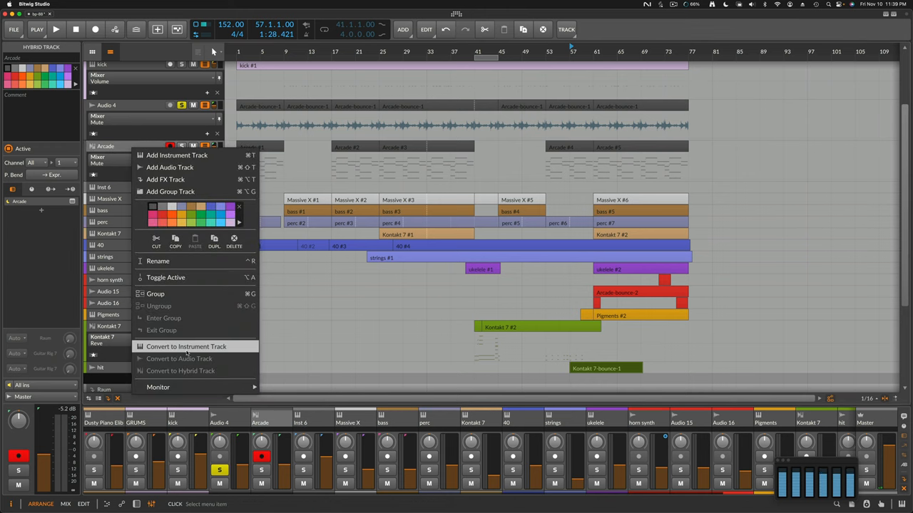
pyautogui.click(186, 346)
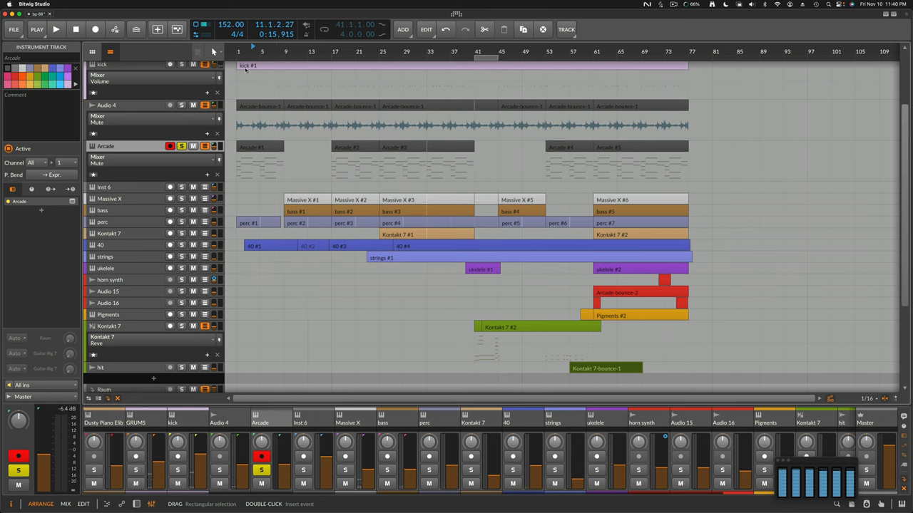
# Scroll down and convert the Kontakt 7 hybrid track into an instrument track.
pyautogui.scroll(-3)
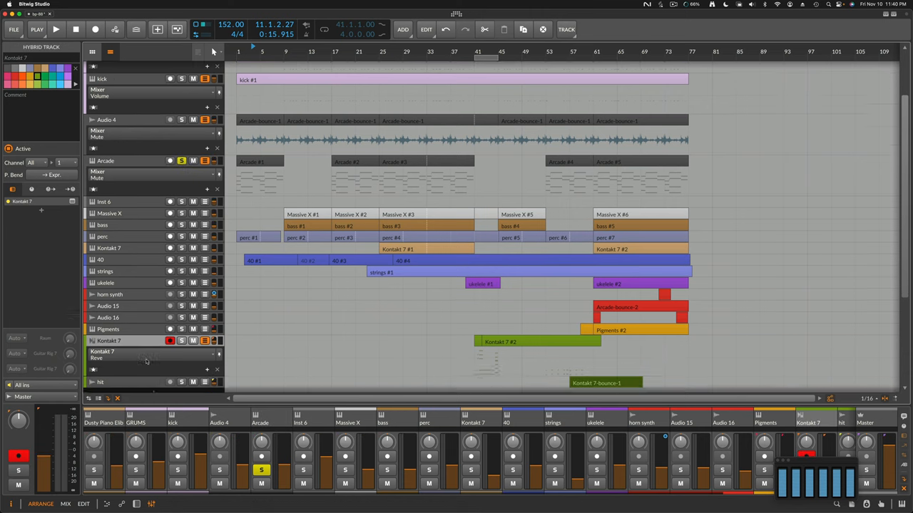
pyautogui.scroll(-3)
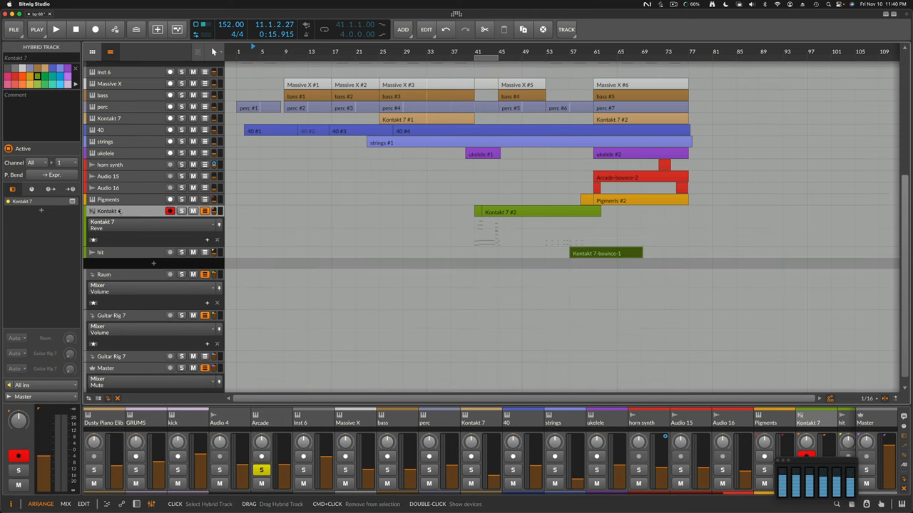
pyautogui.rightClick(111, 211)
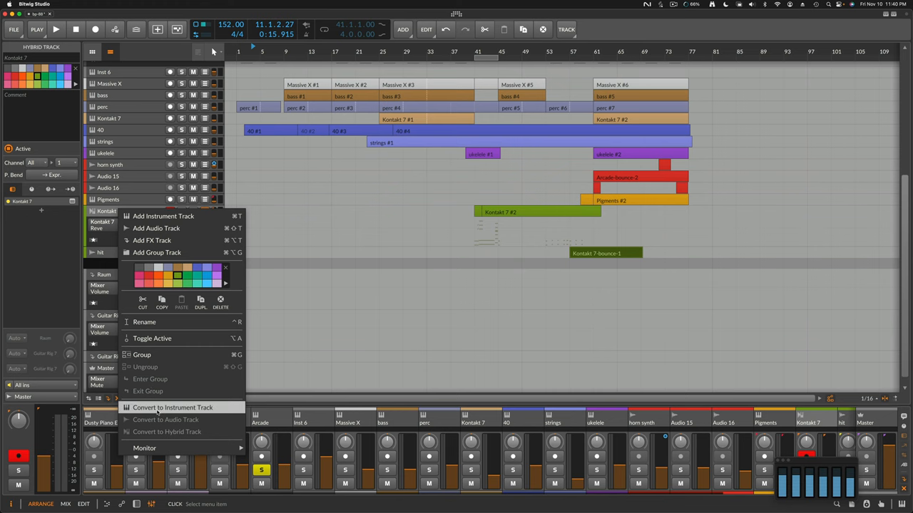
pyautogui.click(168, 407)
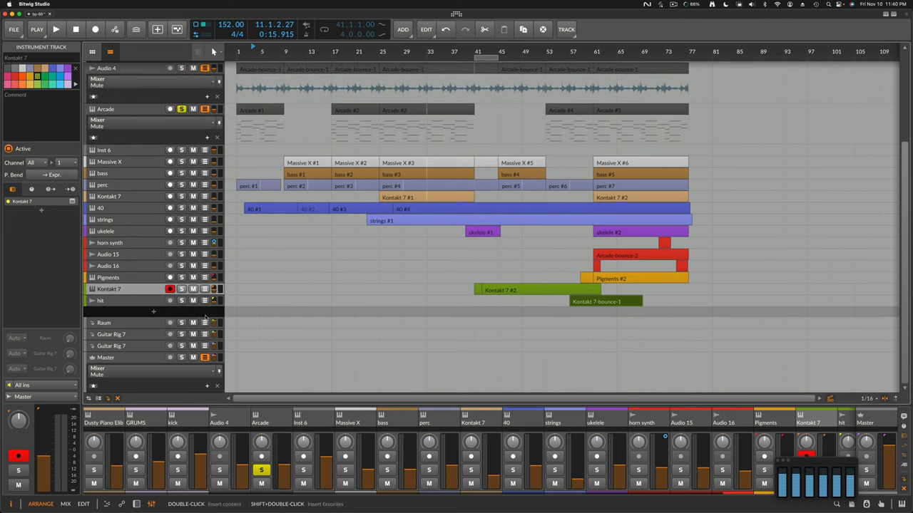
pyautogui.moveTo(135, 313)
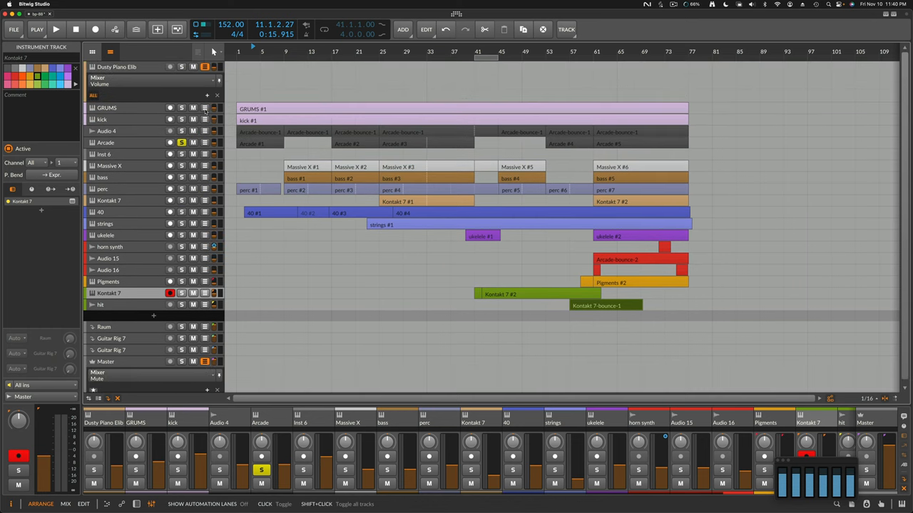
# Hide the automation lanes, remove the Dusty Piano Elib track, and open the File menu.
pyautogui.click(129, 68)
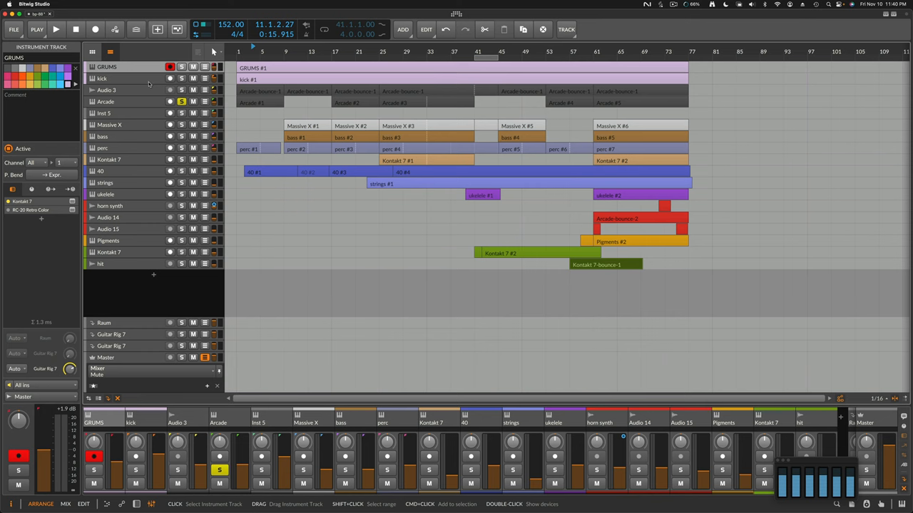
pyautogui.moveTo(145, 110)
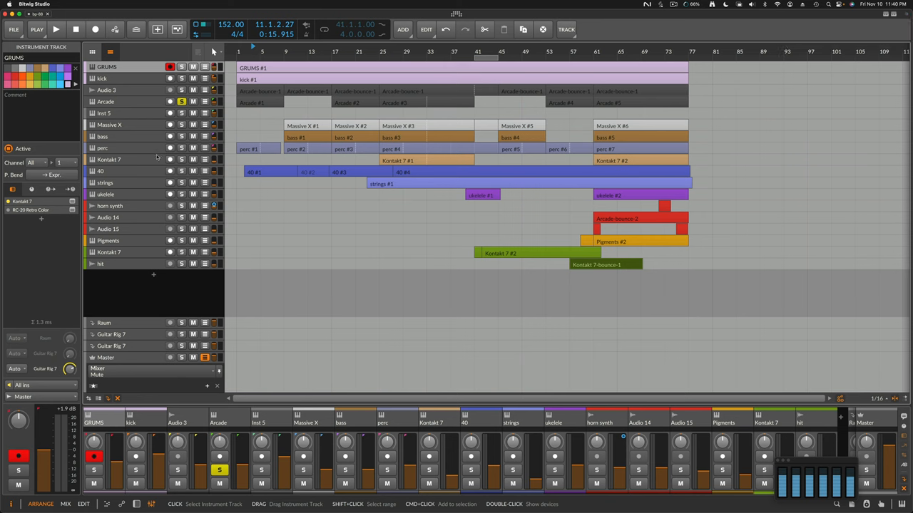
pyautogui.click(61, 33)
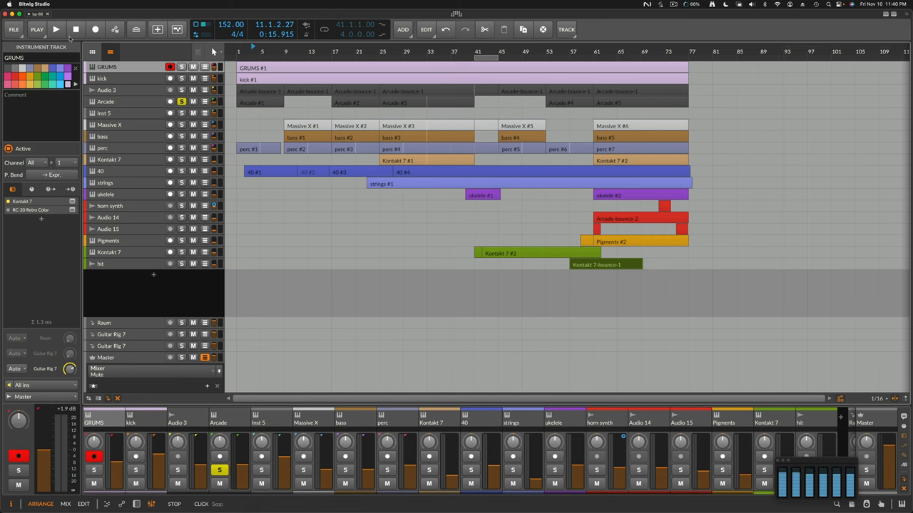
pyautogui.click(13, 34)
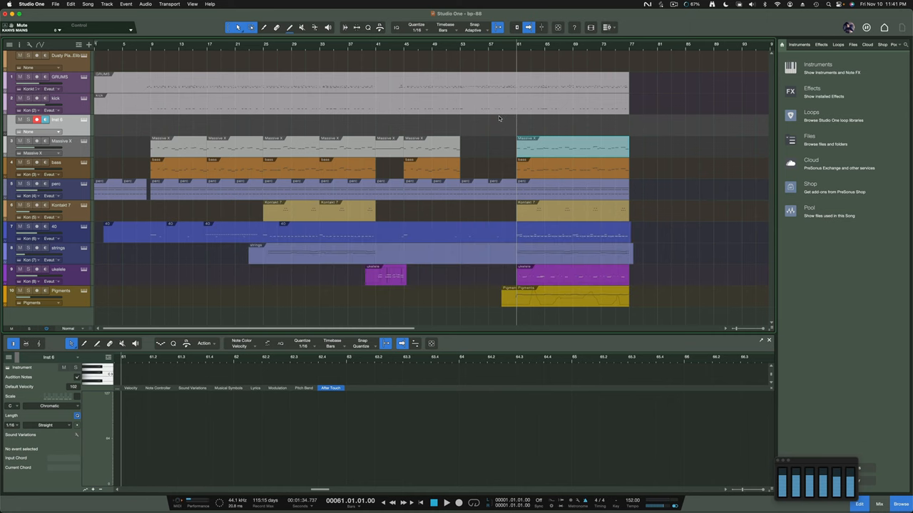
pyautogui.moveTo(548, 119)
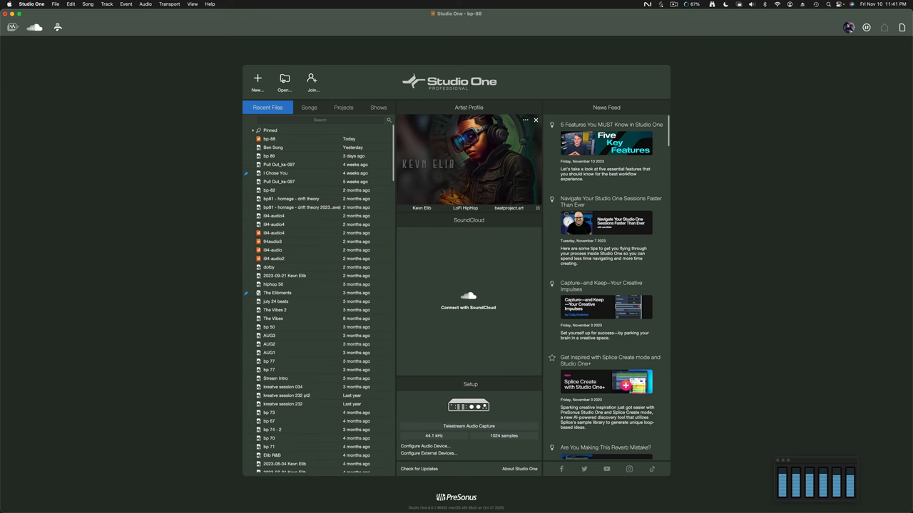
# Open the file browser, jump to the recent bp-88 folder and select bp-88-2.dawproject.
pyautogui.click(284, 79)
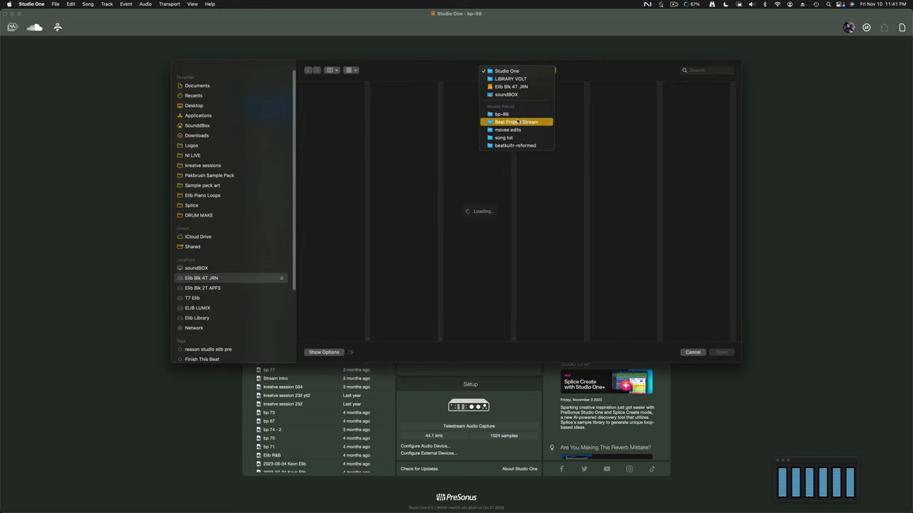
pyautogui.click(502, 114)
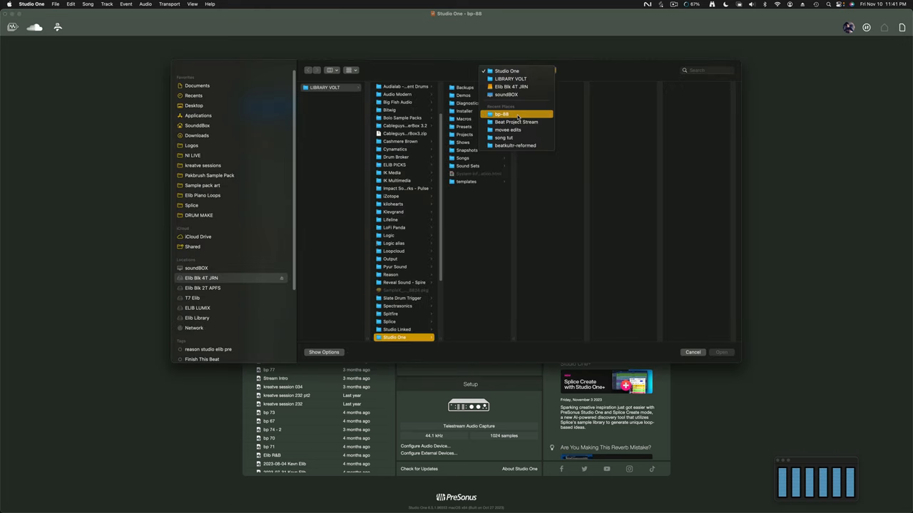
pyautogui.click(502, 114)
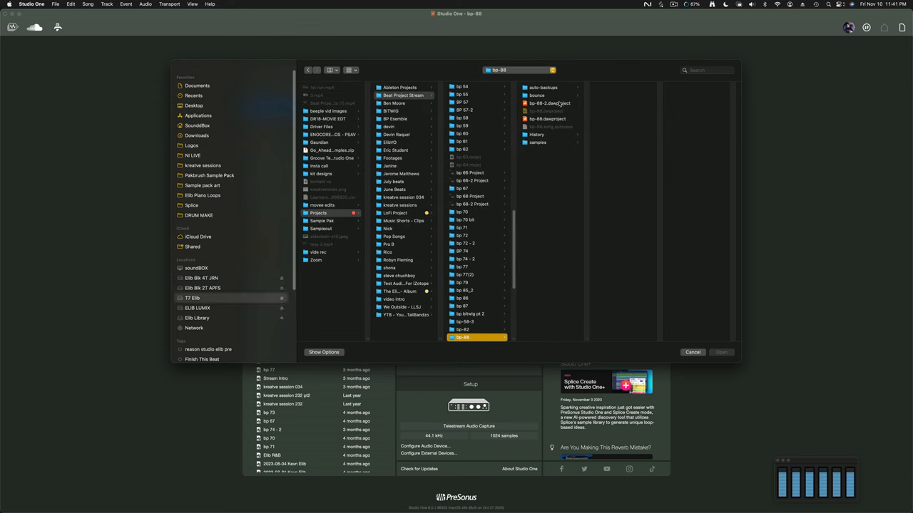
pyautogui.click(550, 103)
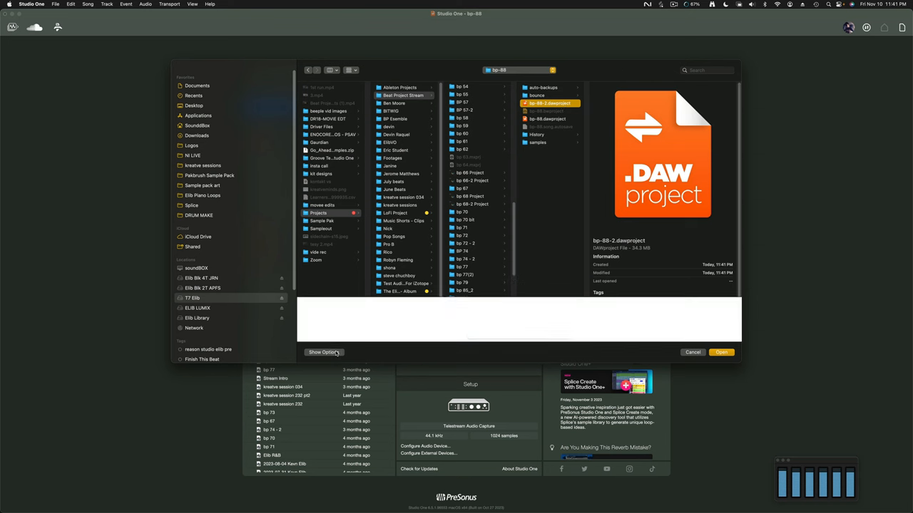
# Toggle Show Options and choose bp-88.dawproject instead.
pyautogui.click(323, 352)
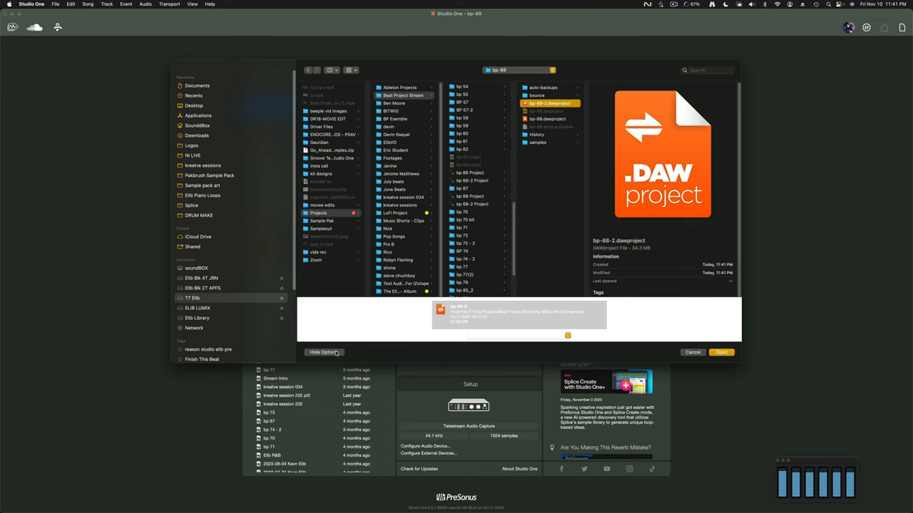
pyautogui.click(322, 352)
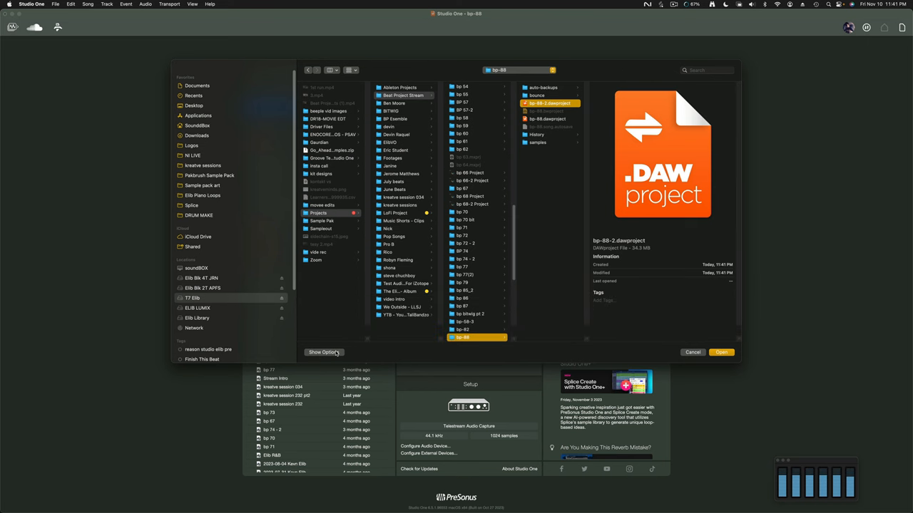
pyautogui.click(323, 352)
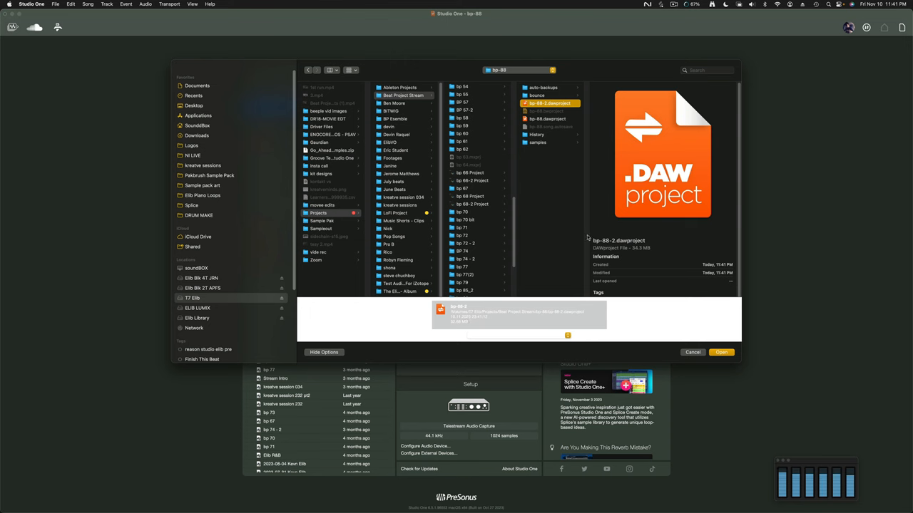
pyautogui.moveTo(705, 335)
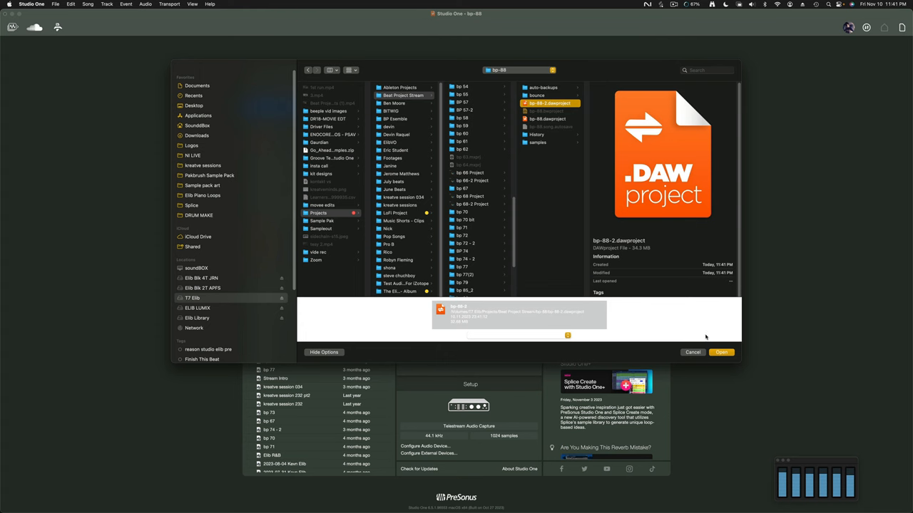
pyautogui.click(563, 336)
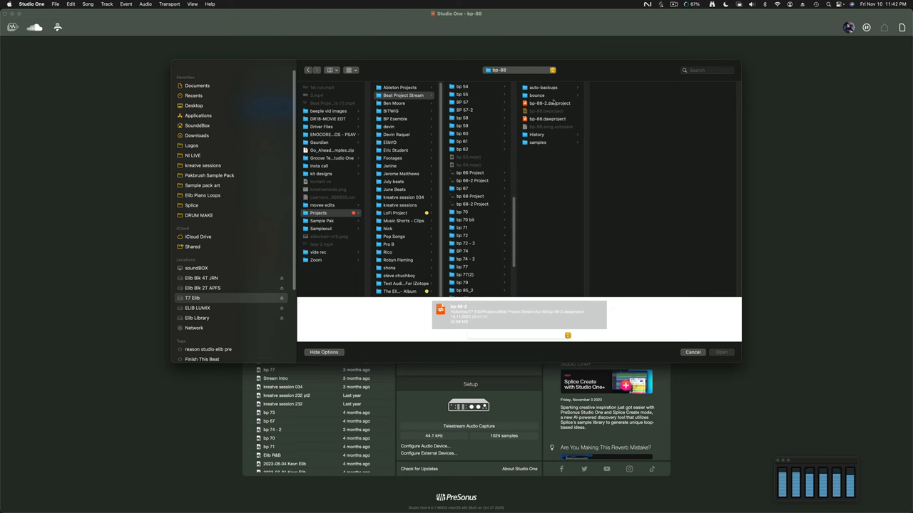
pyautogui.moveTo(569, 344)
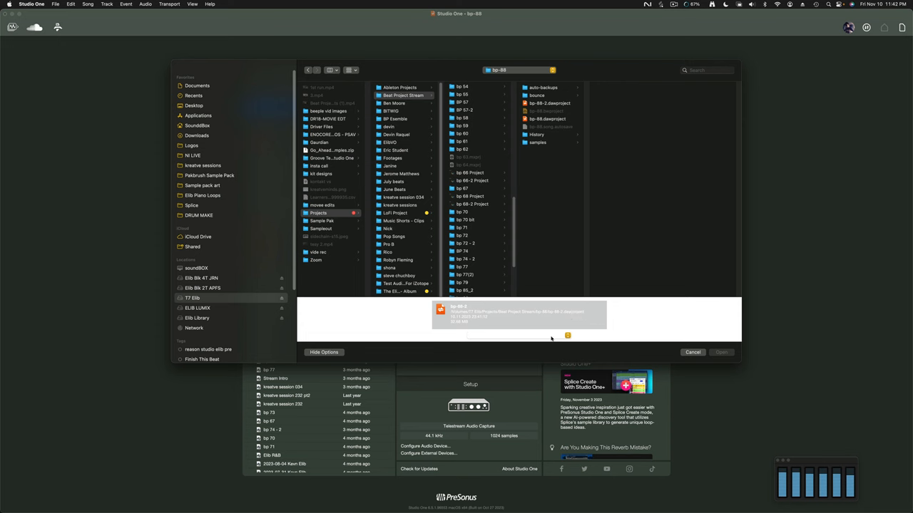
pyautogui.moveTo(566, 345)
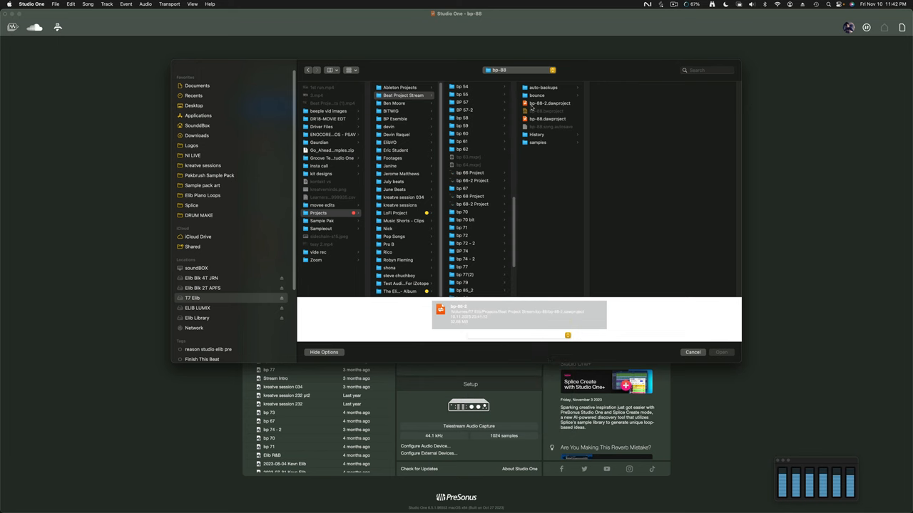
pyautogui.click(550, 119)
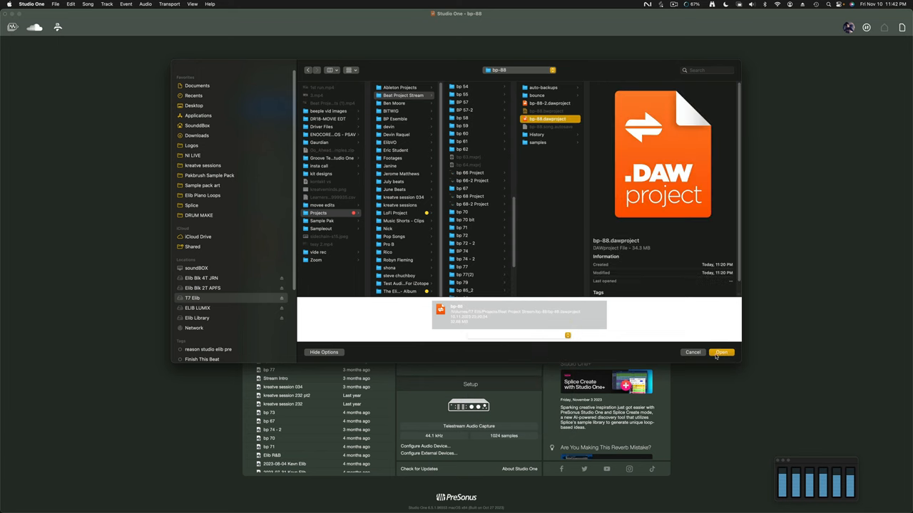
# Open the chosen bp-88.dawproject to load its arrangement.
pyautogui.click(721, 353)
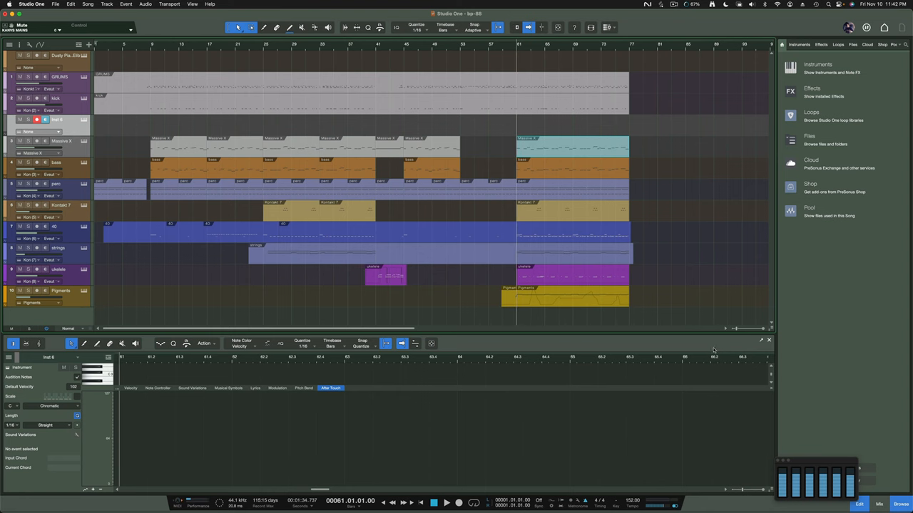
pyautogui.moveTo(711, 345)
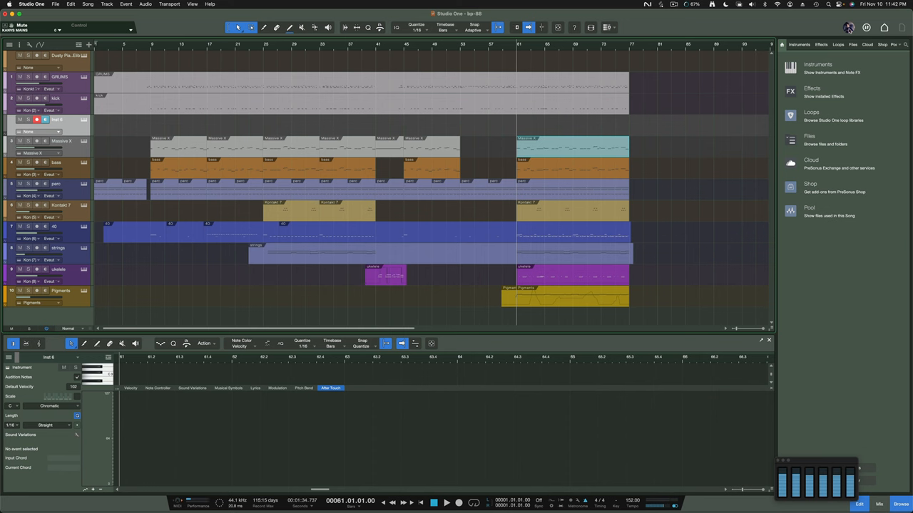
pyautogui.moveTo(848, 27)
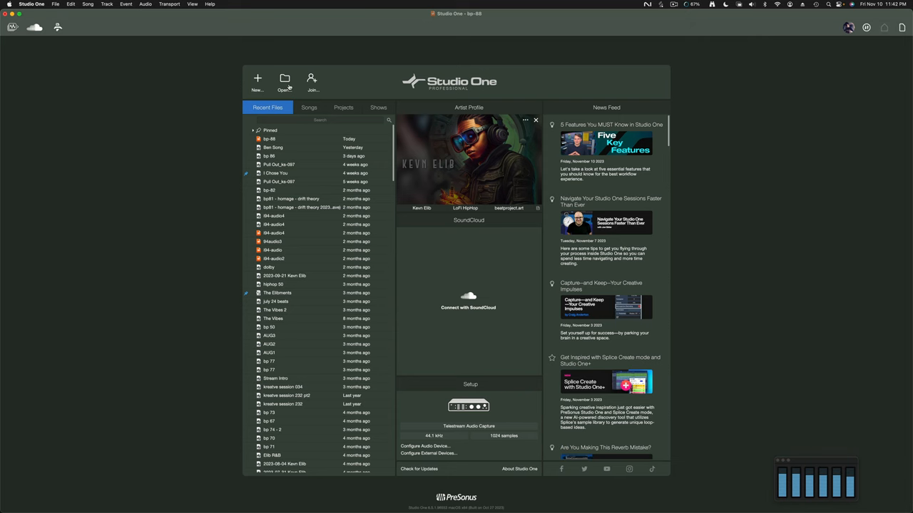
# Browse the T7 Elib drive and open bp-88-2.dawproject.
pyautogui.click(285, 79)
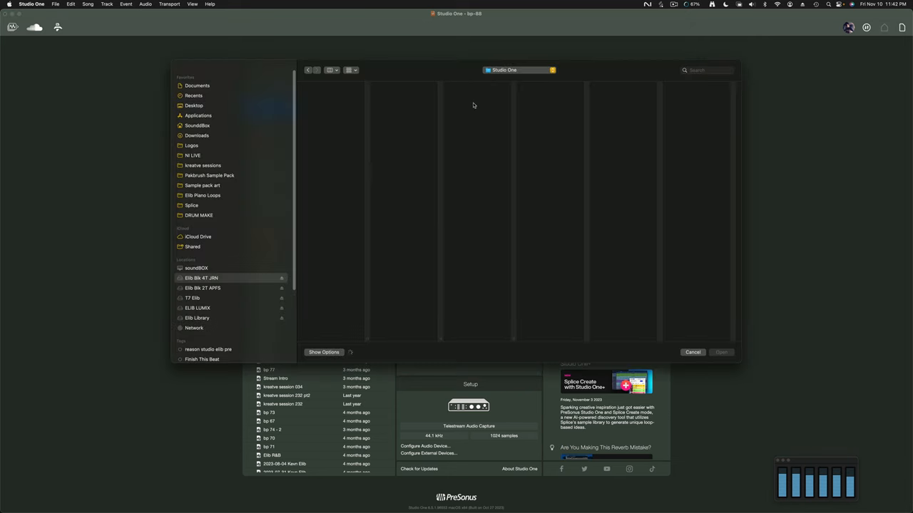
pyautogui.click(519, 70)
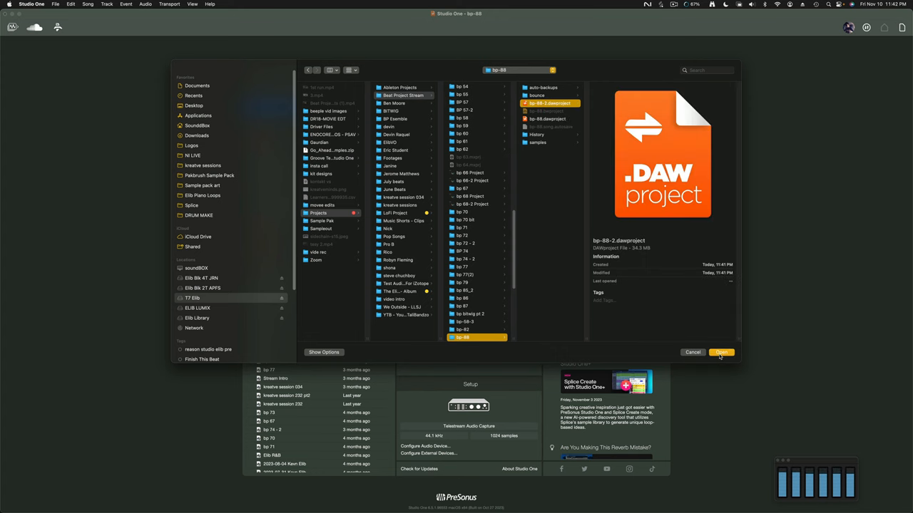
pyautogui.click(721, 352)
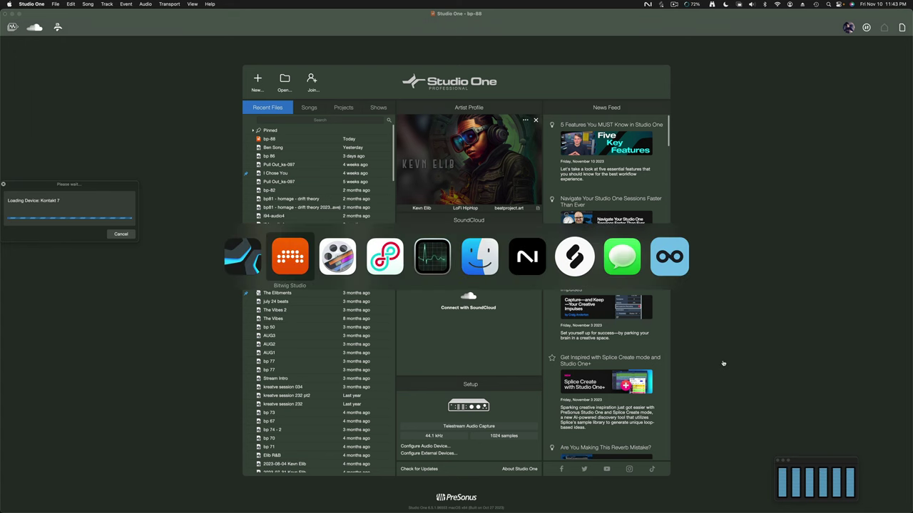
pyautogui.moveTo(526, 256)
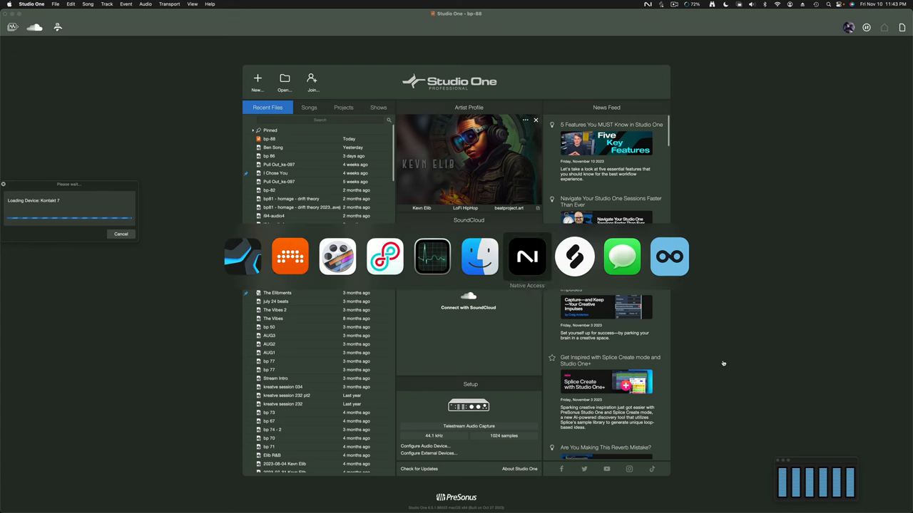
pyautogui.moveTo(479, 256)
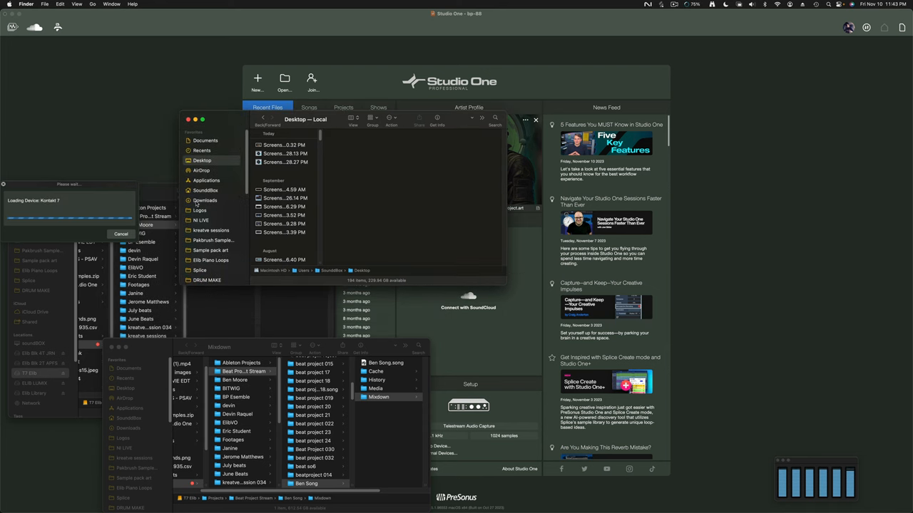
# In Finder, navigate through Projects and Beat Project Stream to the bp-88 folder.
pyautogui.scroll(-3)
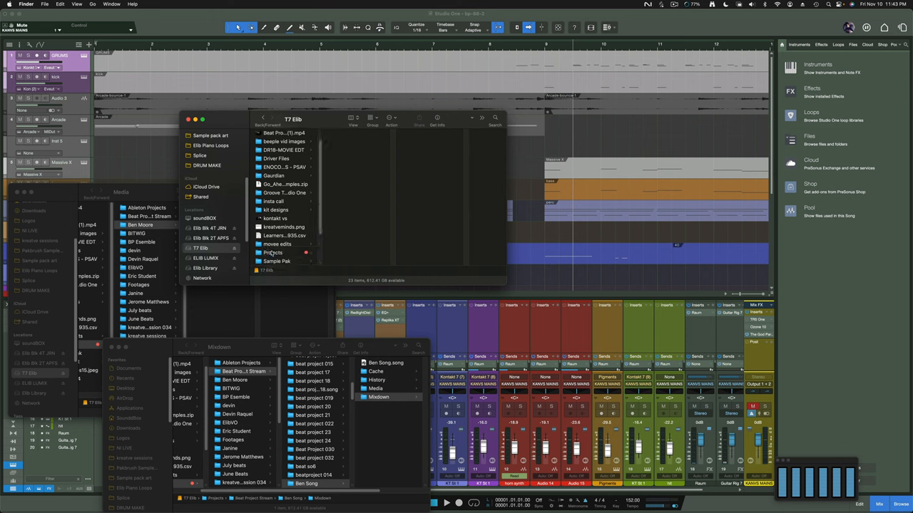
pyautogui.click(273, 253)
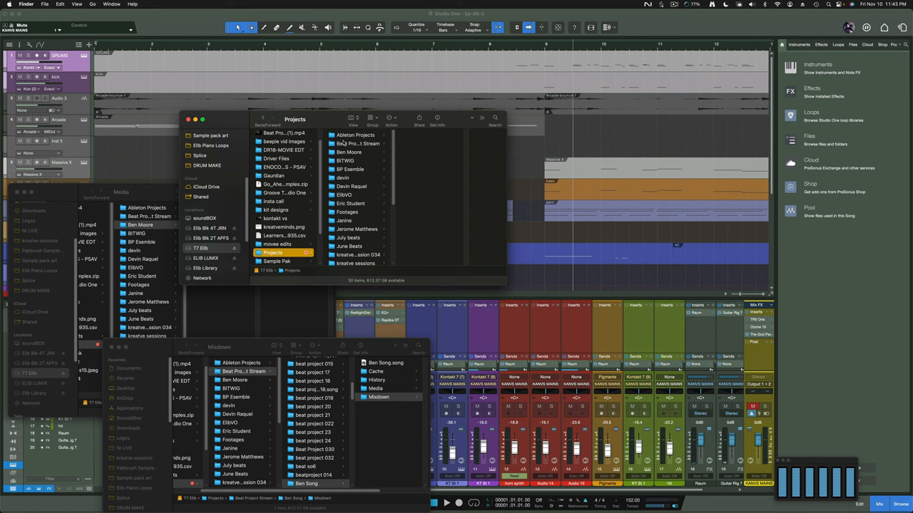
pyautogui.click(357, 143)
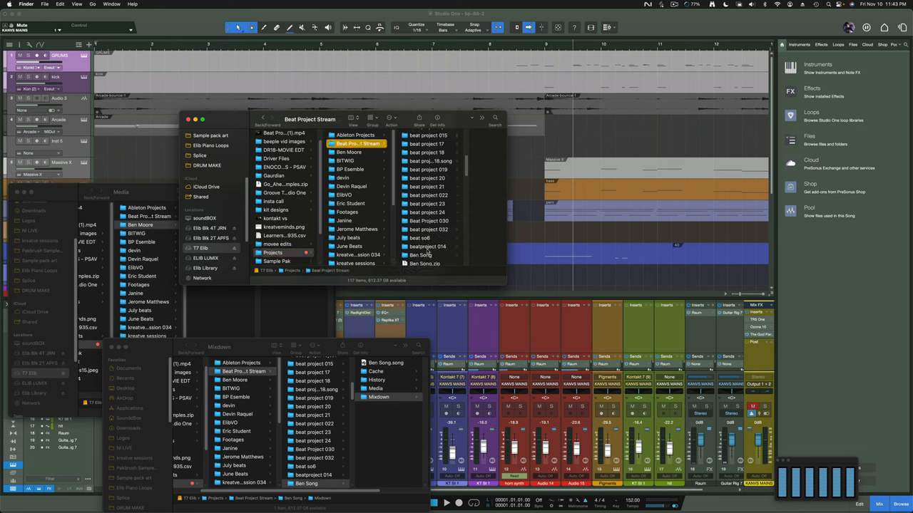
pyautogui.scroll(-3)
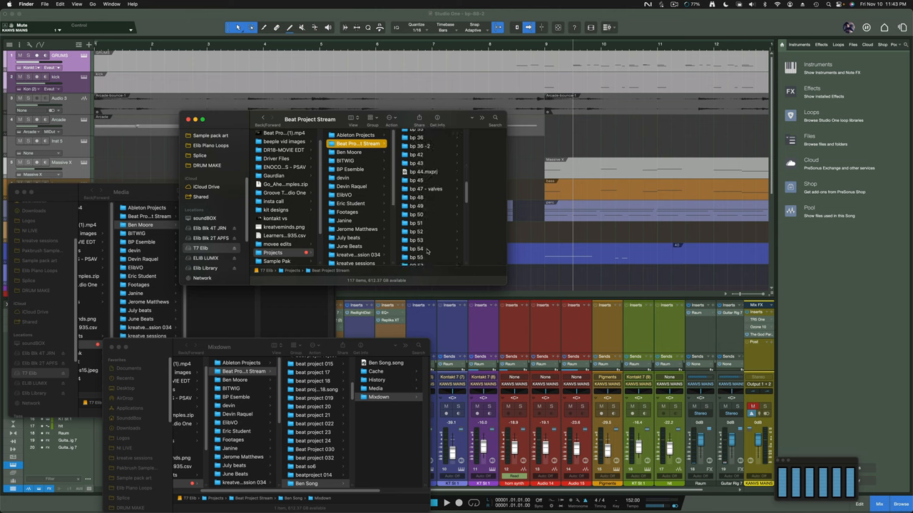
pyautogui.scroll(-3)
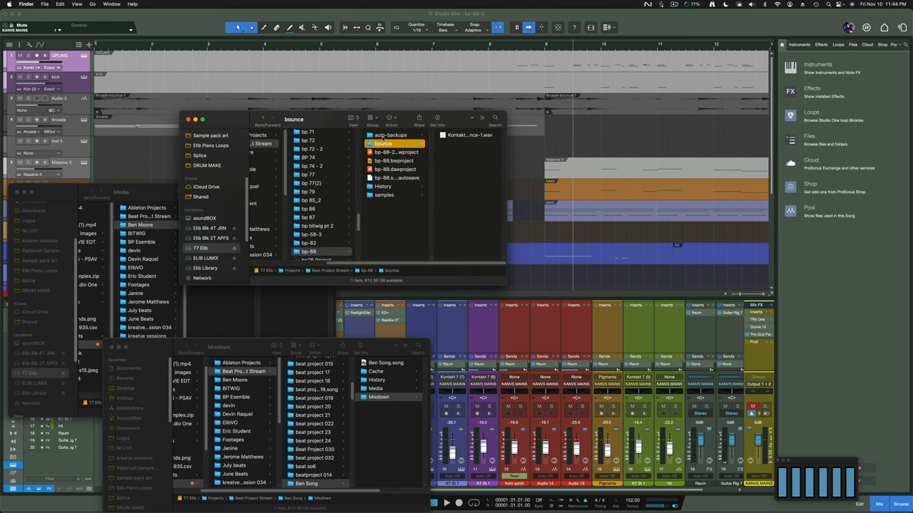
# Look inside the bp-88 auto-backups, samples and History folders.
pyautogui.click(390, 135)
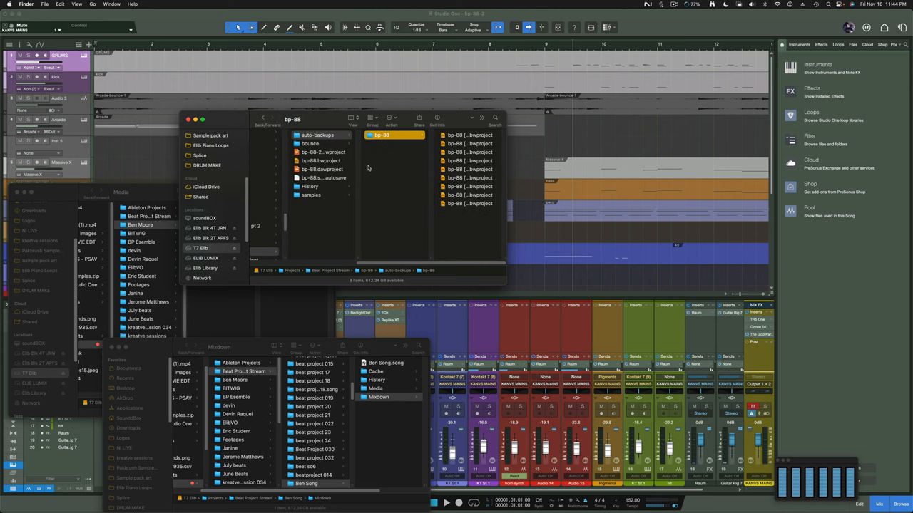
pyautogui.moveTo(323, 183)
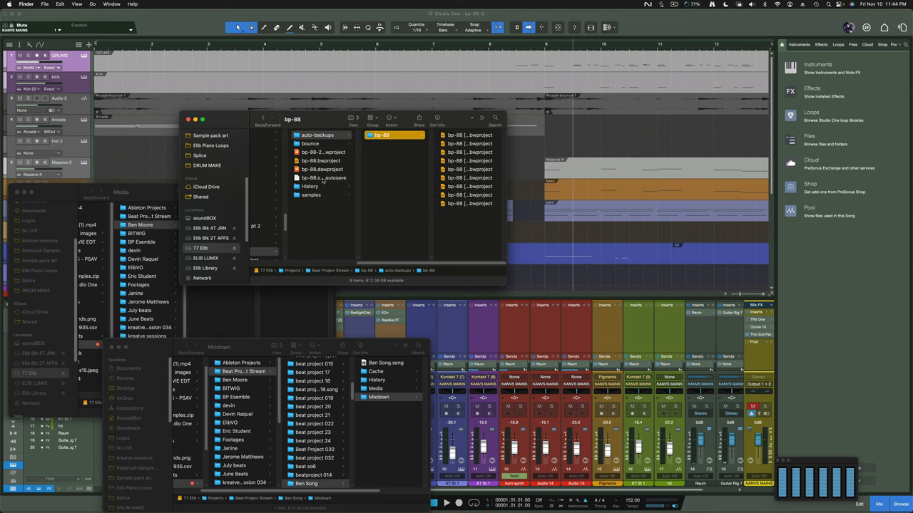
pyautogui.click(311, 194)
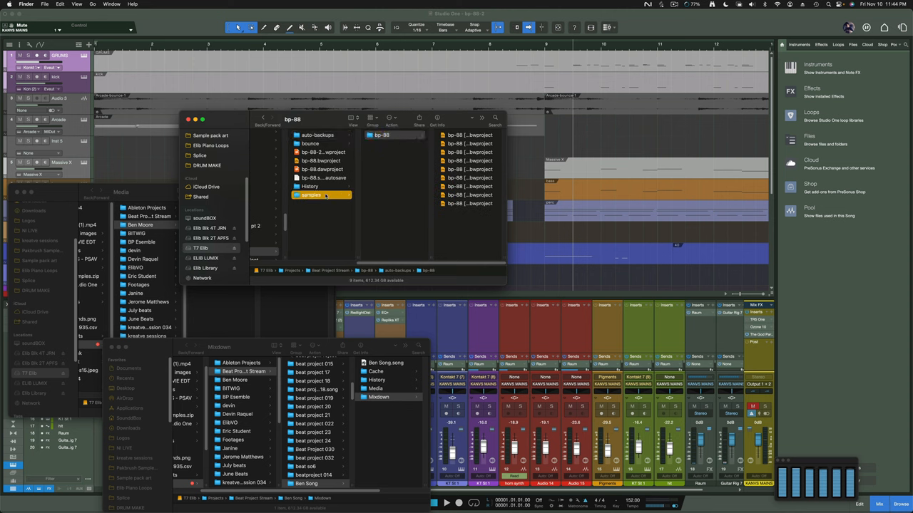
pyautogui.click(310, 186)
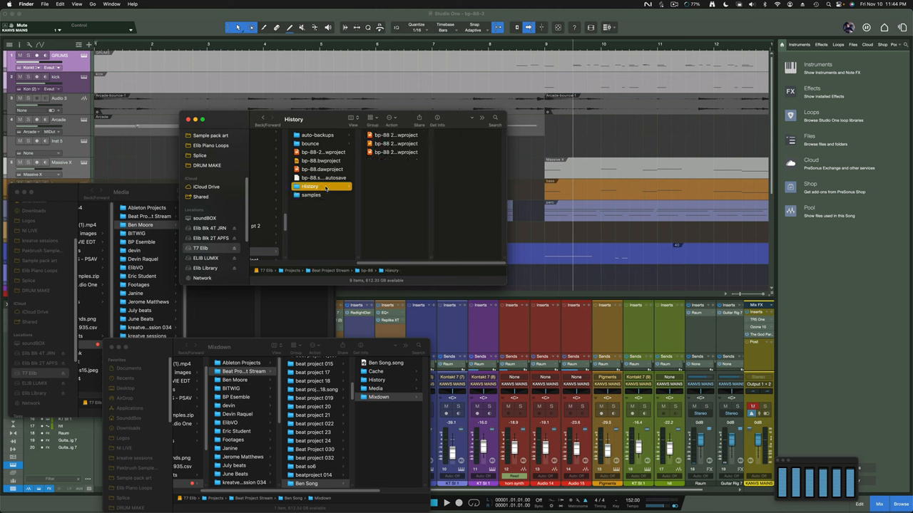
pyautogui.click(317, 144)
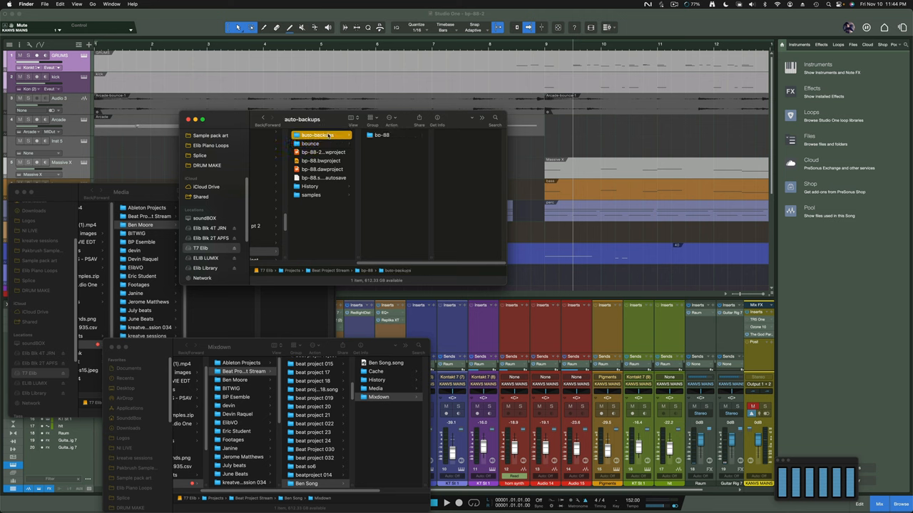
pyautogui.moveTo(395, 241)
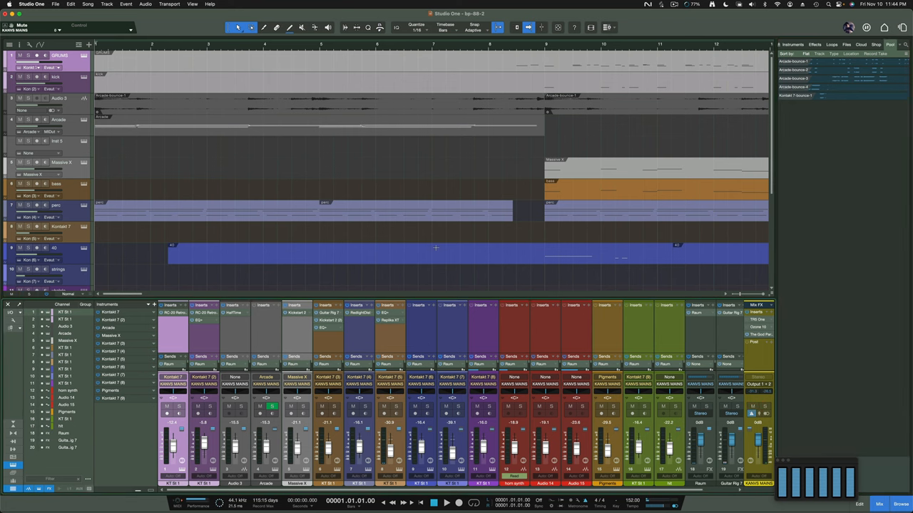
# Scroll to view the bp-88-2 song's full arrangement and Performance Monitor.
pyautogui.scroll(-3)
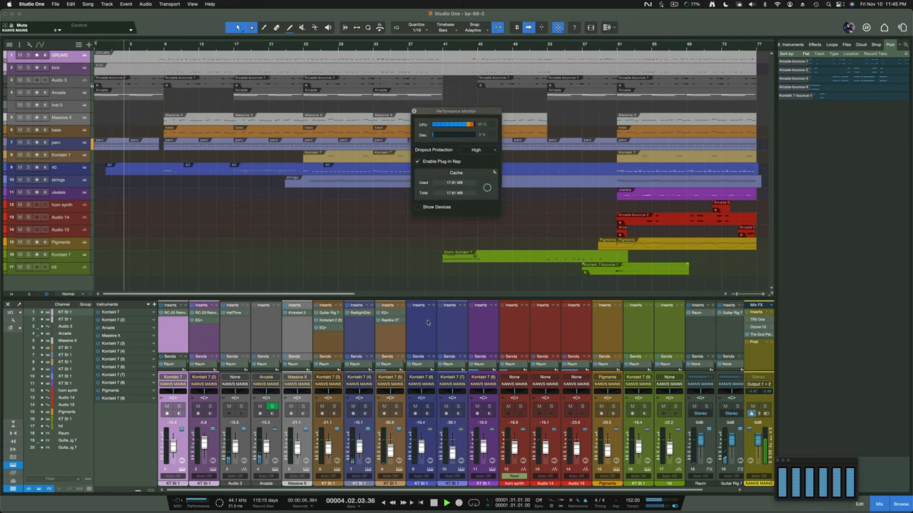
# Show per-device CPU load in the Performance Monitor, then close it.
pyautogui.click(417, 206)
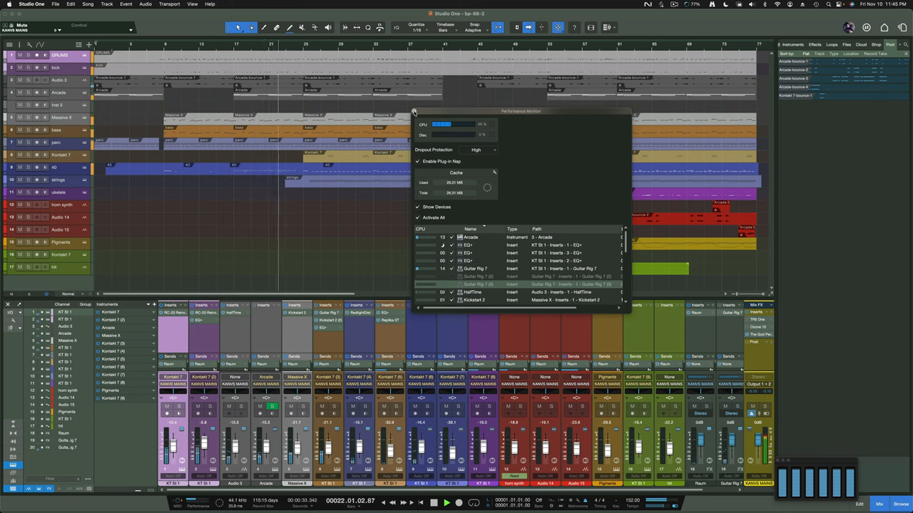
pyautogui.click(412, 112)
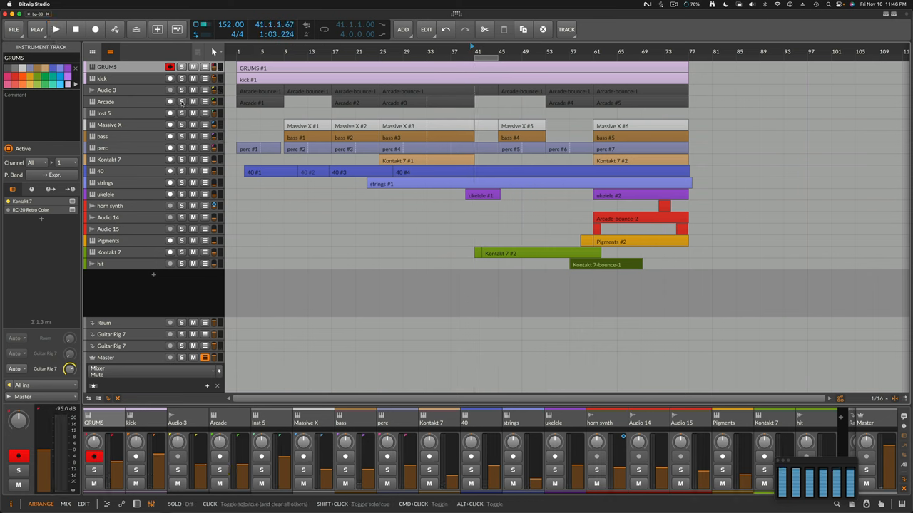
# Play the original, solo Audio 3 with its Arcade-bounce clips, and restart near bar 41.
pyautogui.click(60, 31)
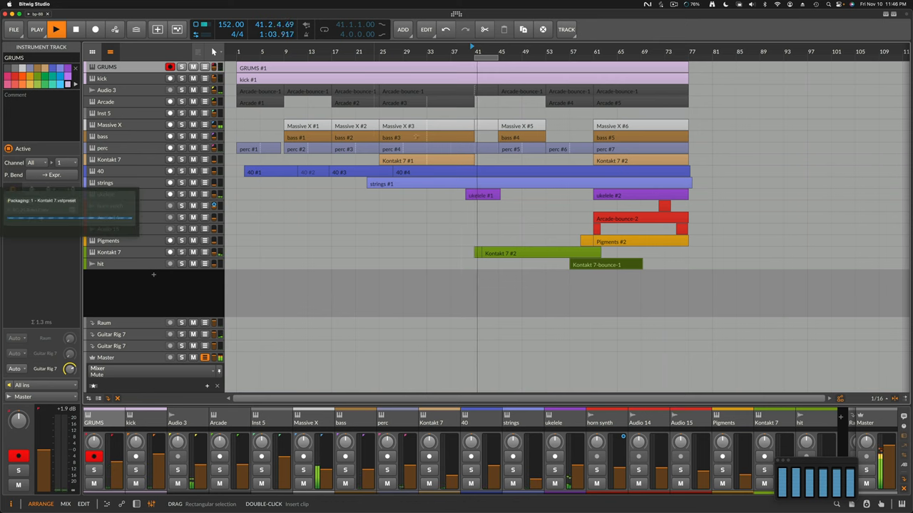
pyautogui.click(420, 92)
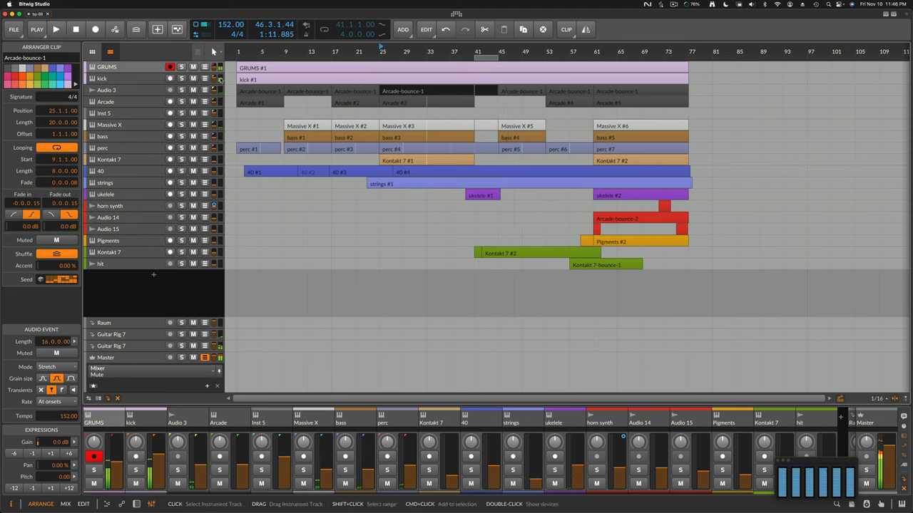
pyautogui.click(181, 90)
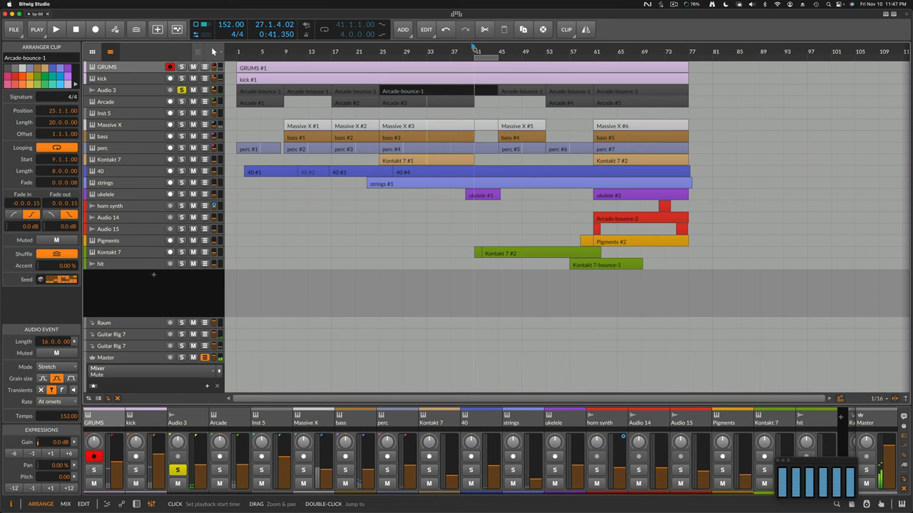
pyautogui.click(64, 32)
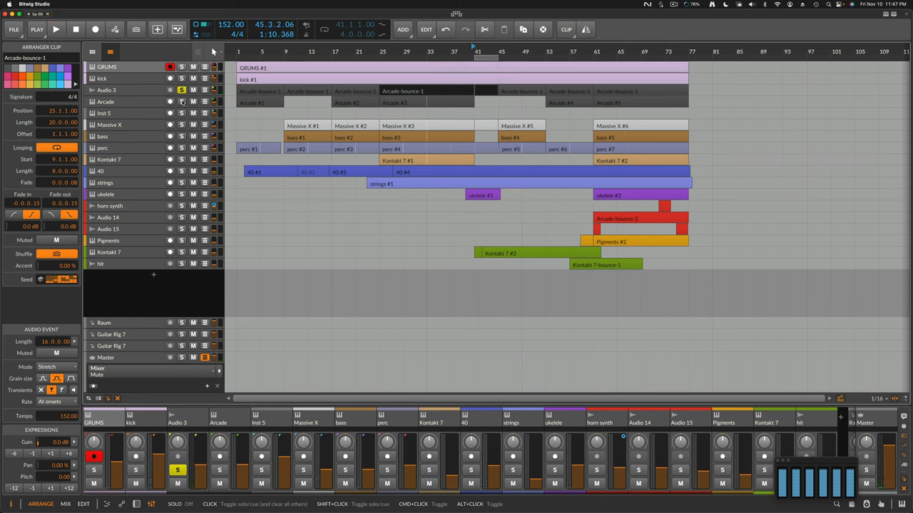
pyautogui.click(114, 90)
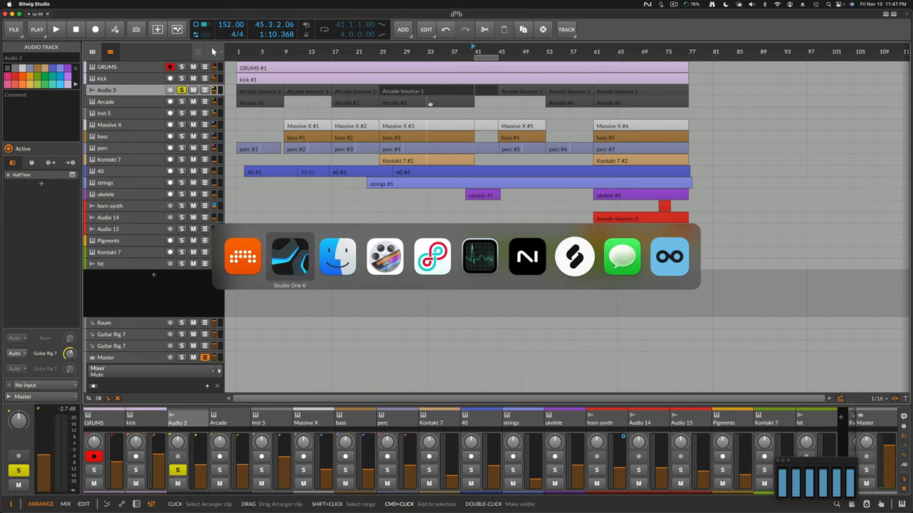
# Check the enlarged Audio 3 track and its HalfTime insert in Studio One.
pyautogui.click(290, 257)
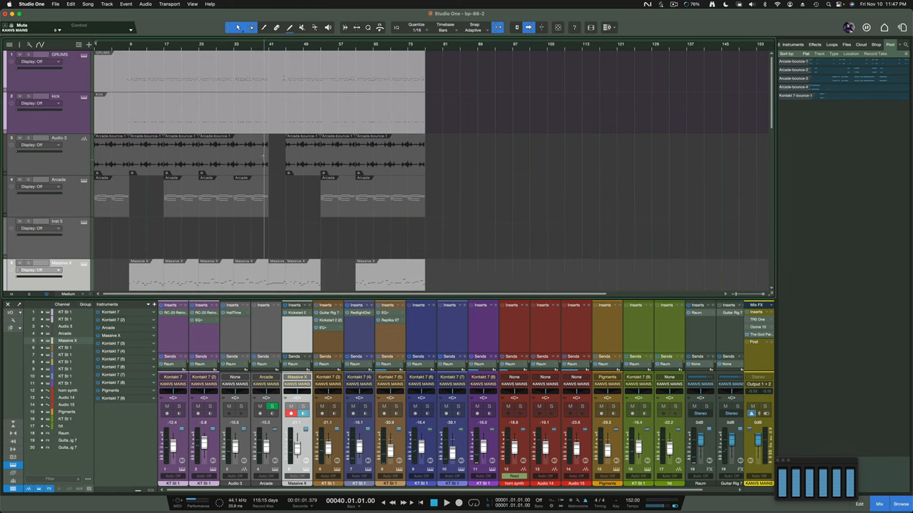
pyautogui.click(228, 150)
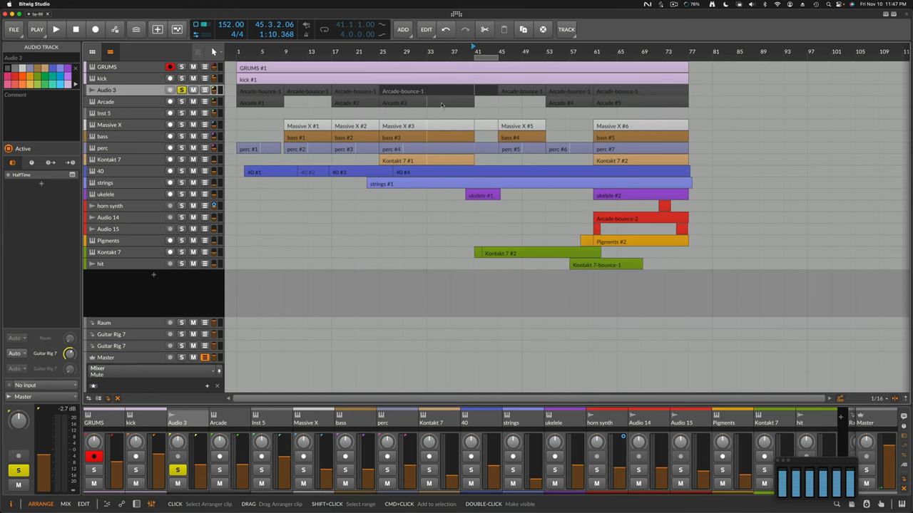
# Select the Arcade #3 clip, then open Arcade-bounce-1 on Audio 3 in the detail editor.
pyautogui.click(410, 102)
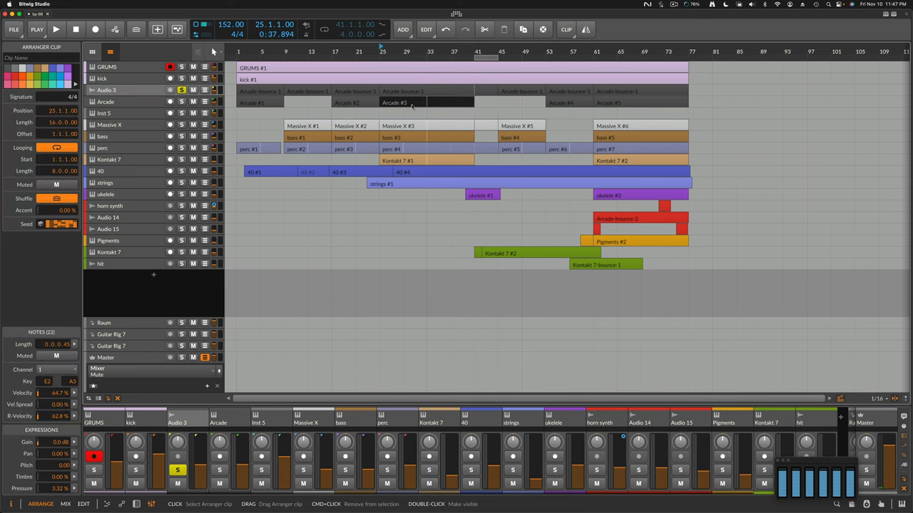
pyautogui.moveTo(456, 103)
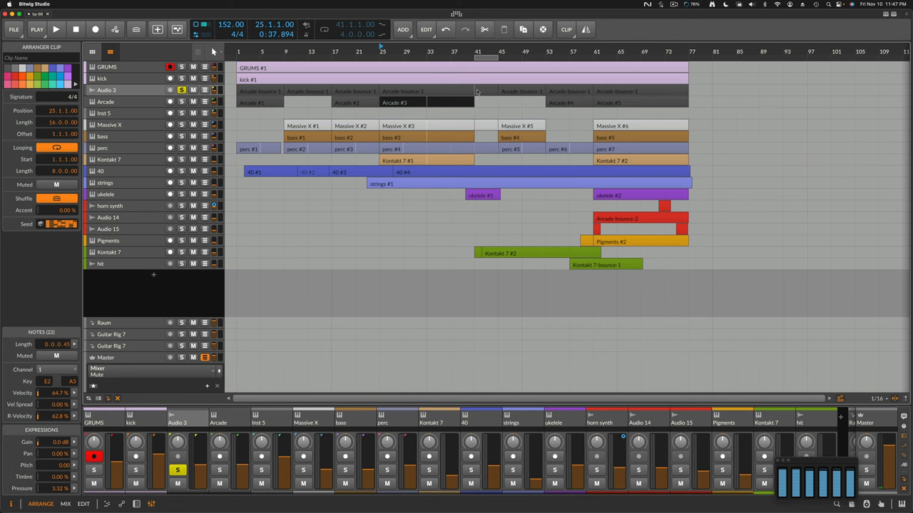
pyautogui.click(417, 90)
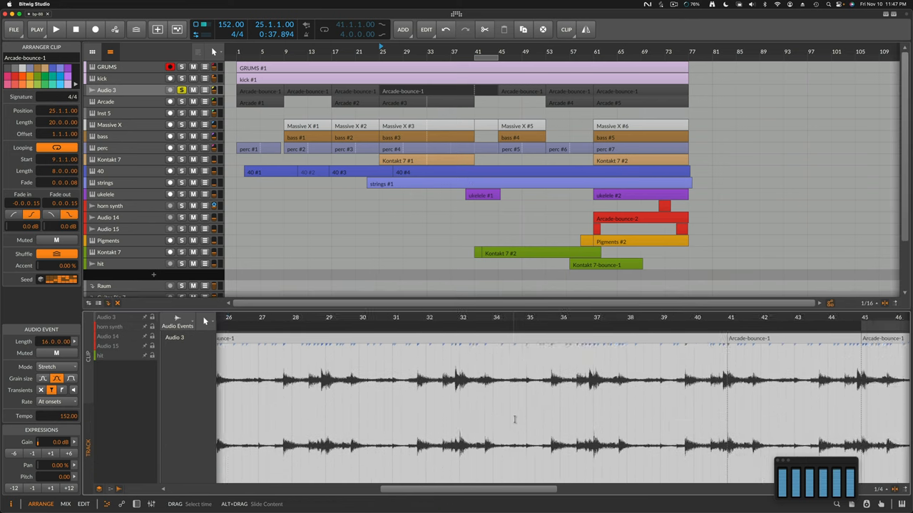
pyautogui.hscroll(3)
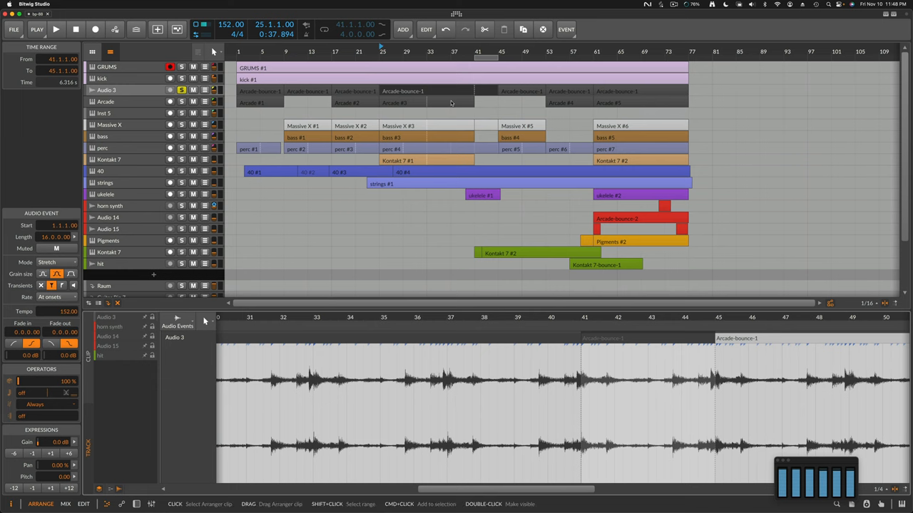
pyautogui.click(416, 91)
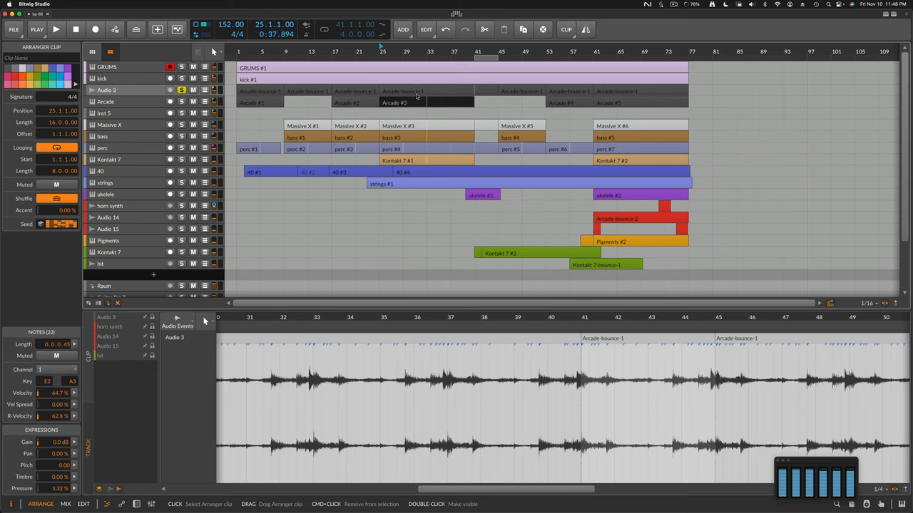
pyautogui.click(417, 91)
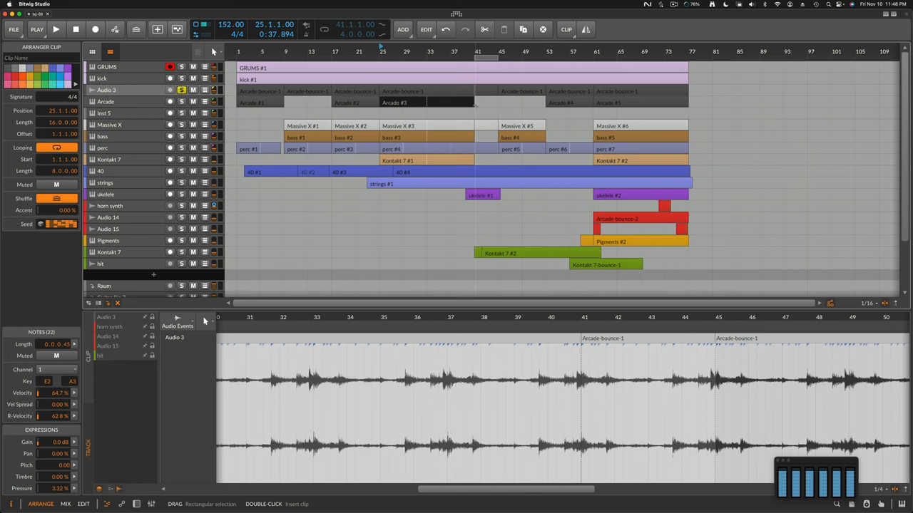
pyautogui.click(424, 92)
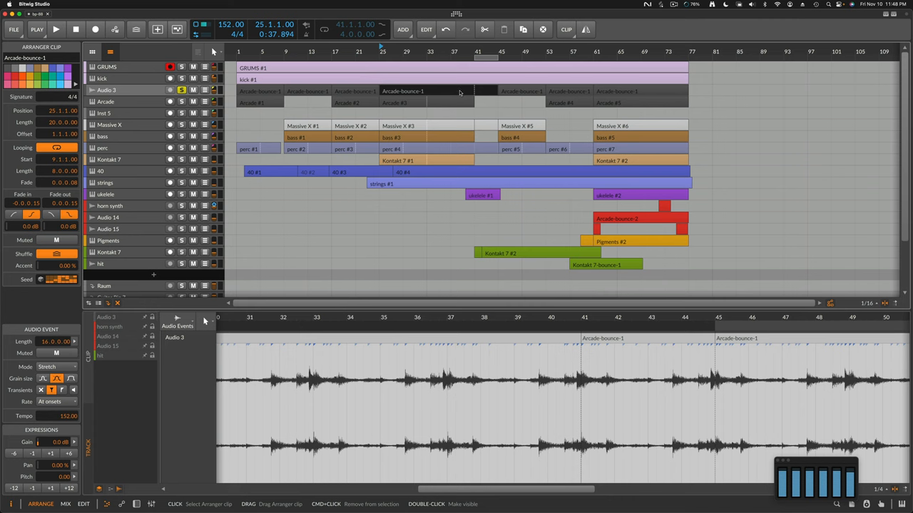
pyautogui.moveTo(460, 91)
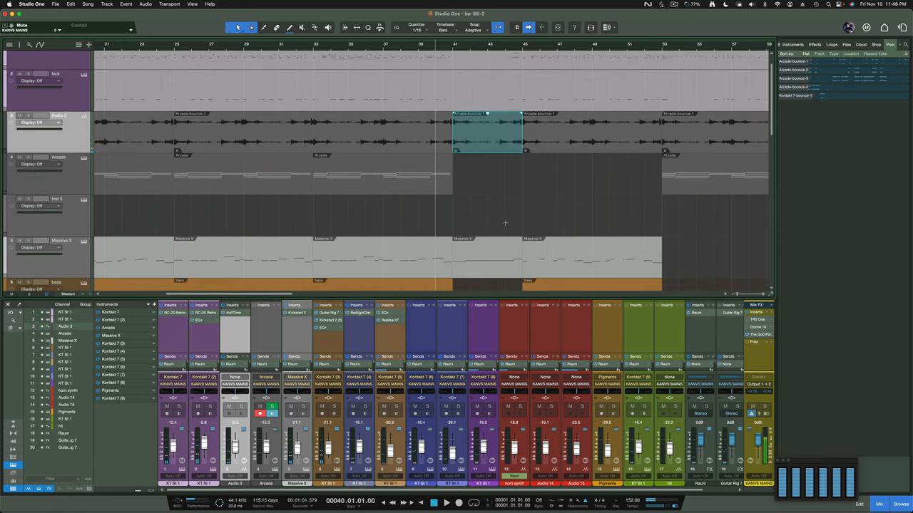
# Zoom out so imported tracks 1–17 are all visible.
pyautogui.scroll(-3)
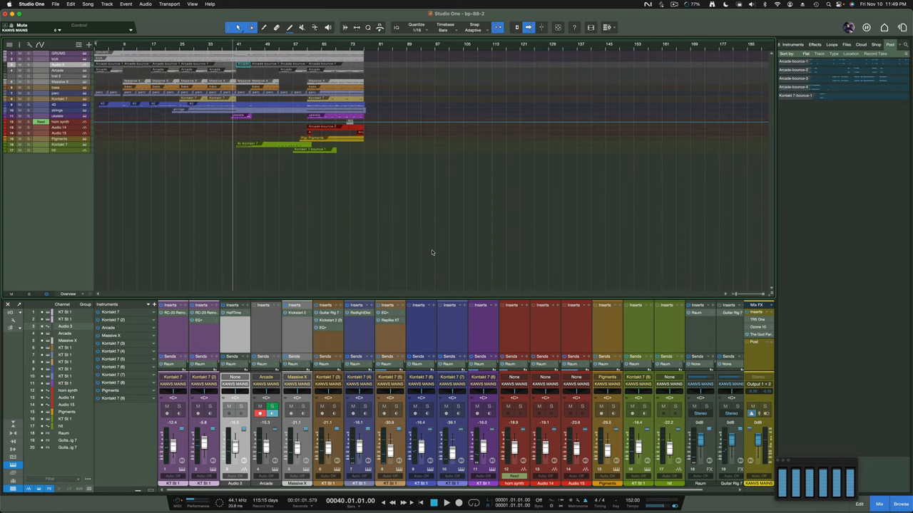
pyautogui.moveTo(558, 67)
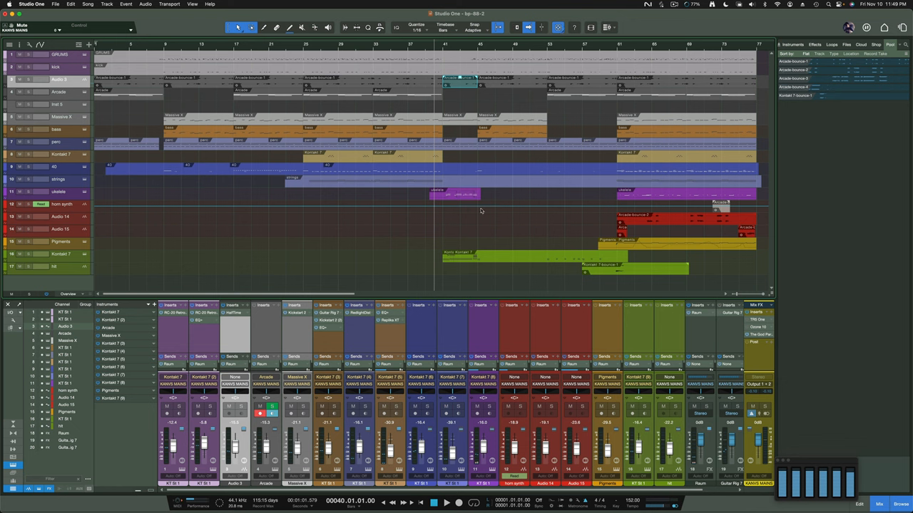
pyautogui.moveTo(523, 180)
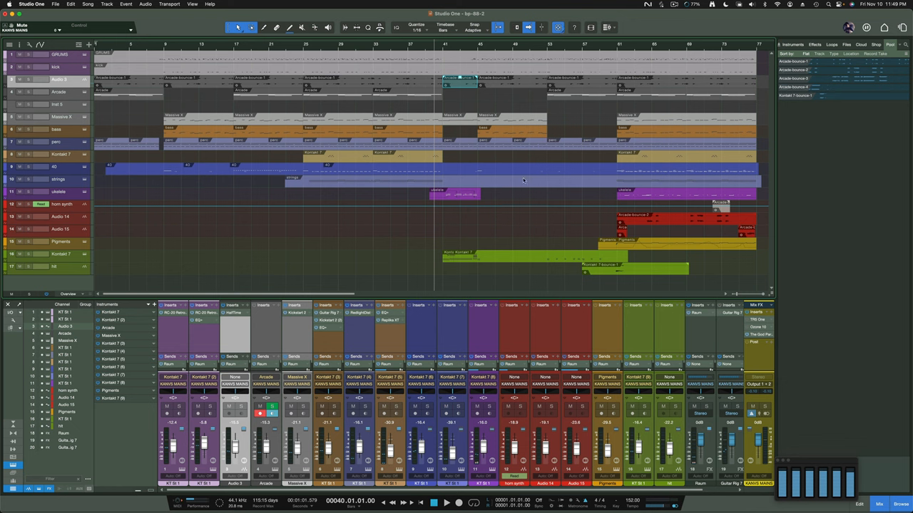
pyautogui.moveTo(410, 277)
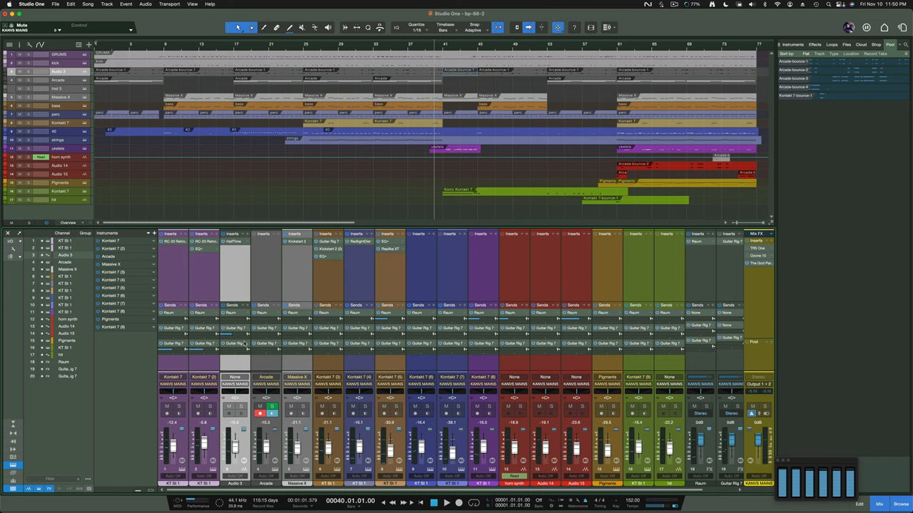
pyautogui.moveTo(319, 366)
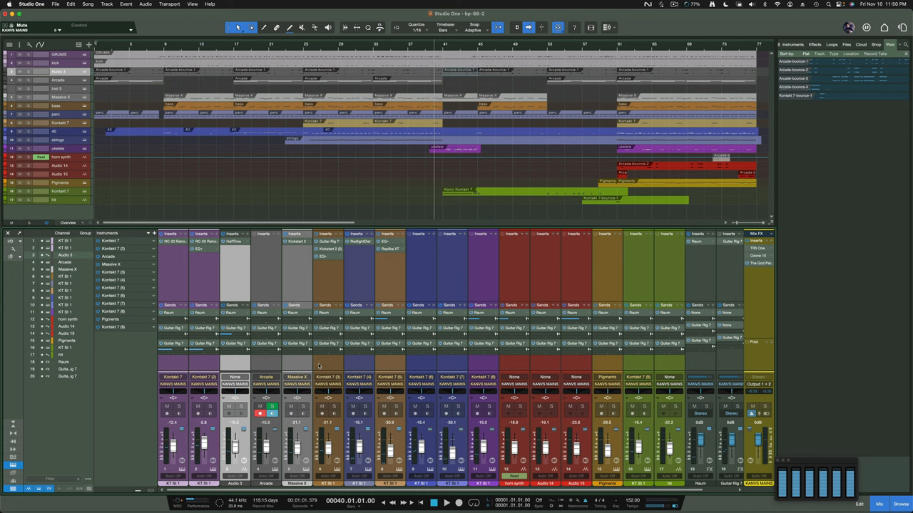
pyautogui.moveTo(302, 277)
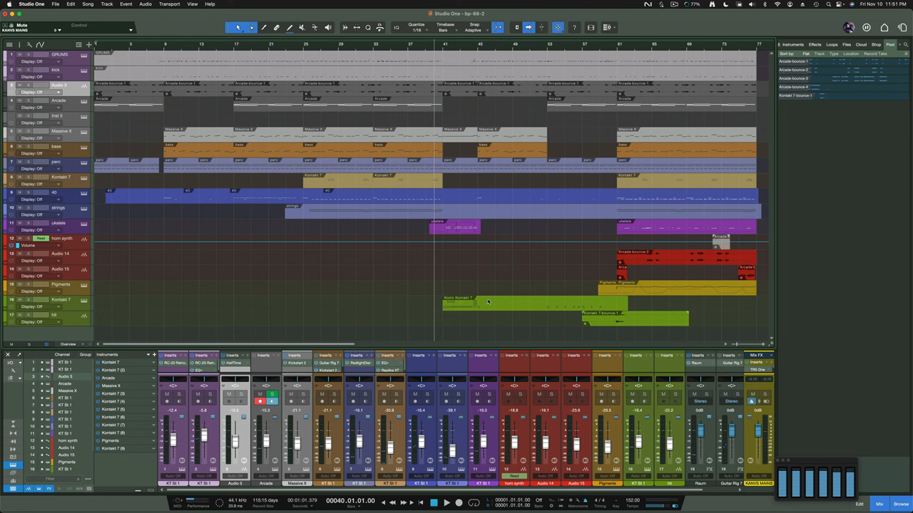
pyautogui.moveTo(488, 291)
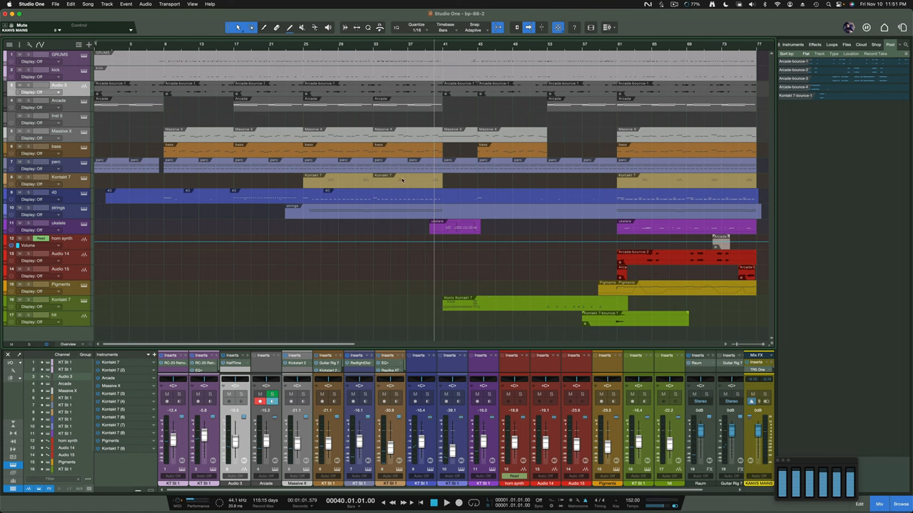
pyautogui.moveTo(393, 313)
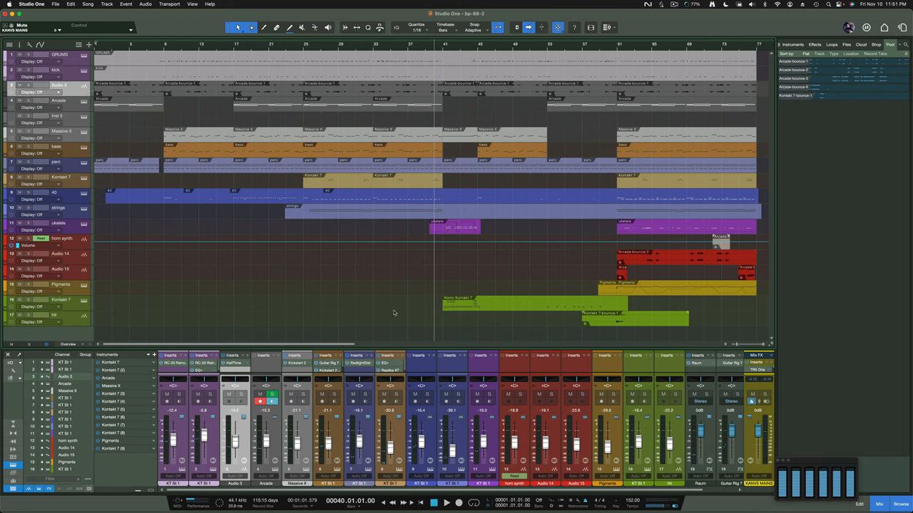
pyautogui.moveTo(442, 145)
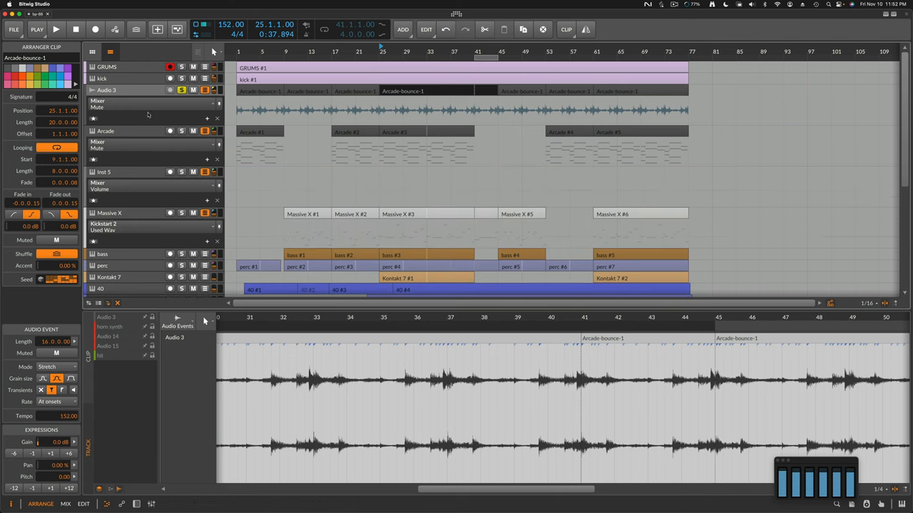
pyautogui.moveTo(162, 184)
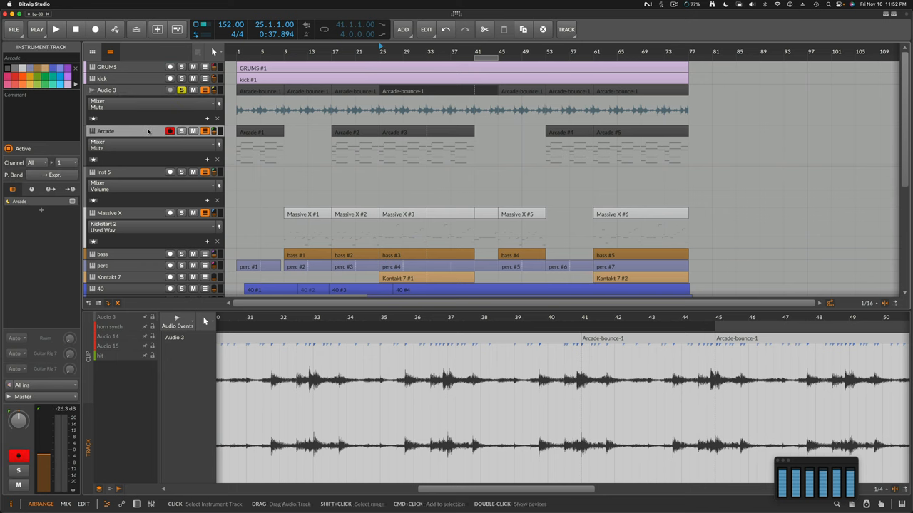
# Select the kick track to view its devices and reveal track 40's volume automation lane.
pyautogui.click(125, 90)
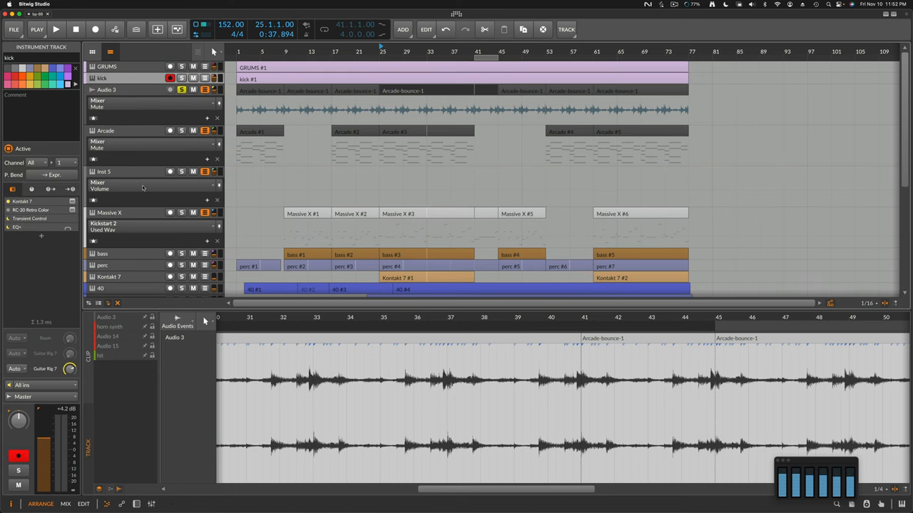
pyautogui.scroll(-3)
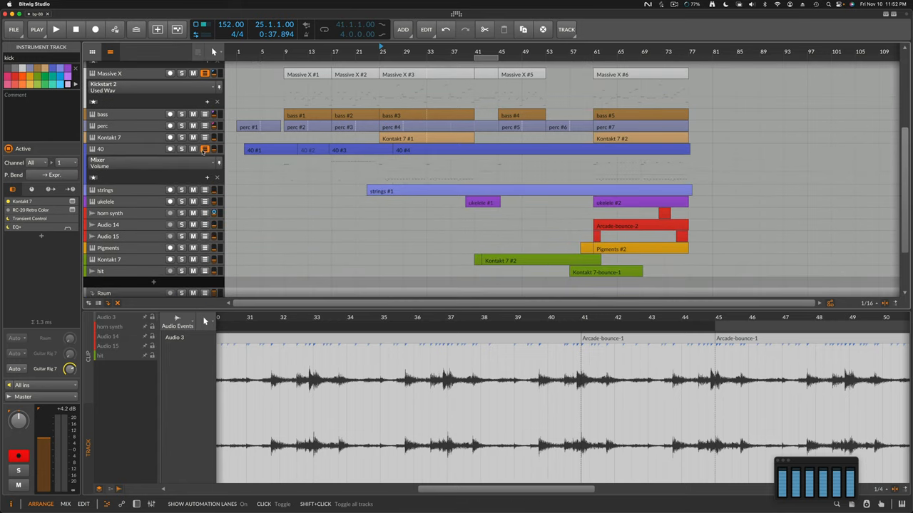
pyautogui.click(105, 189)
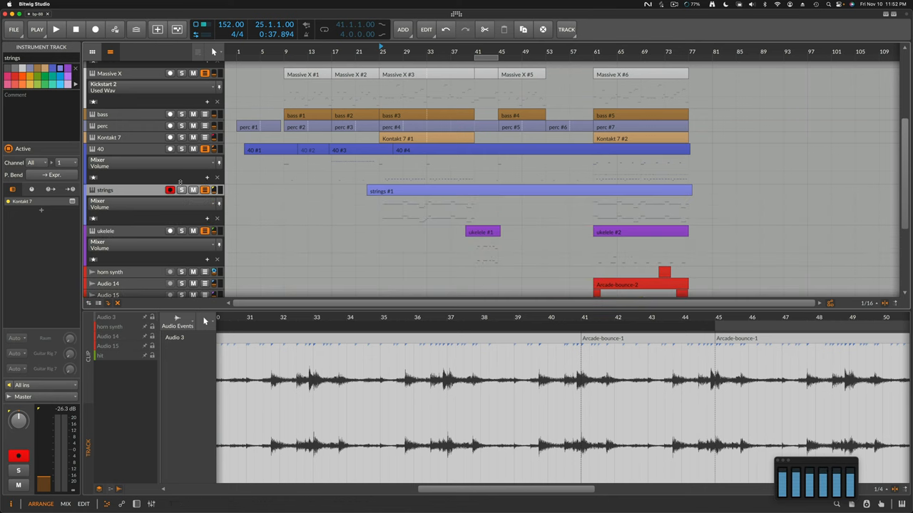
pyautogui.moveTo(148, 233)
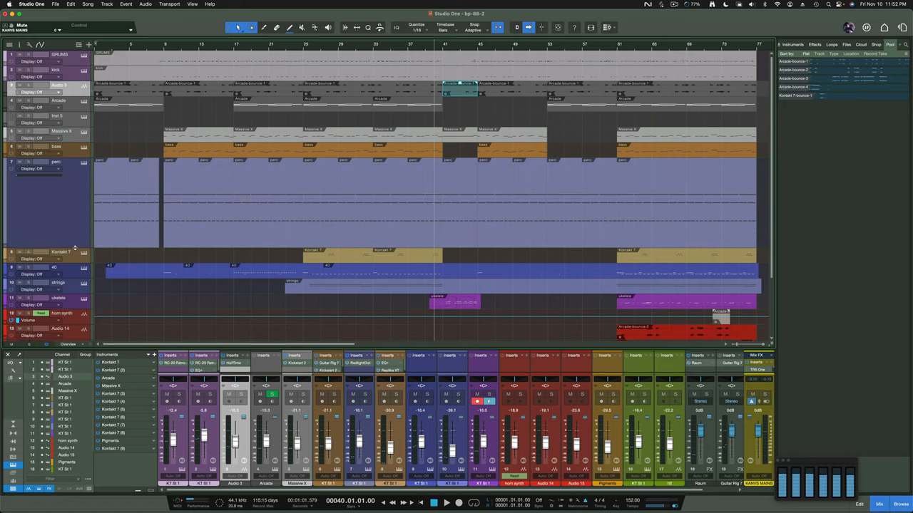
pyautogui.moveTo(76, 240)
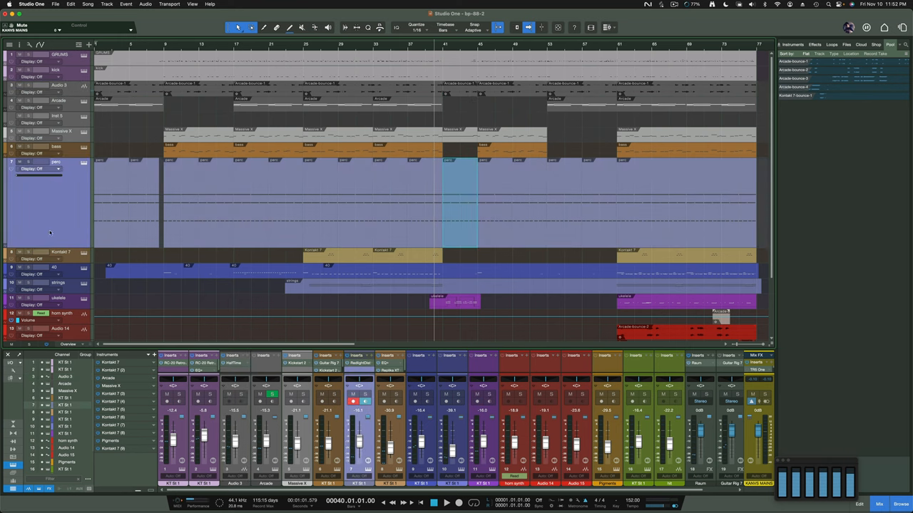
pyautogui.moveTo(60, 220)
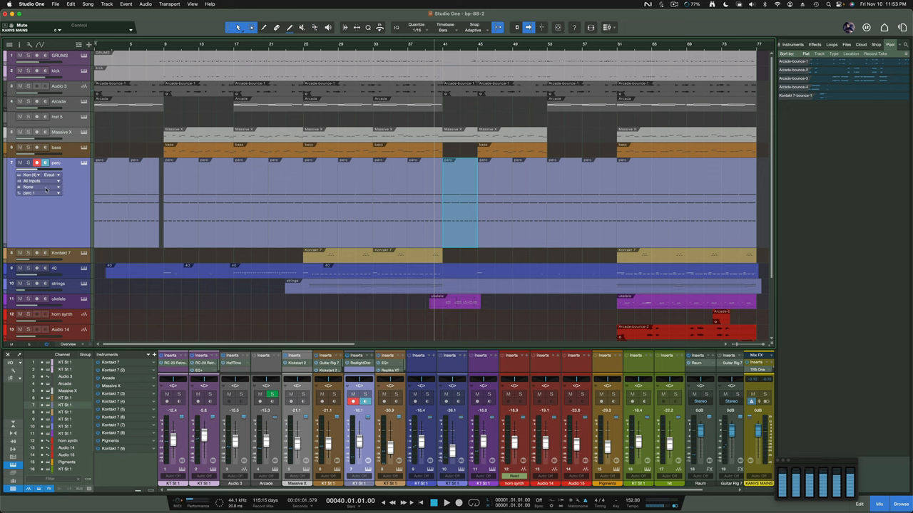
pyautogui.moveTo(314, 206)
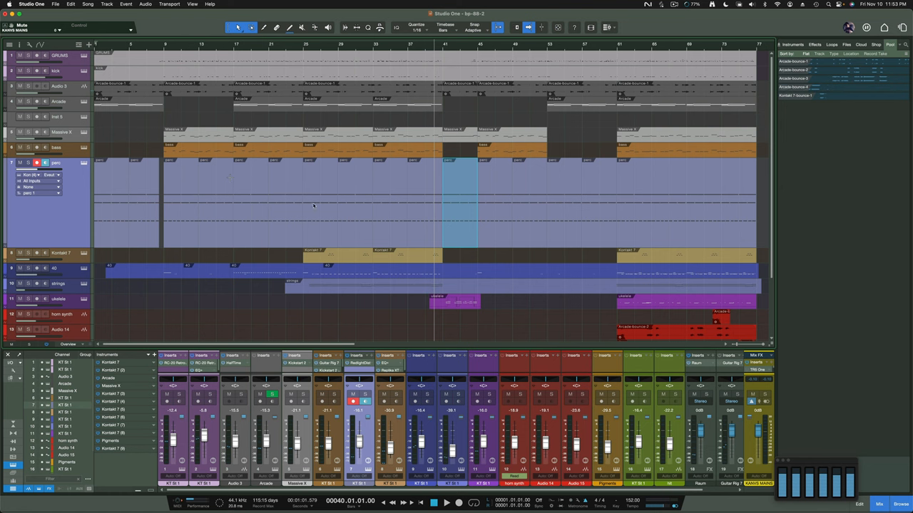
pyautogui.moveTo(482, 255)
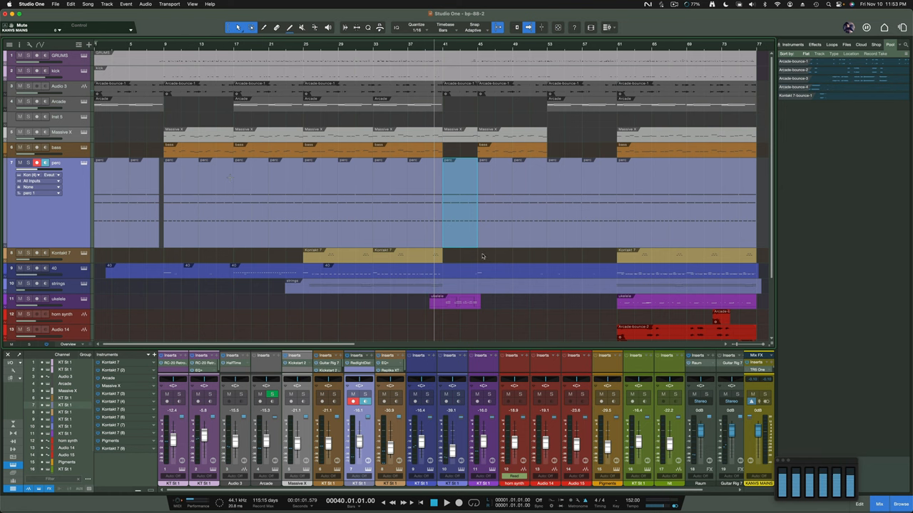
pyautogui.moveTo(498, 230)
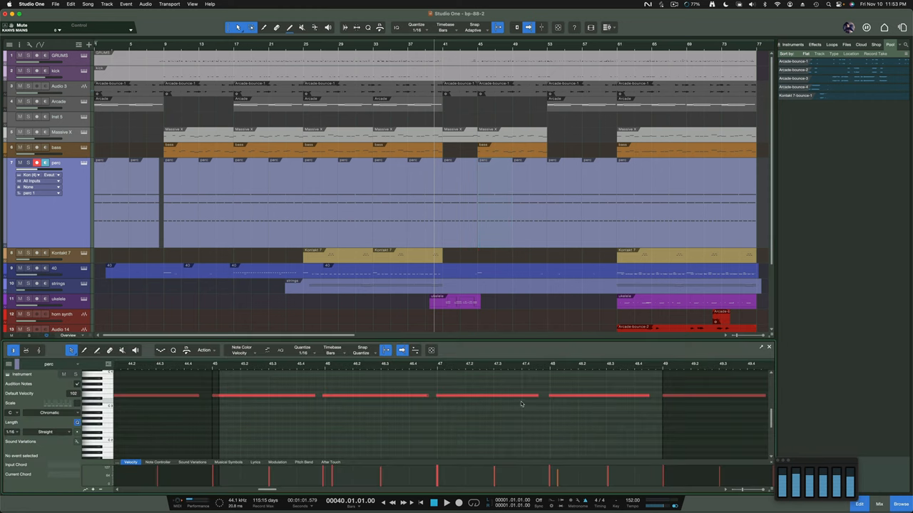
pyautogui.moveTo(374, 395)
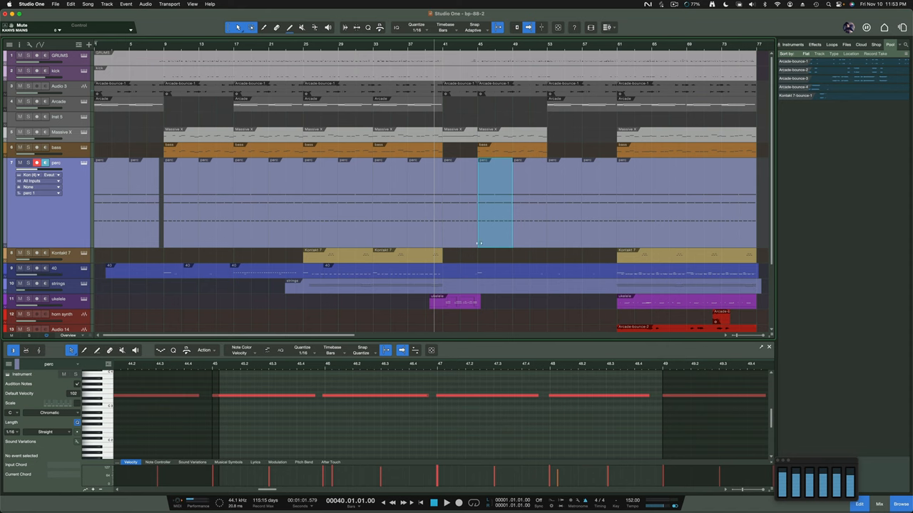
pyautogui.moveTo(493, 241)
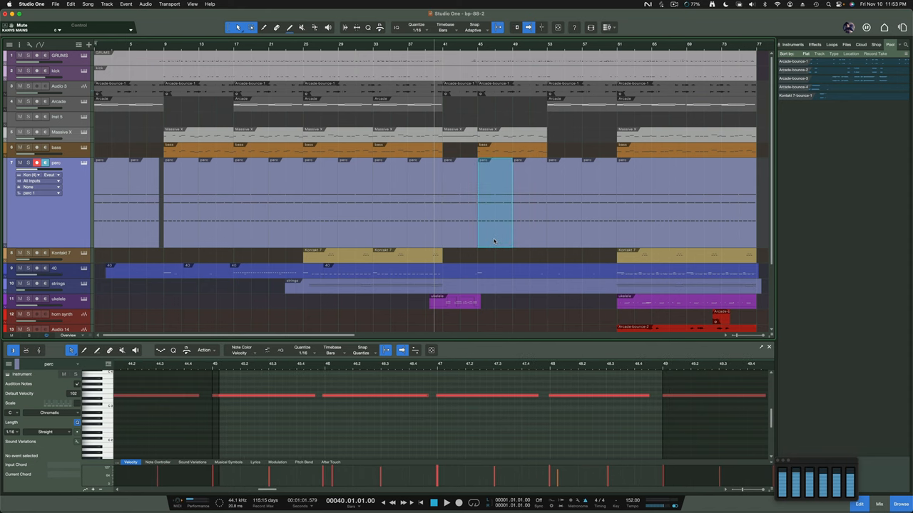
pyautogui.moveTo(468, 241)
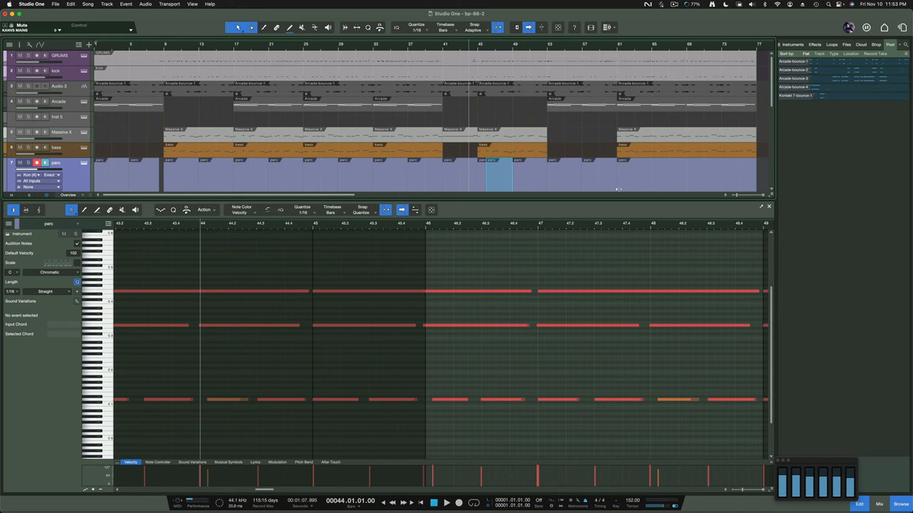
pyautogui.moveTo(621, 186)
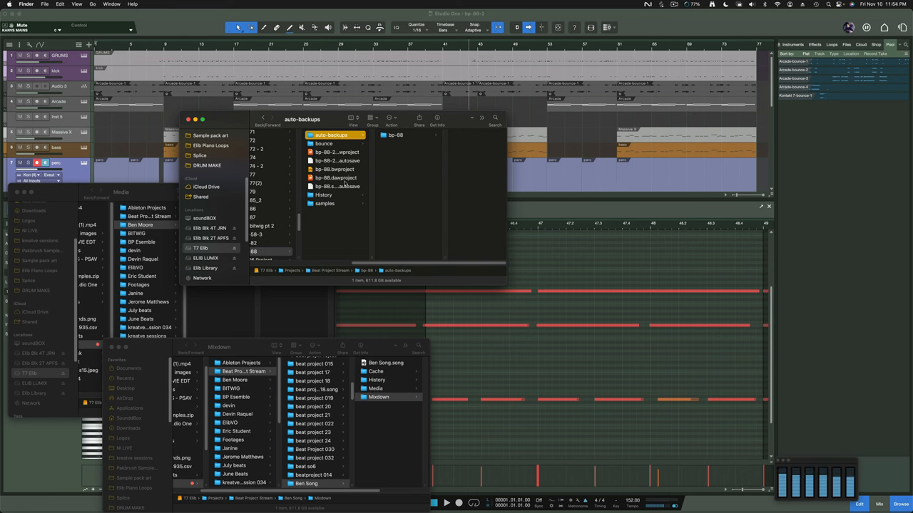
pyautogui.moveTo(353, 244)
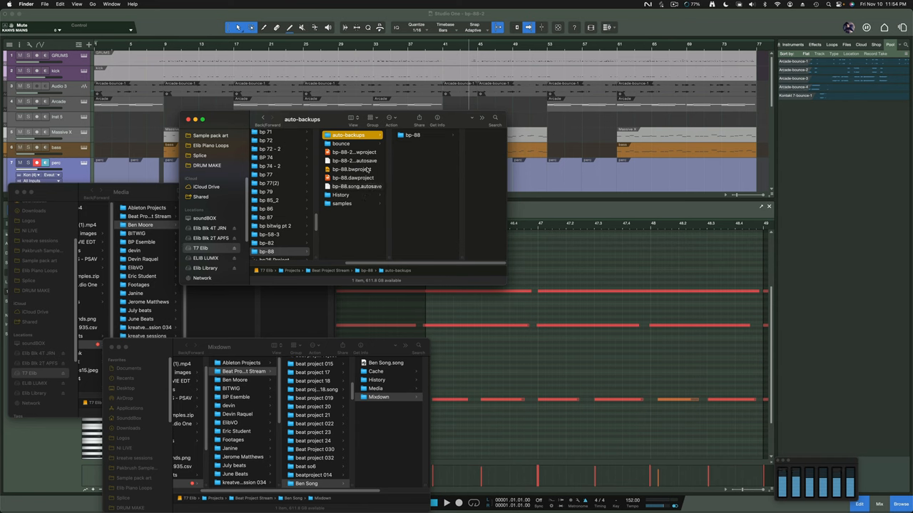
# Open bp-88's bounce folder in Finder to view the Kontakt bounce WAV.
pyautogui.click(342, 143)
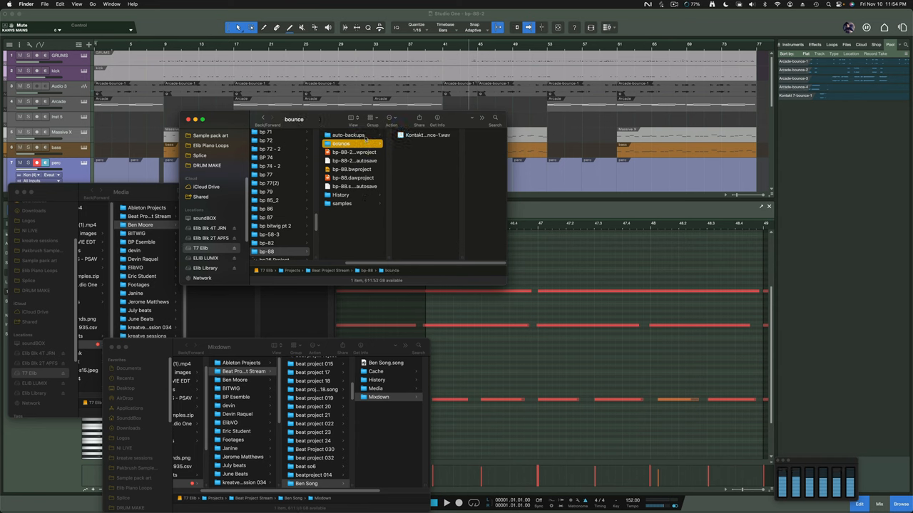
pyautogui.click(348, 135)
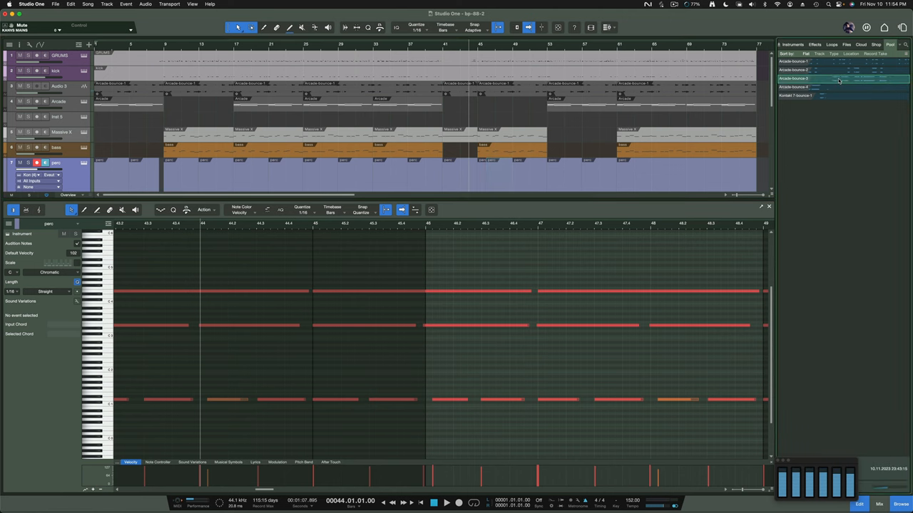
# Show Arcade-bounce-3 in Finder and browse the bp-88-2 Media folder's bounce WAVs.
pyautogui.rightClick(802, 79)
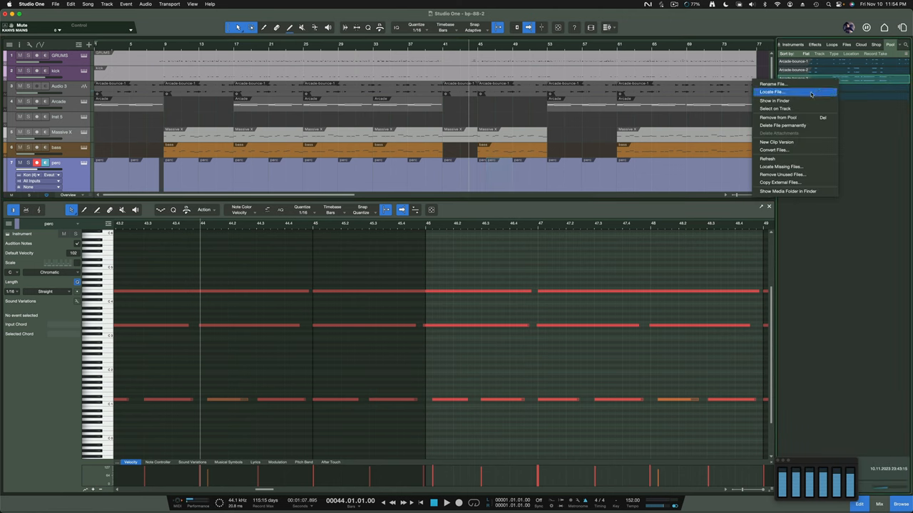
pyautogui.moveTo(791, 166)
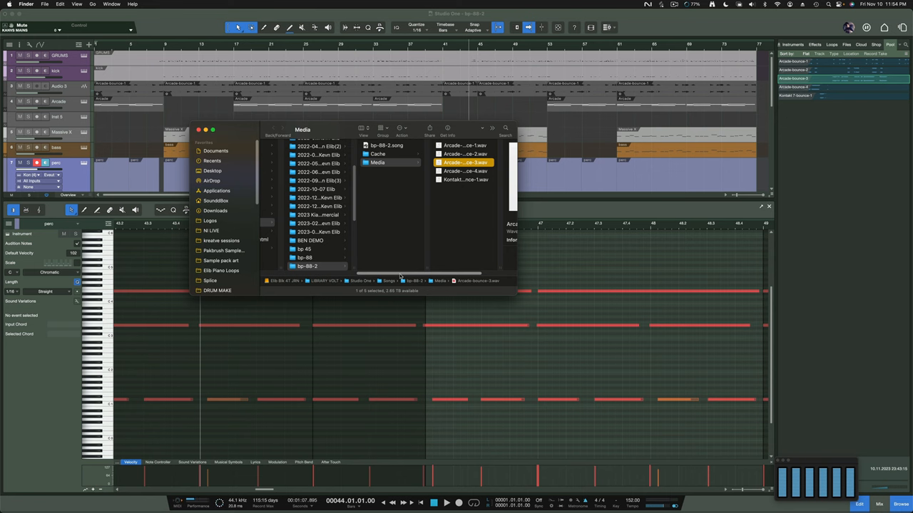
pyautogui.scroll(-3)
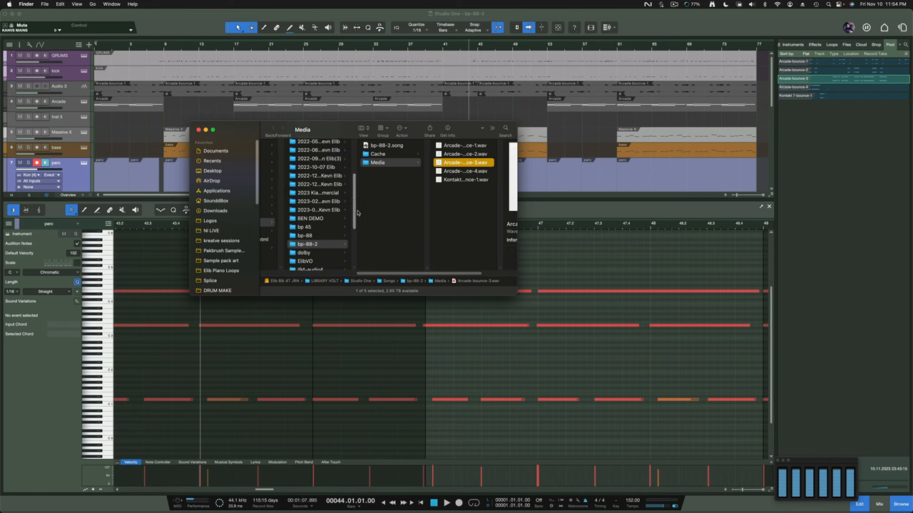
pyautogui.scroll(-3)
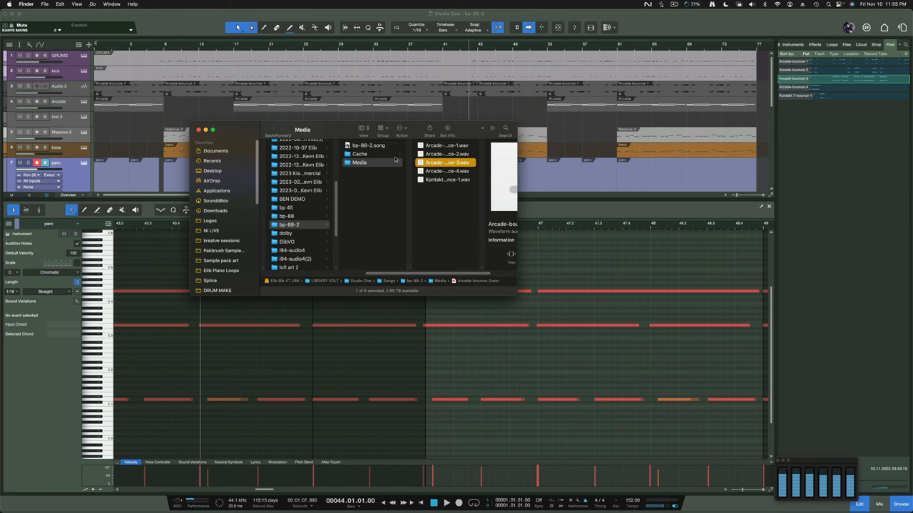
pyautogui.moveTo(383, 148)
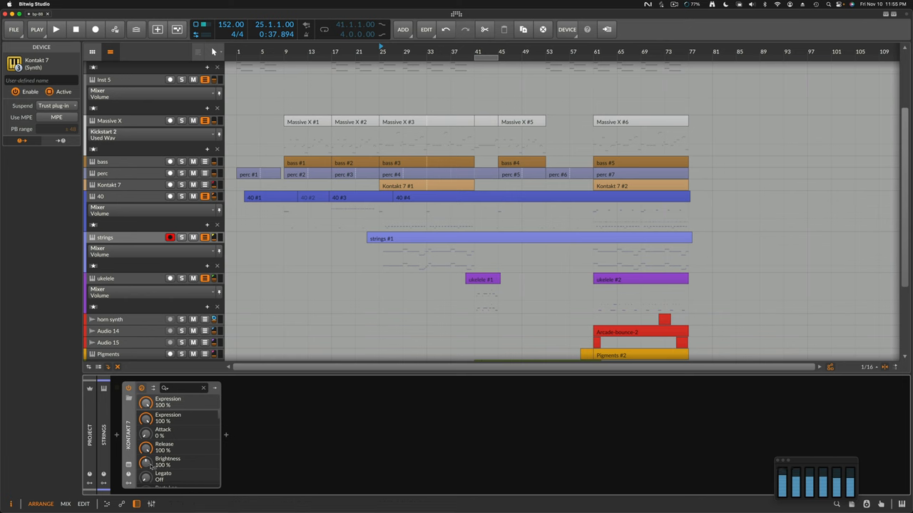
pyautogui.moveTo(127, 165)
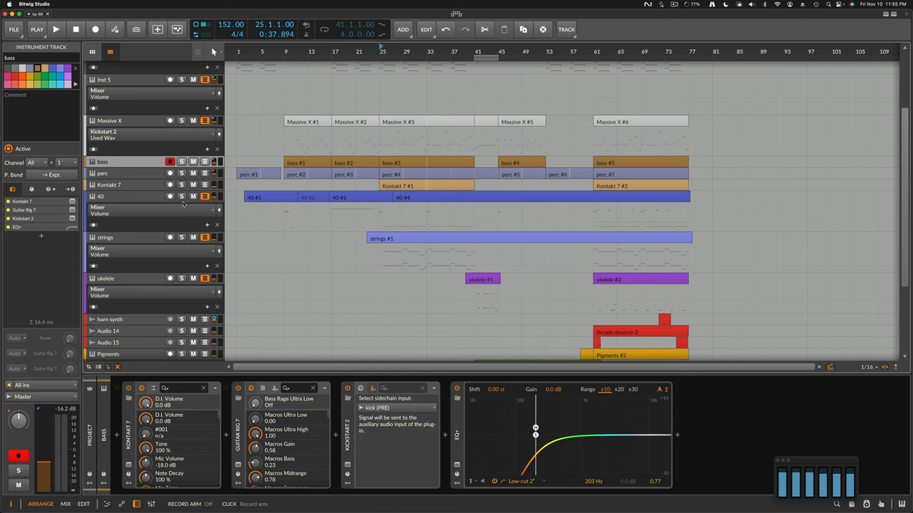
pyautogui.moveTo(540, 426)
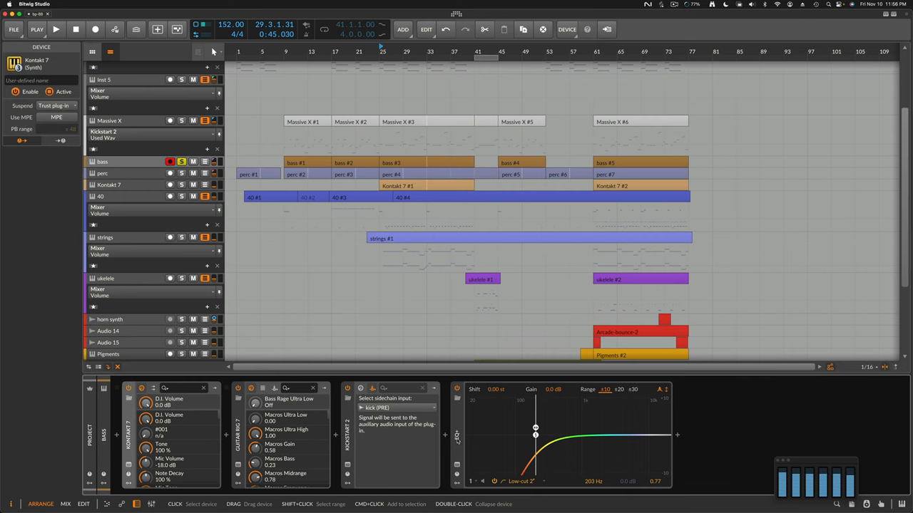
# Preview EQ-5 after the bass track's EQ+ and add a bell band to the EQ+ curve.
pyautogui.click(452, 439)
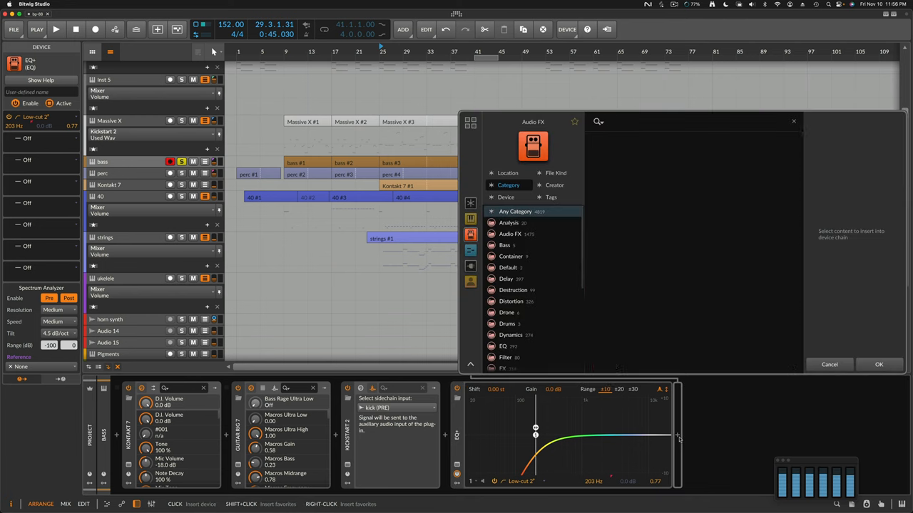
pyautogui.write('e')
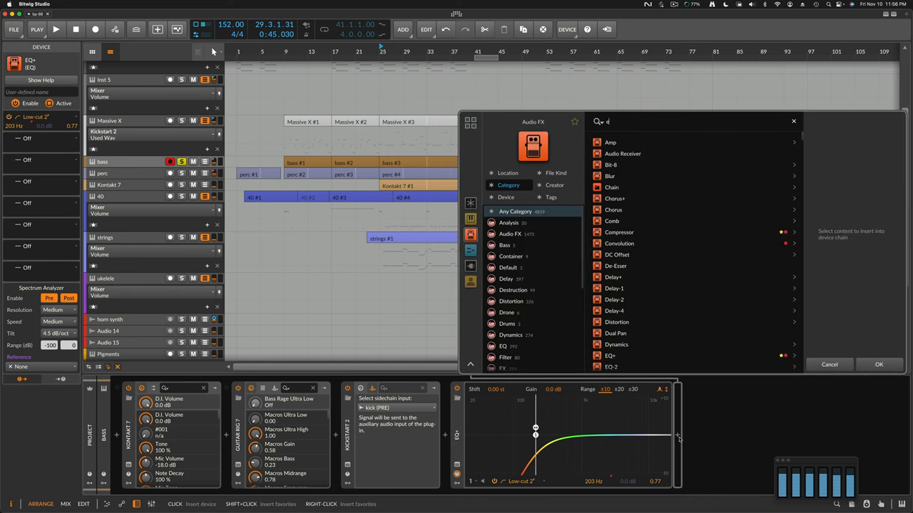
pyautogui.write('q')
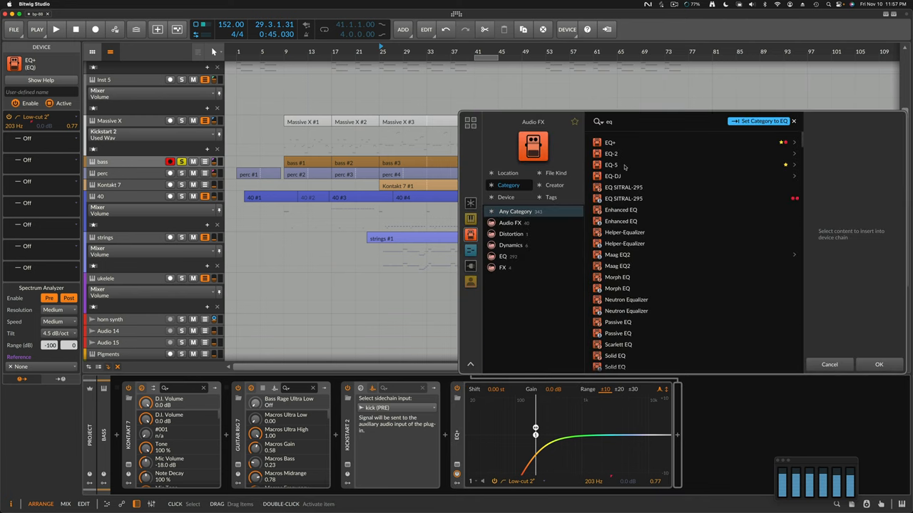
pyautogui.click(611, 165)
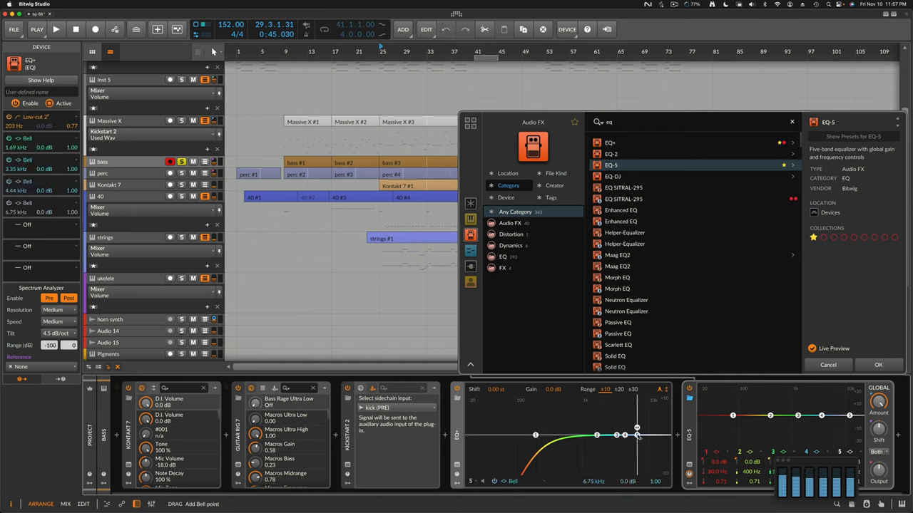
pyautogui.moveTo(637, 436); pyautogui.dragTo(586, 436)
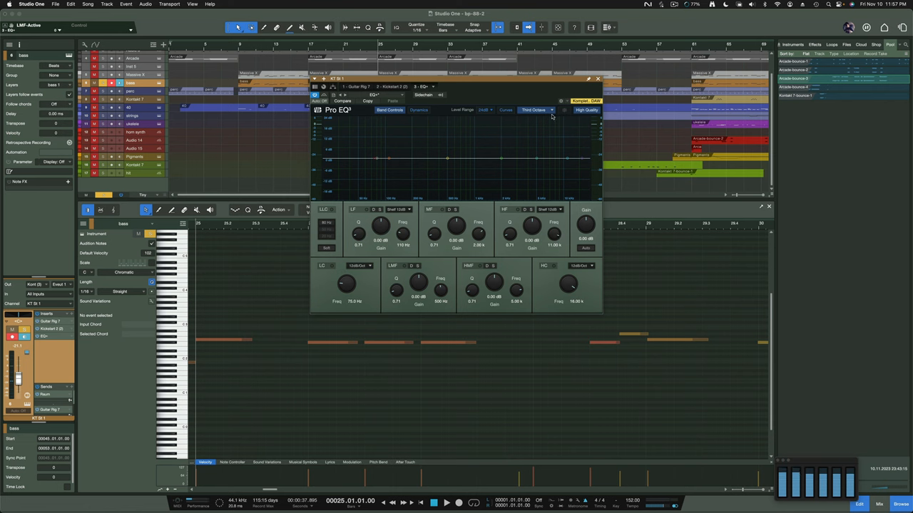
pyautogui.moveTo(485, 100)
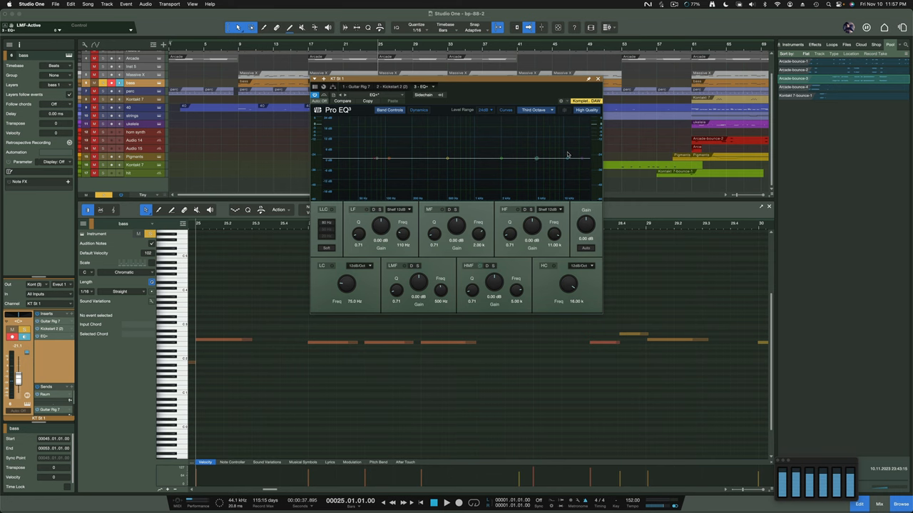
pyautogui.moveTo(597, 79)
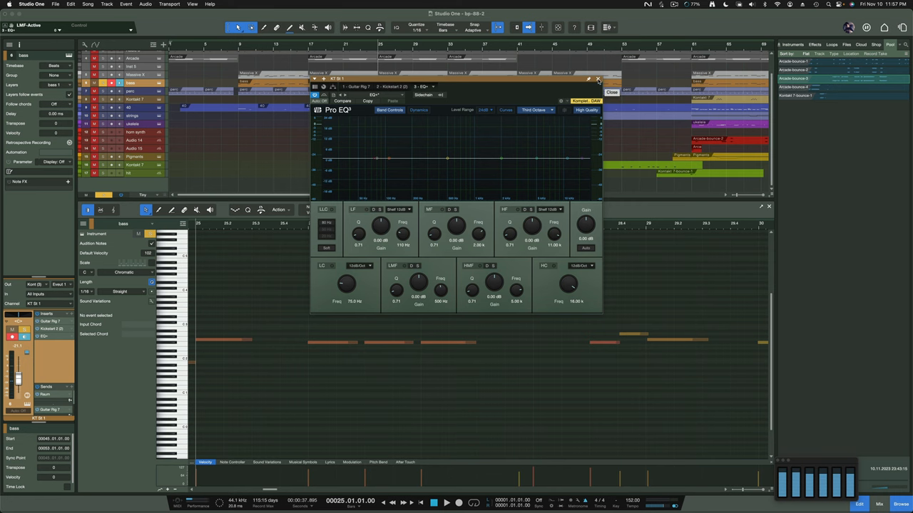
# Close the bass channel's flat Pro EQ³ window.
pyautogui.click(595, 78)
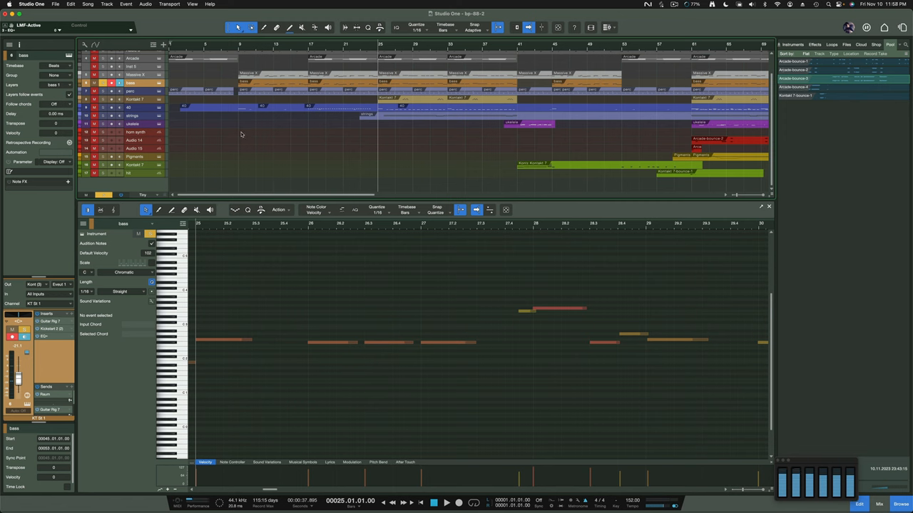
pyautogui.moveTo(206, 163)
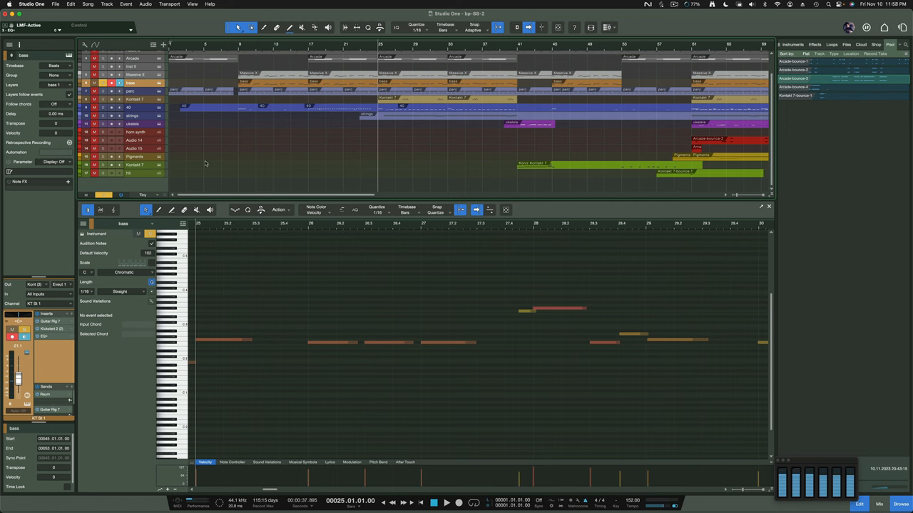